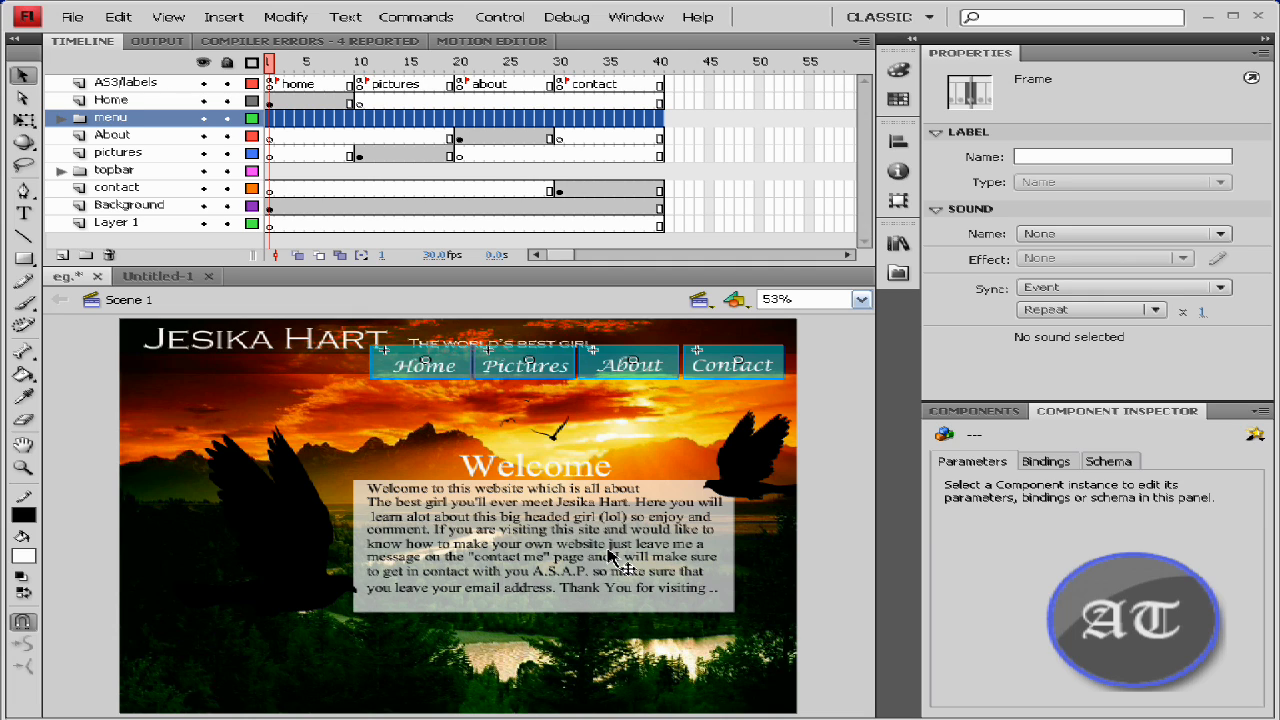
pyautogui.moveTo(615, 550)
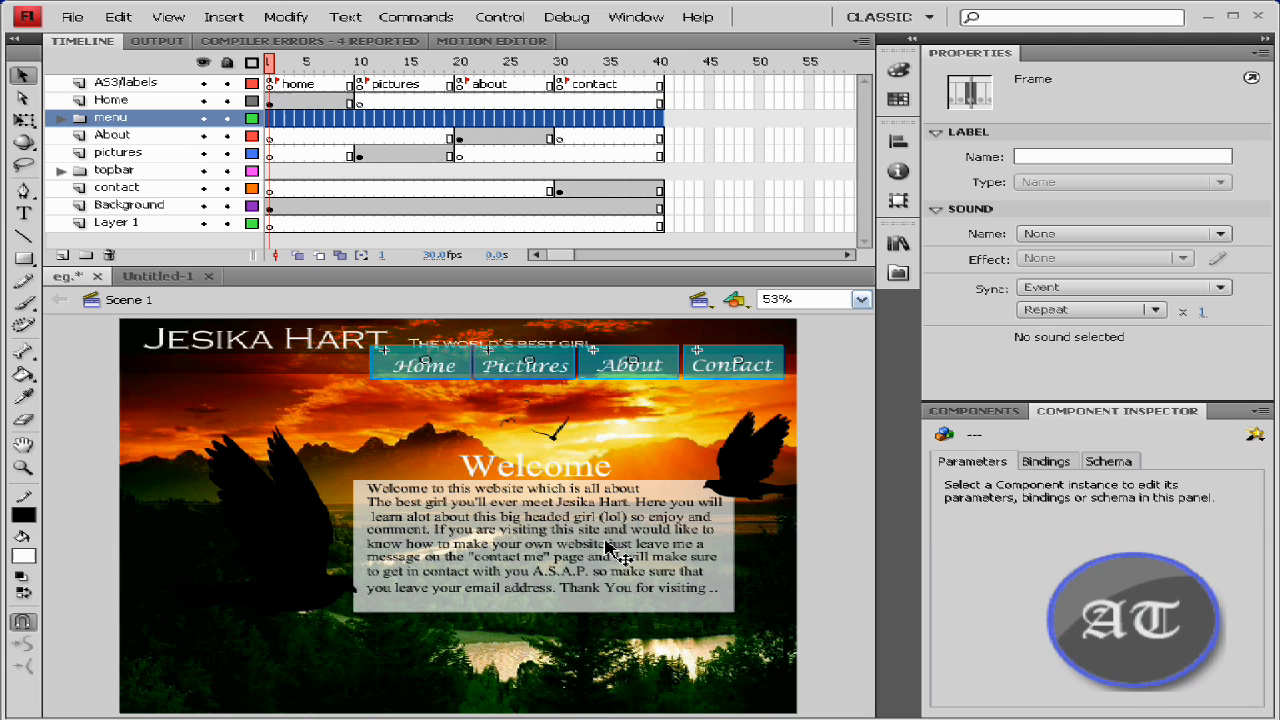
pyautogui.moveTo(430, 548)
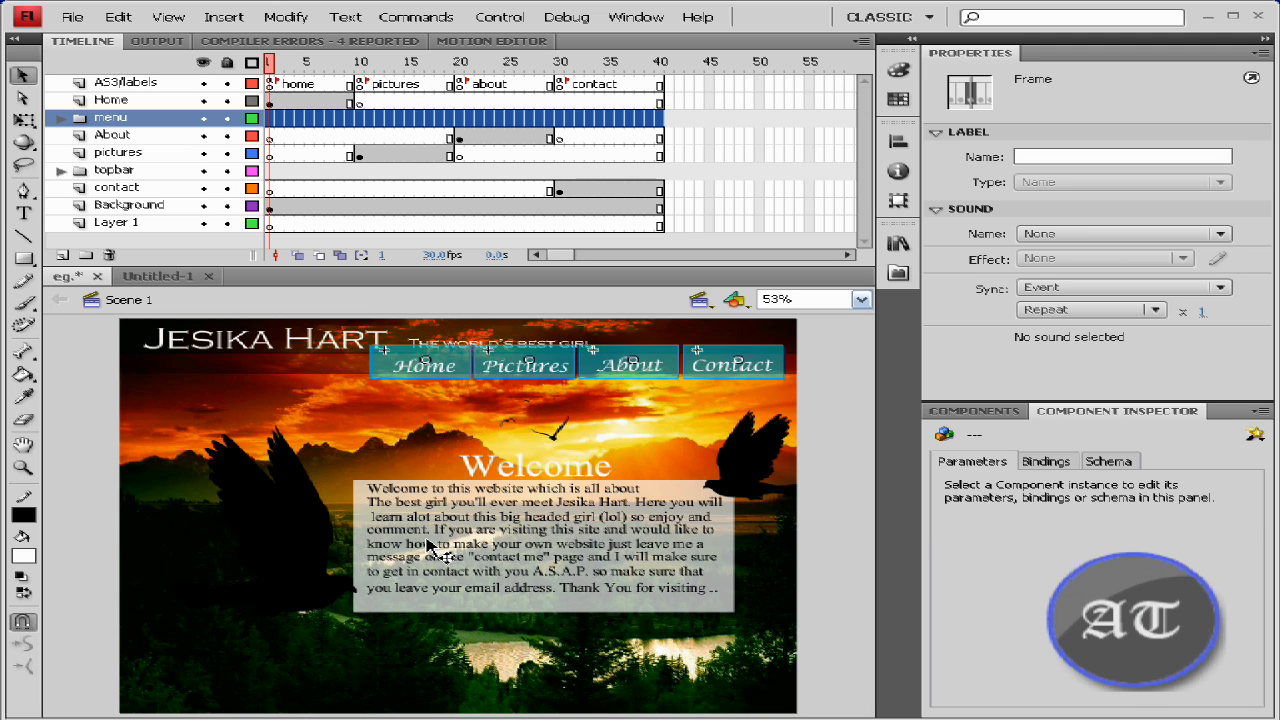
pyautogui.moveTo(280, 345)
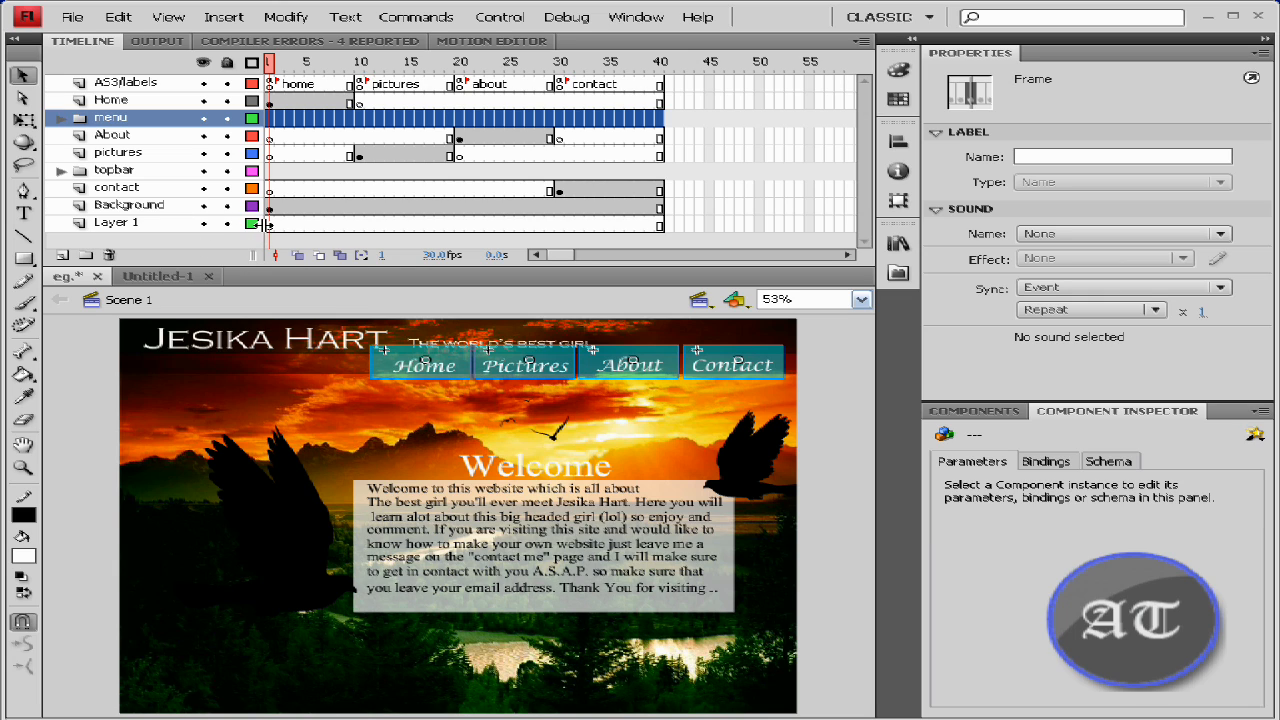
# Step: Insert blank keyframes at frame 1 on all layers so the site content shifts to frame 2
pyautogui.click(116, 222)
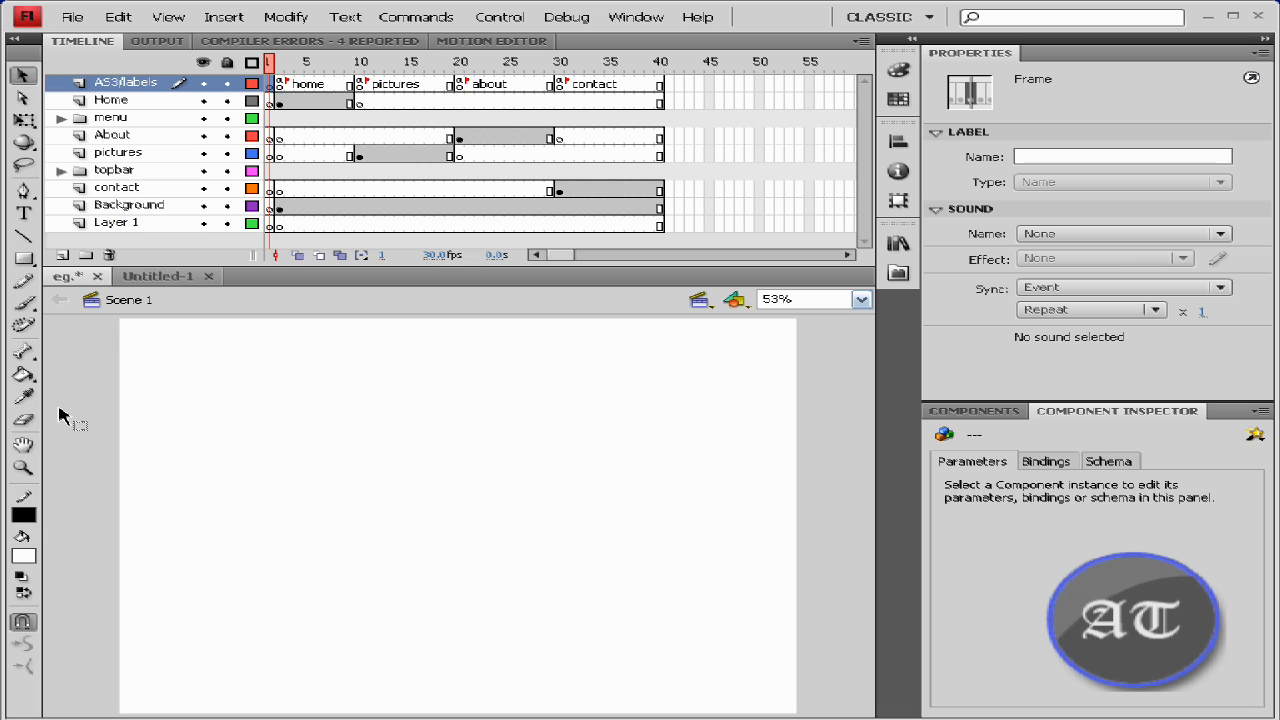
pyautogui.moveTo(35, 188)
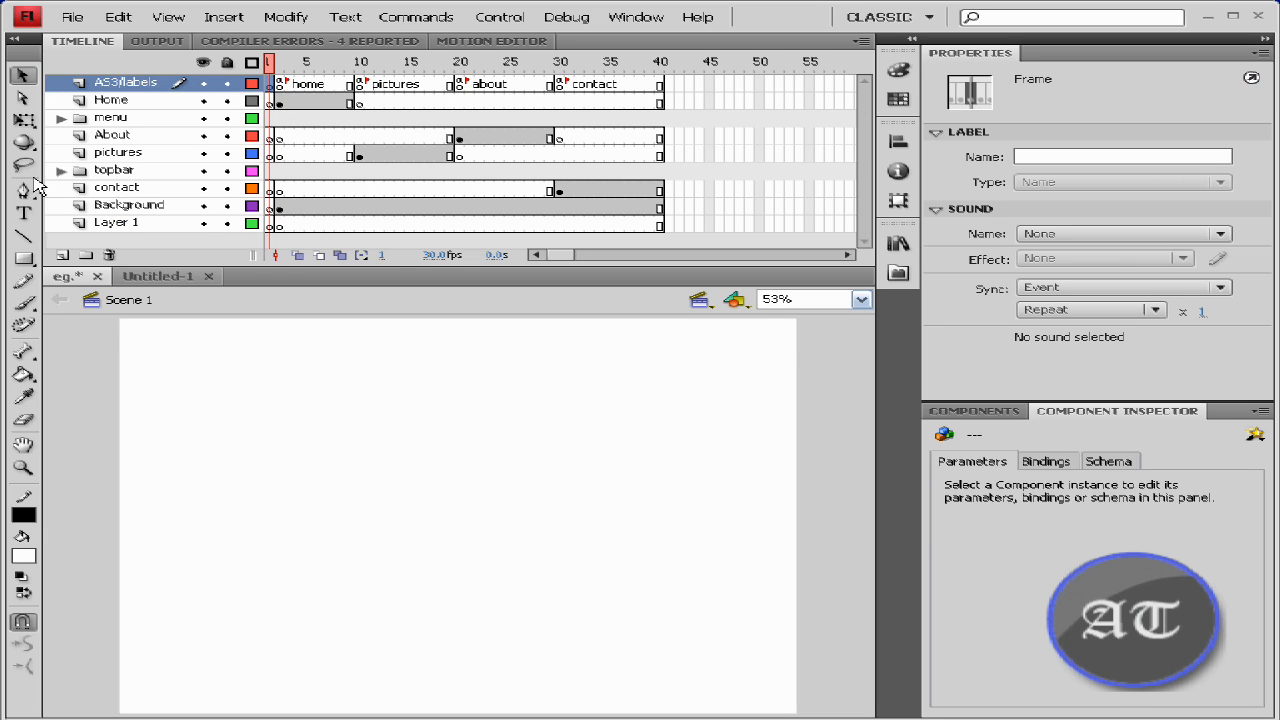
pyautogui.moveTo(205, 505)
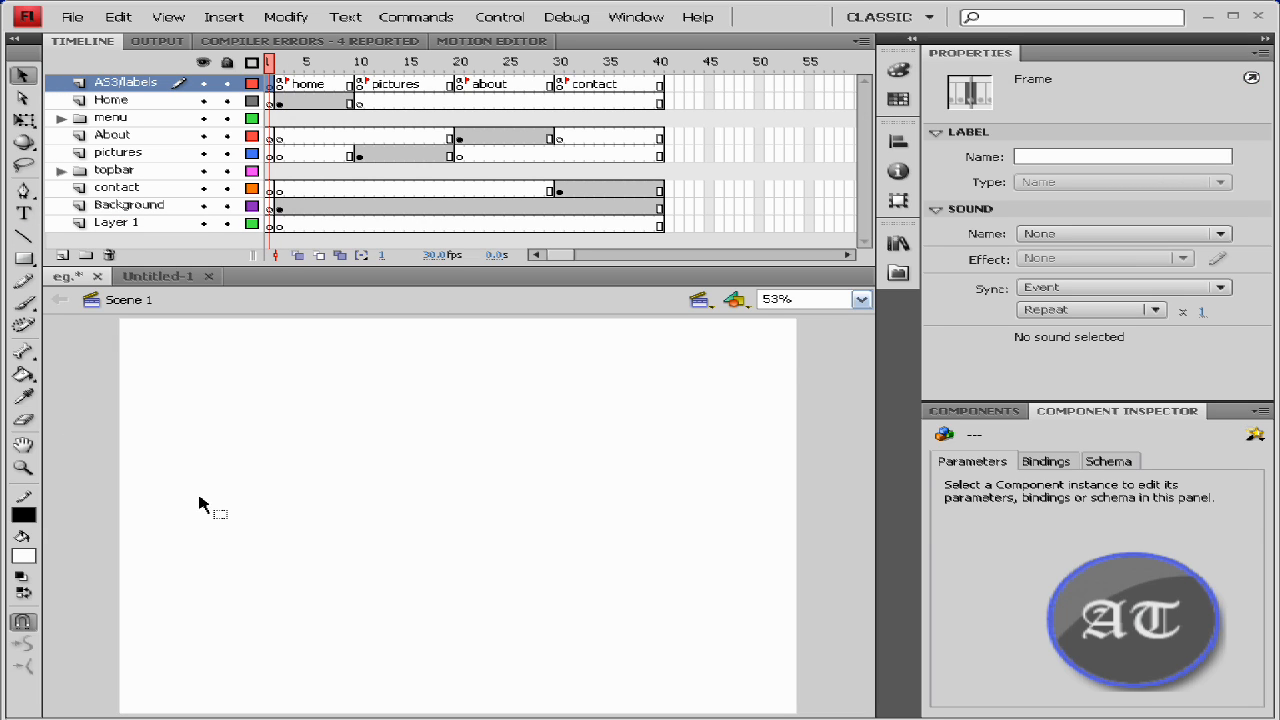
# Step: Deselect everything and set the document's stage colour to black
pyautogui.click(1034, 372)
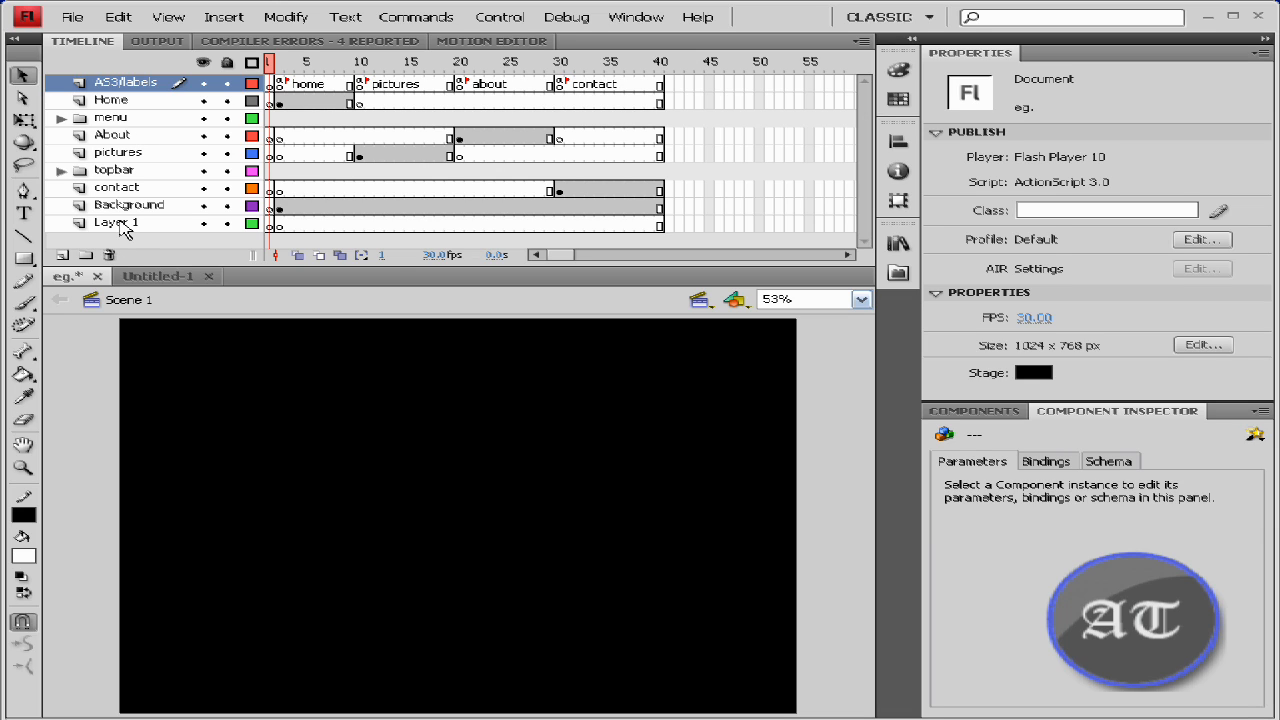
pyautogui.moveTo(735, 290)
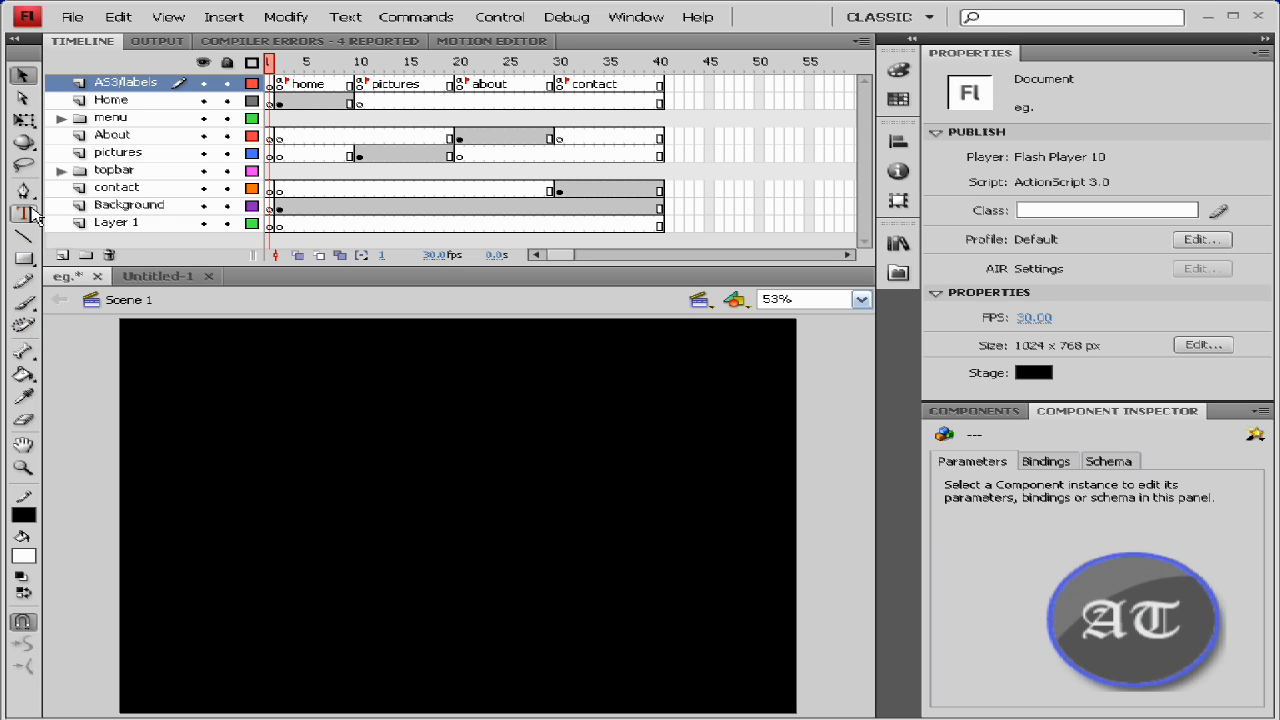
# Step: Add a bold white Arial dynamic text field reading 0% near the centre of the stage
pyautogui.click(24, 212)
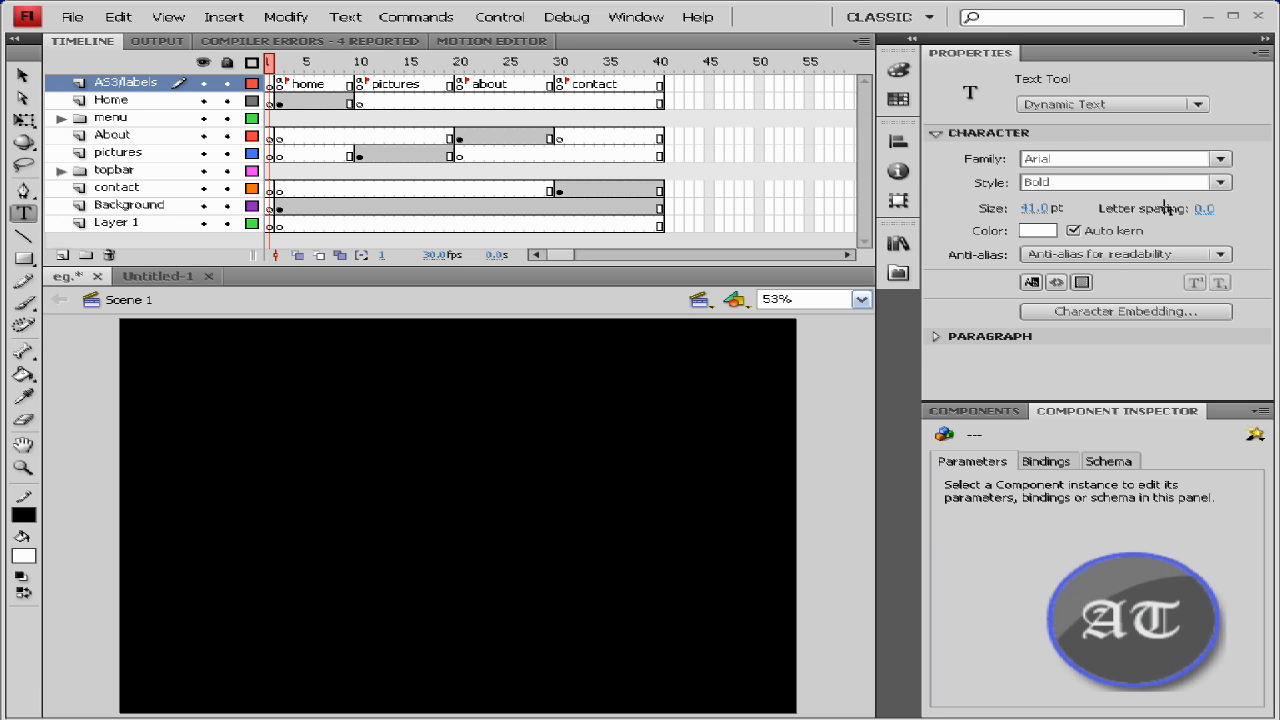
pyautogui.click(1110, 104)
pyautogui.write('0')
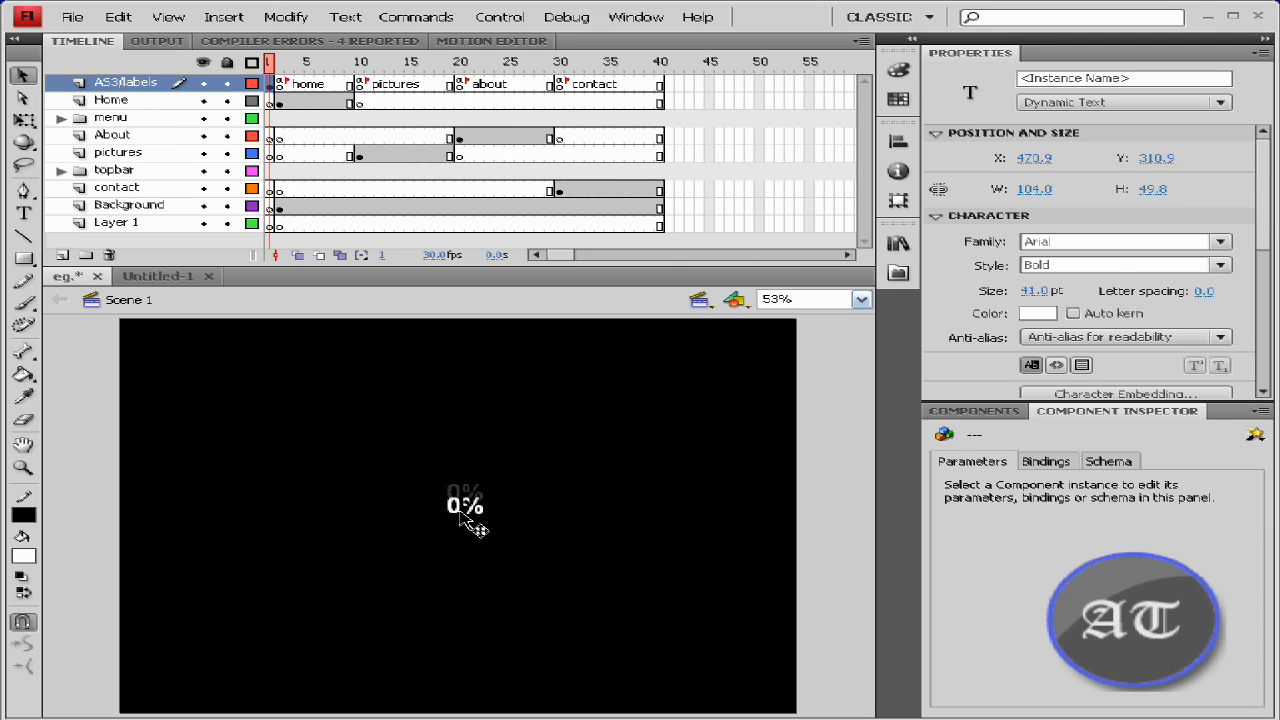
pyautogui.click(464, 504)
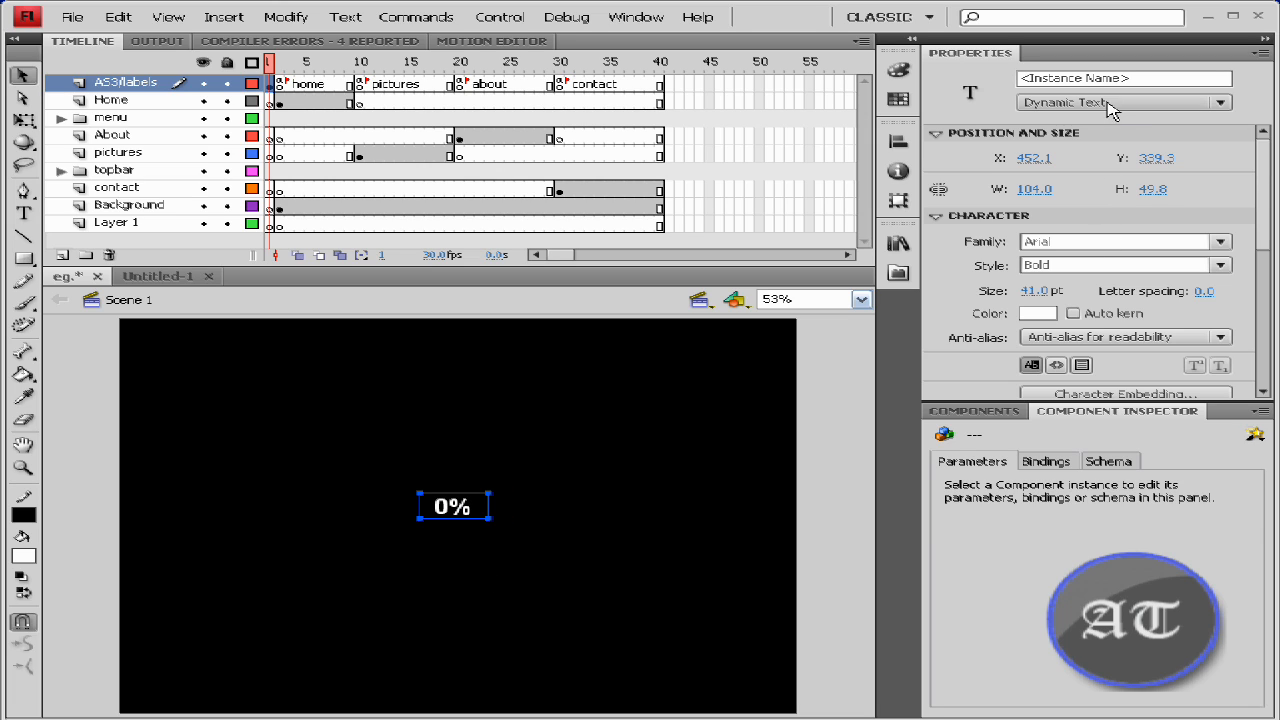
pyautogui.write('p')
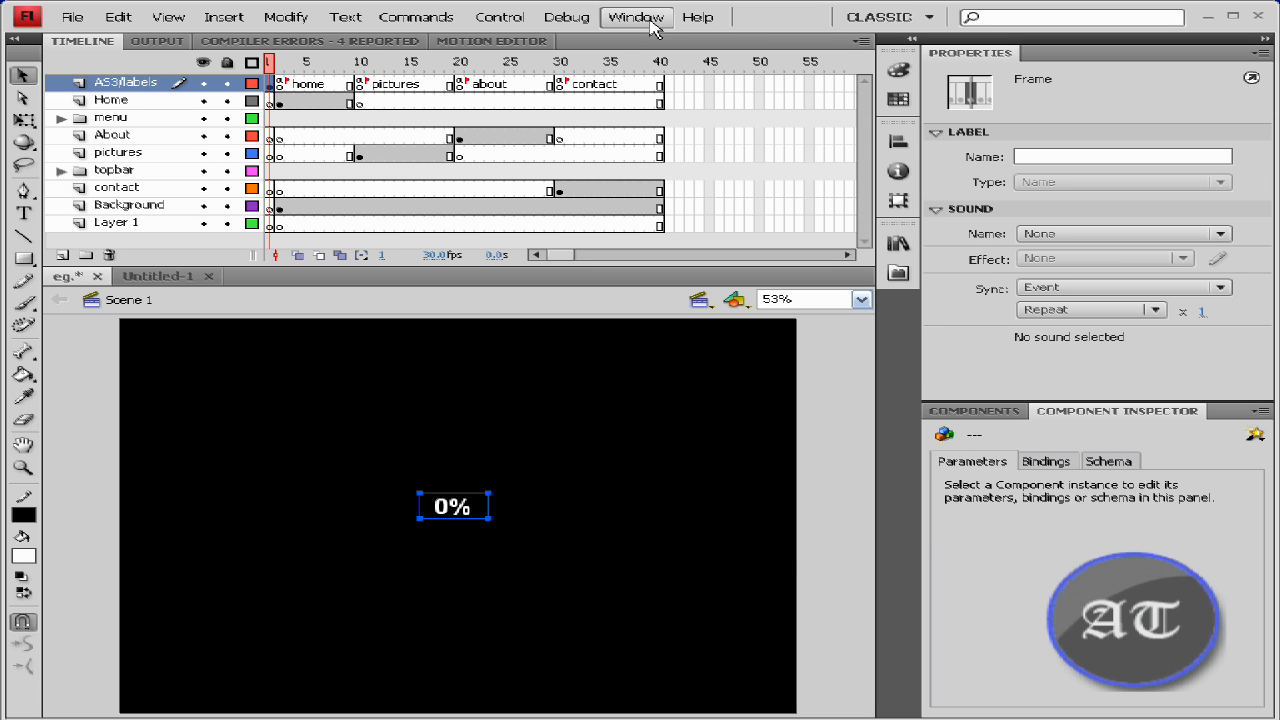
# Step: Open the Actions panel for frame 1 and write stop(); as the first line
pyautogui.click(636, 17)
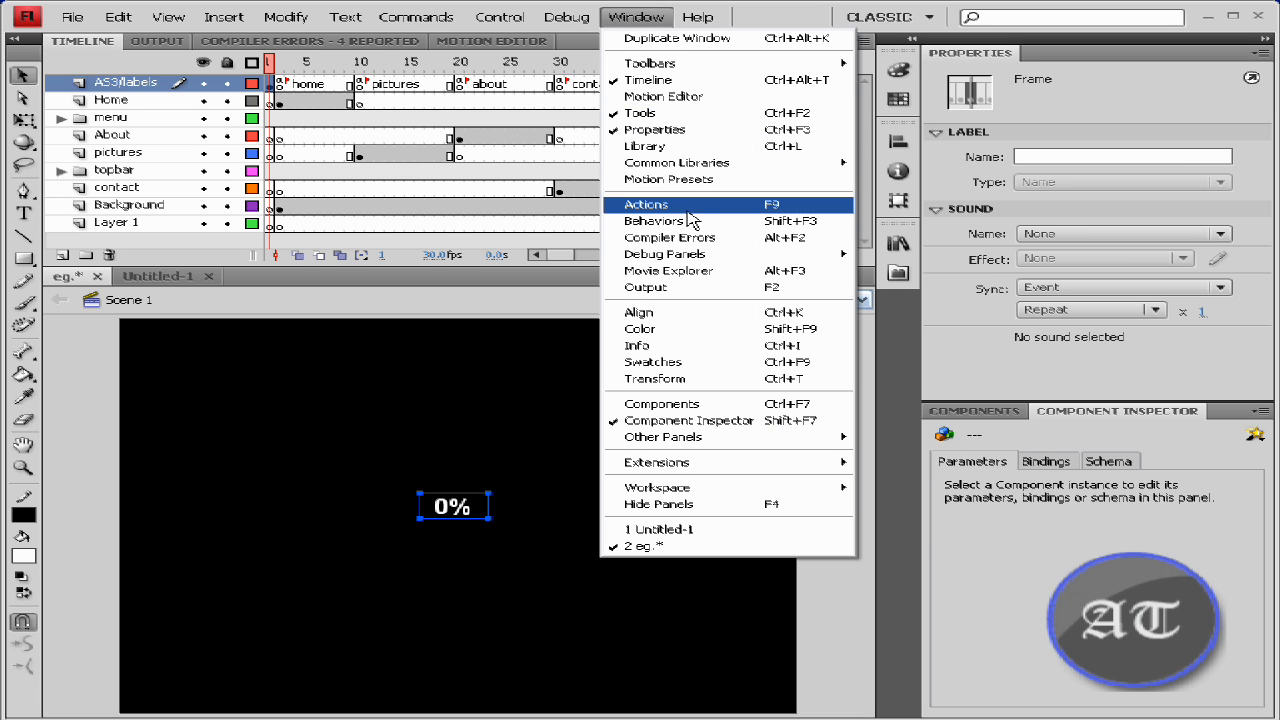
pyautogui.click(646, 204)
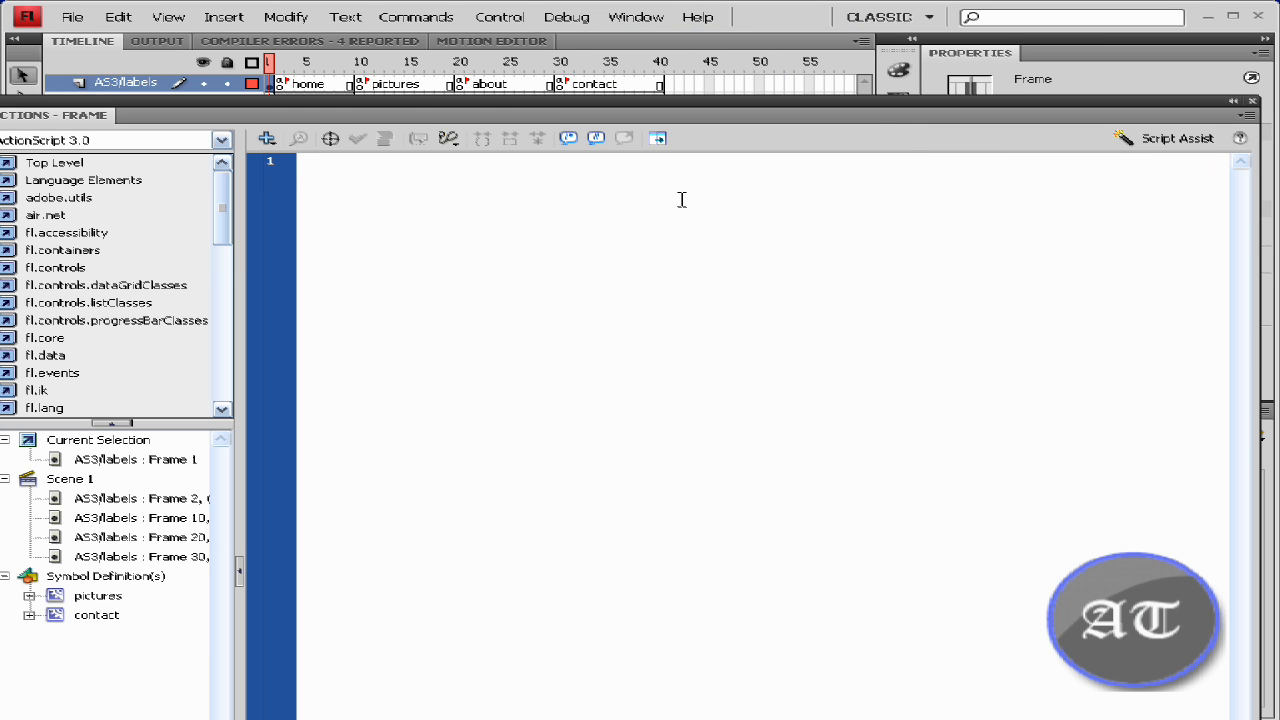
pyautogui.click(305, 161)
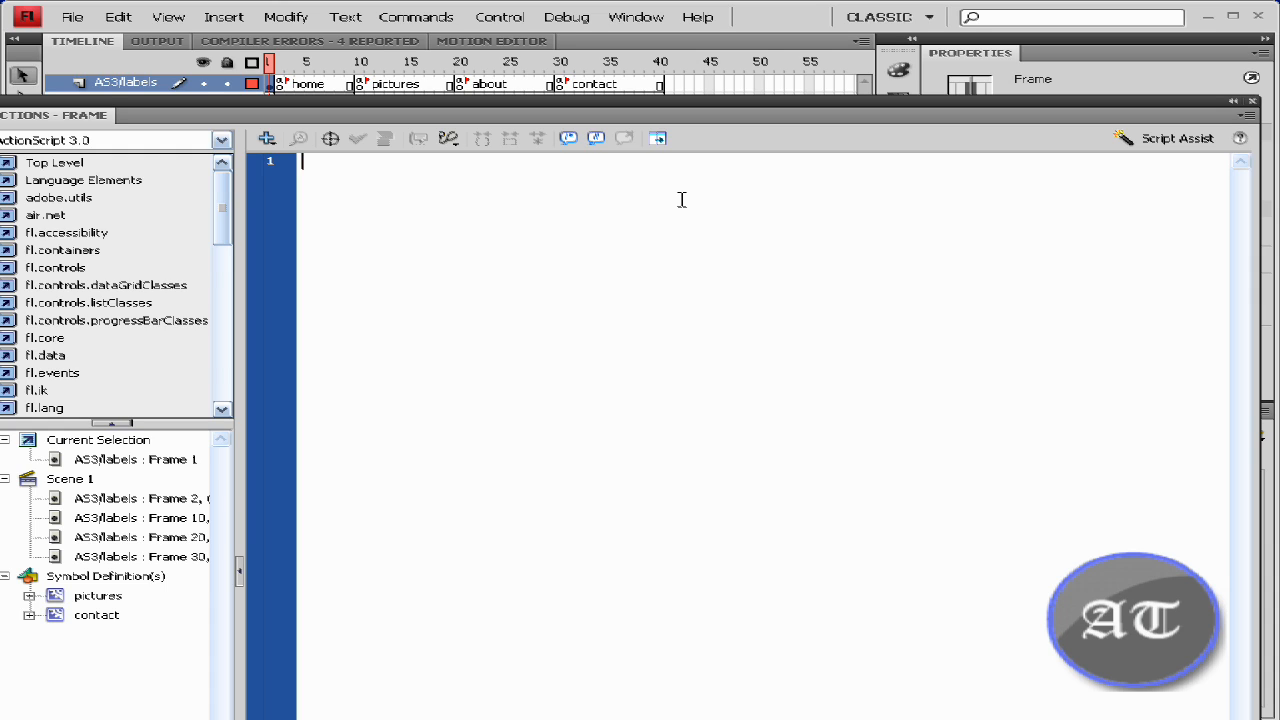
pyautogui.write('stop')
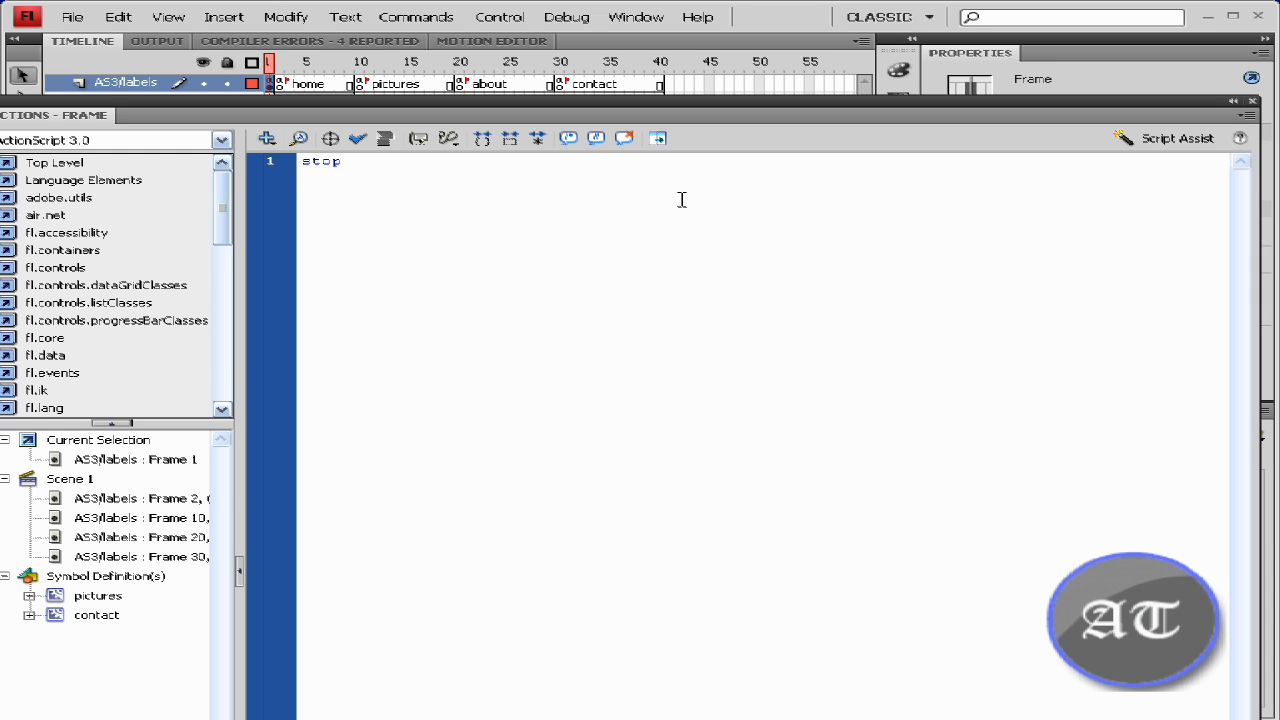
pyautogui.write('();')
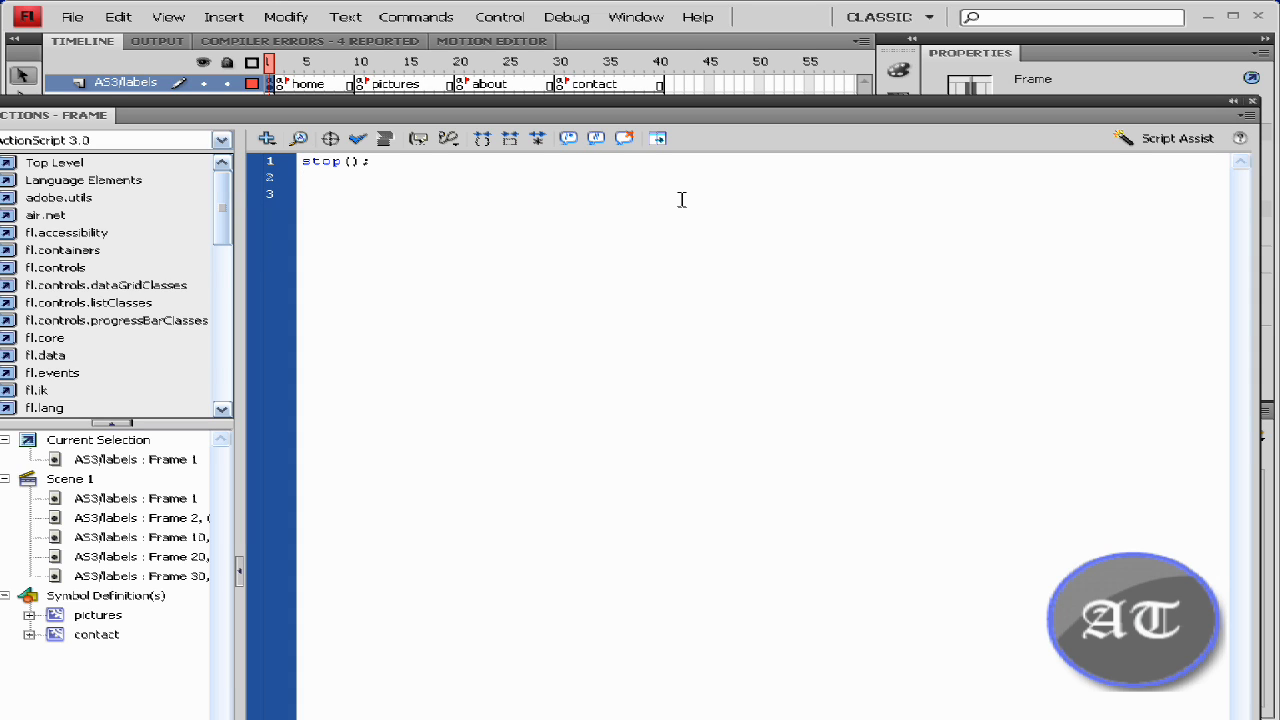
# Step: Begin the next line with loaderInfo.addEventListener
pyautogui.write('loader')
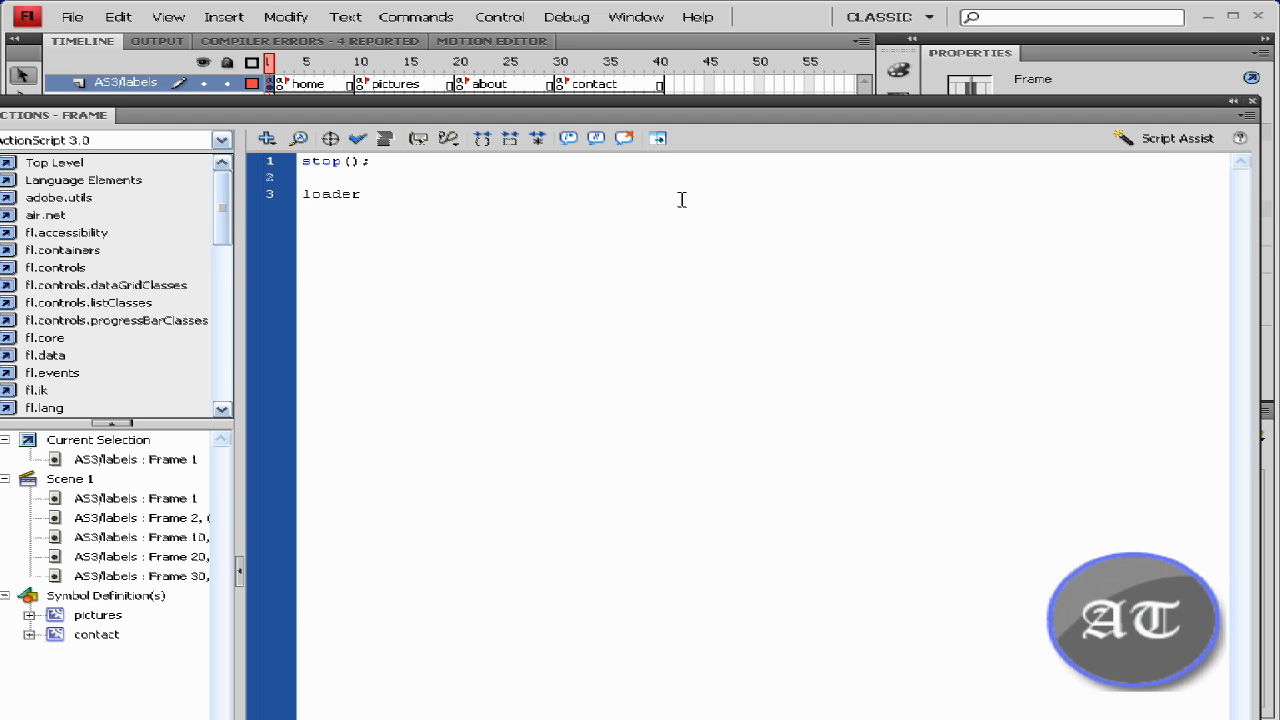
pyautogui.write('In')
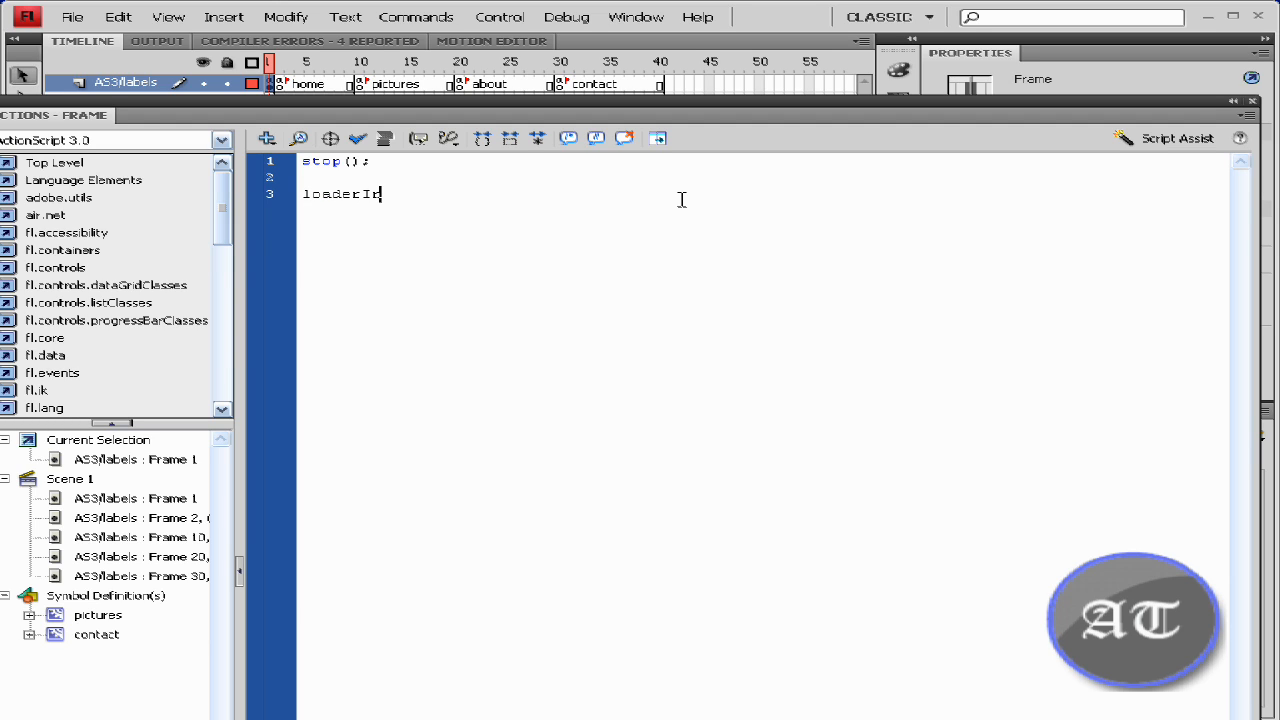
pyautogui.write('fo.addEvent')
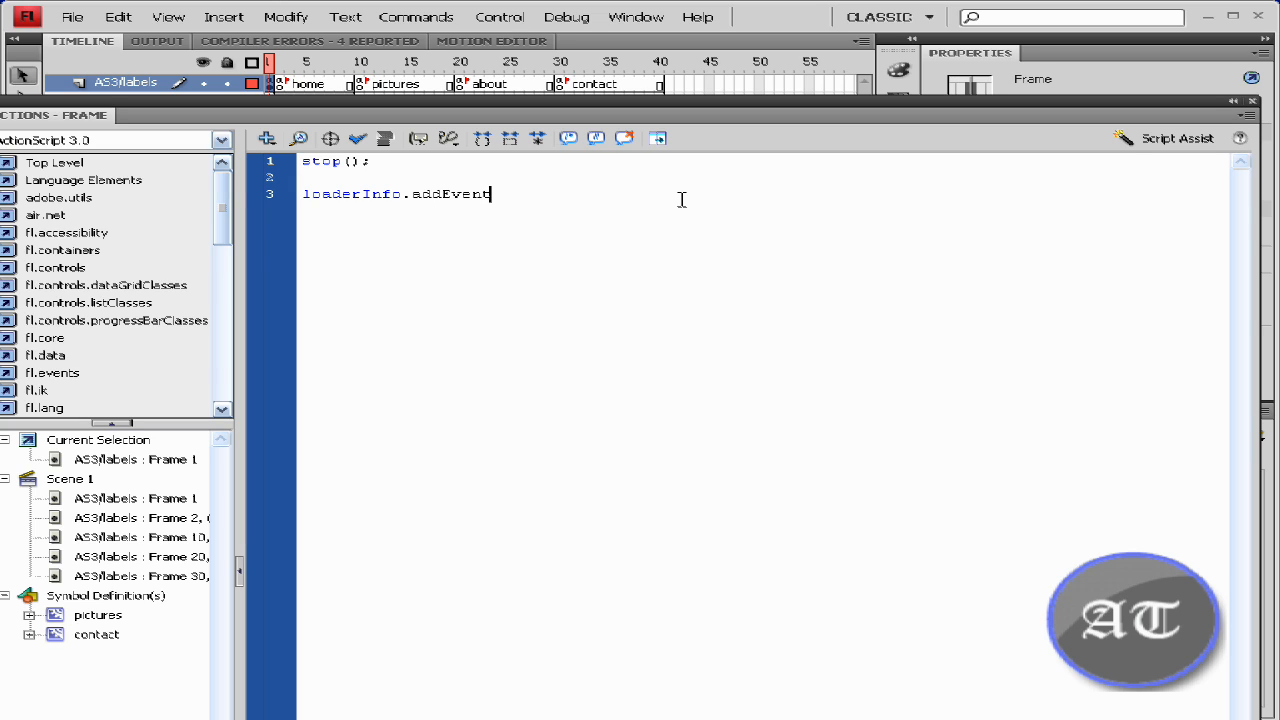
pyautogui.write('List')
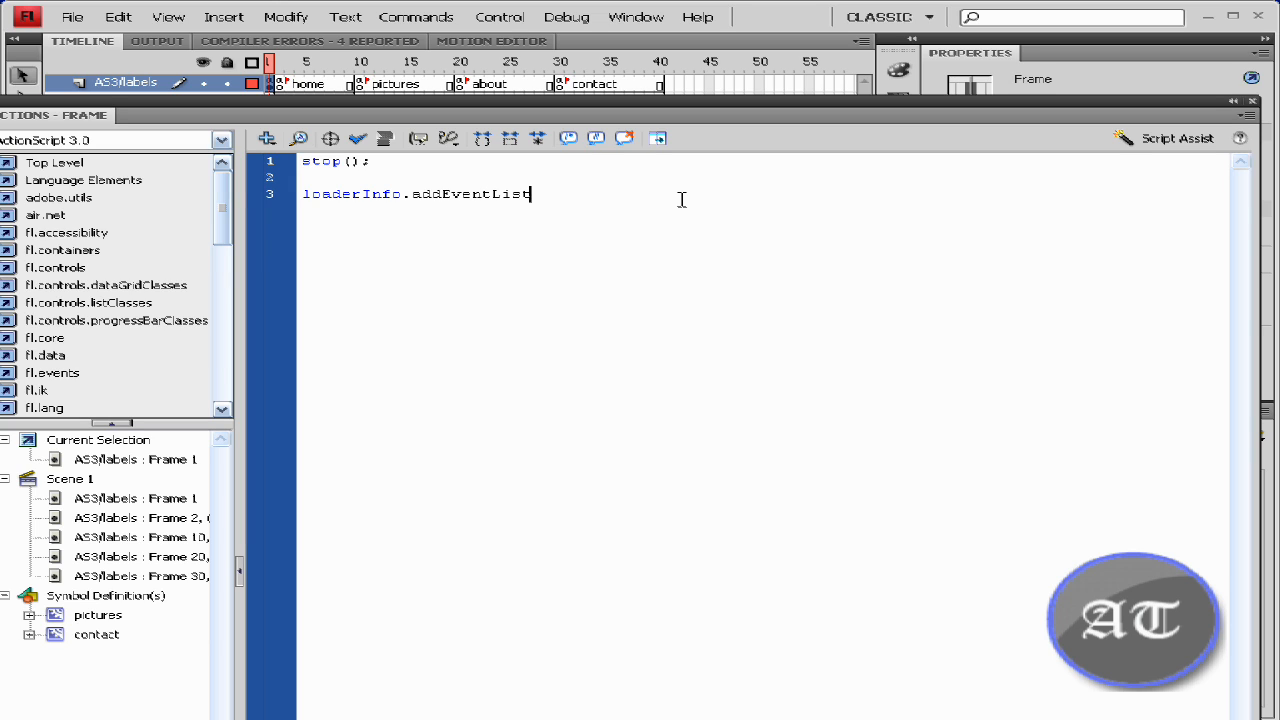
pyautogui.write('er')
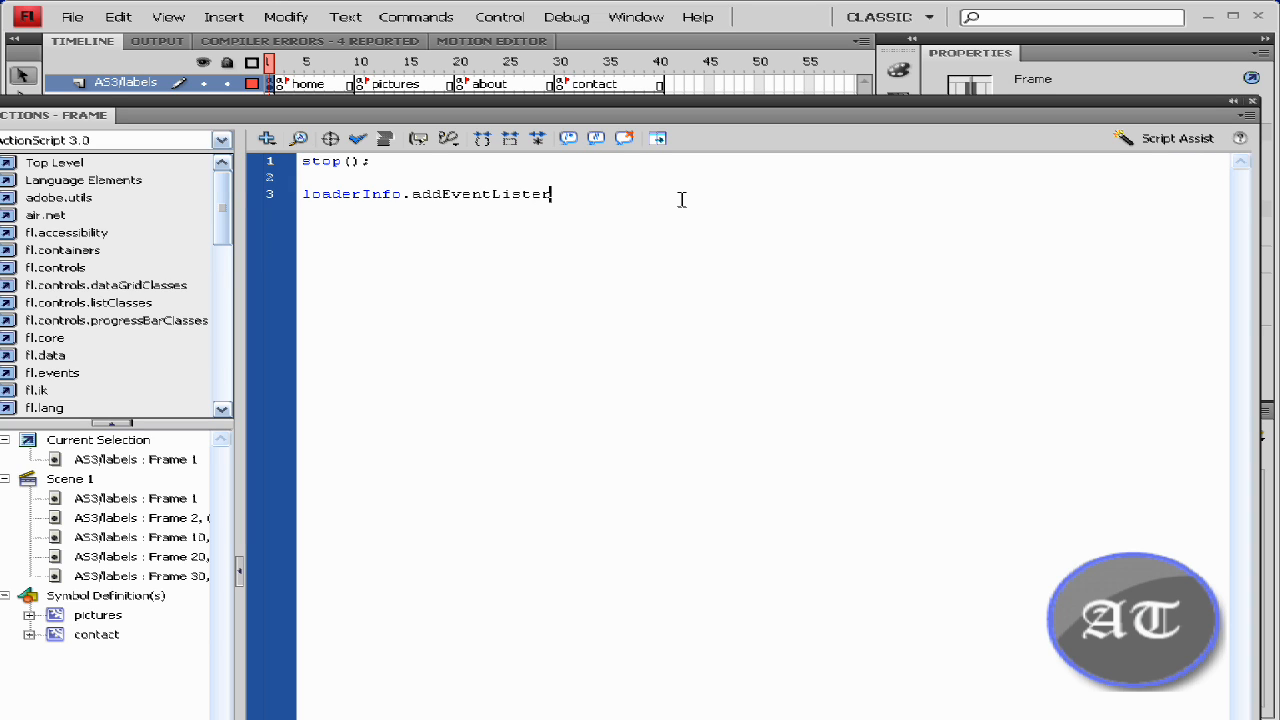
pyautogui.write('r')
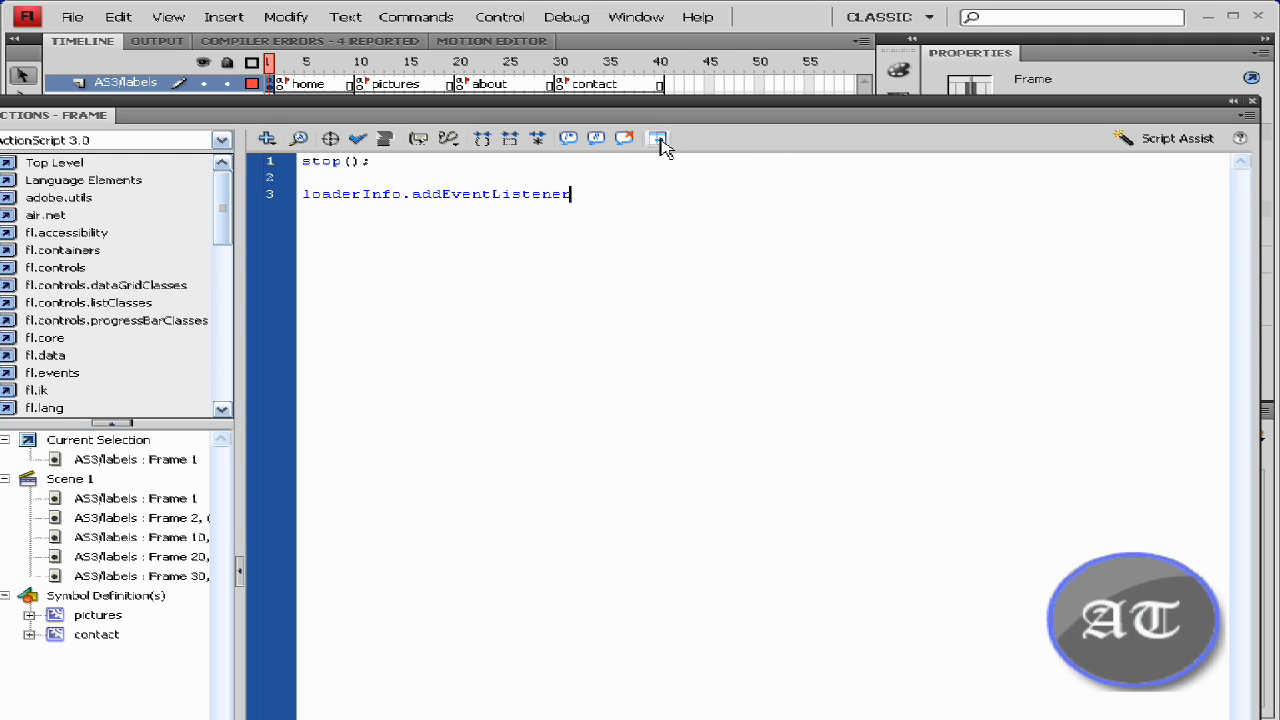
# Step: Complete the listener line with (ProgressEvent.PROGRESS, updatePreloader)
pyautogui.click(657, 138)
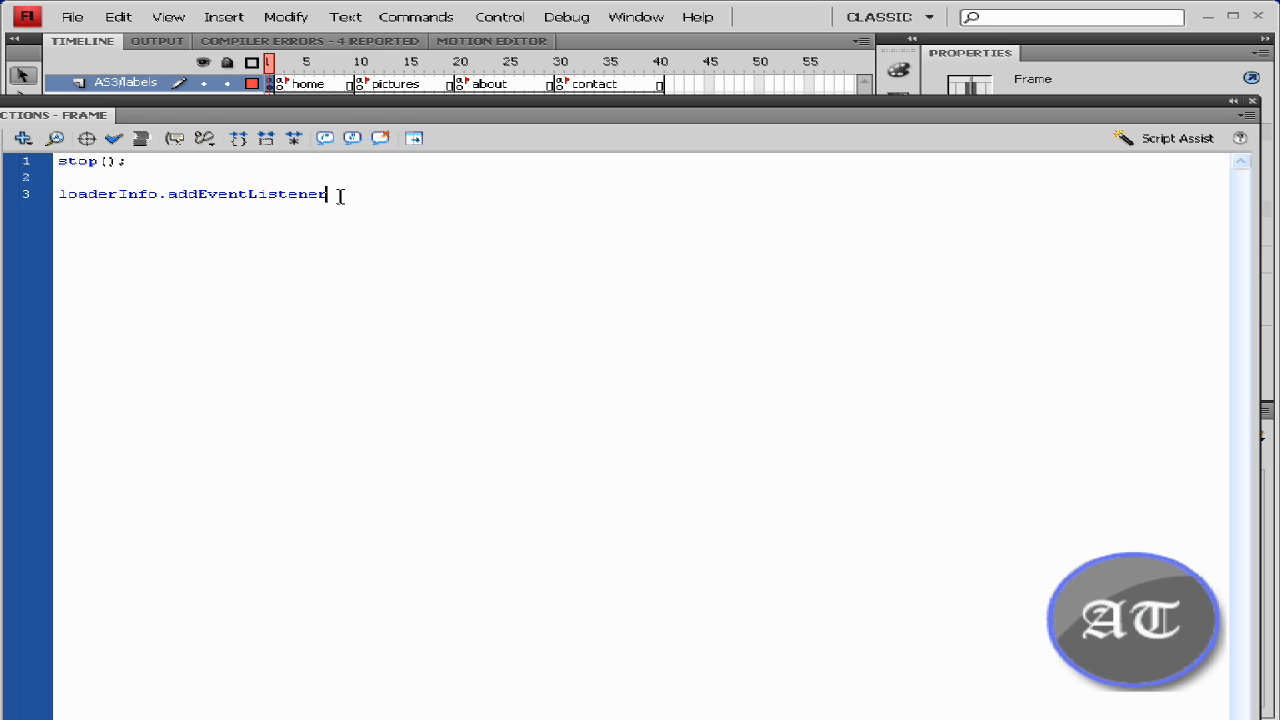
pyautogui.write('(')
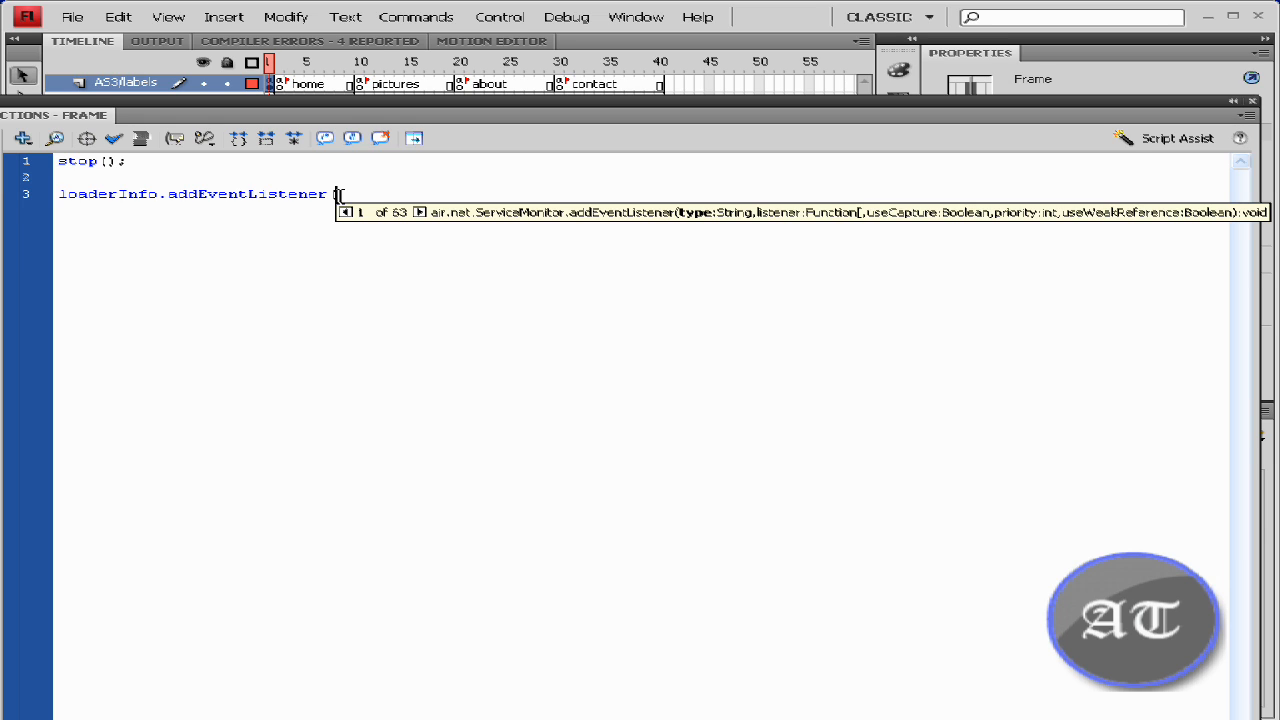
pyautogui.write('(')
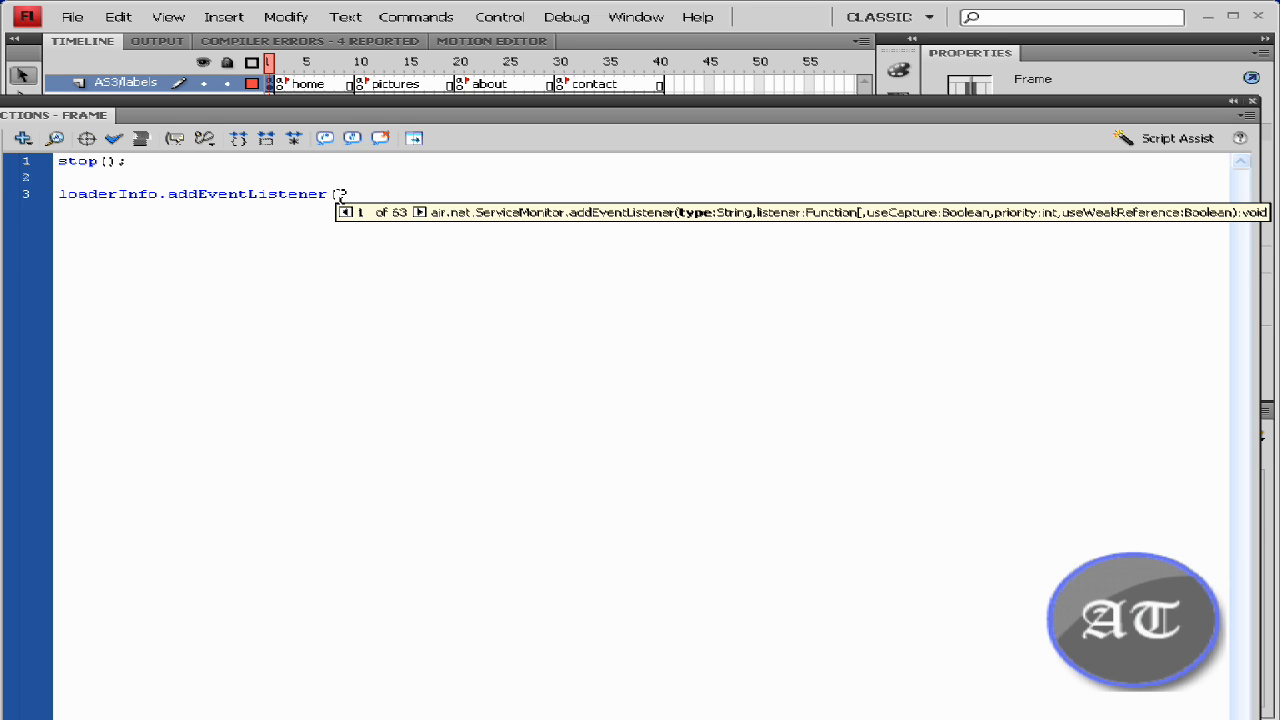
pyautogui.write('rogress')
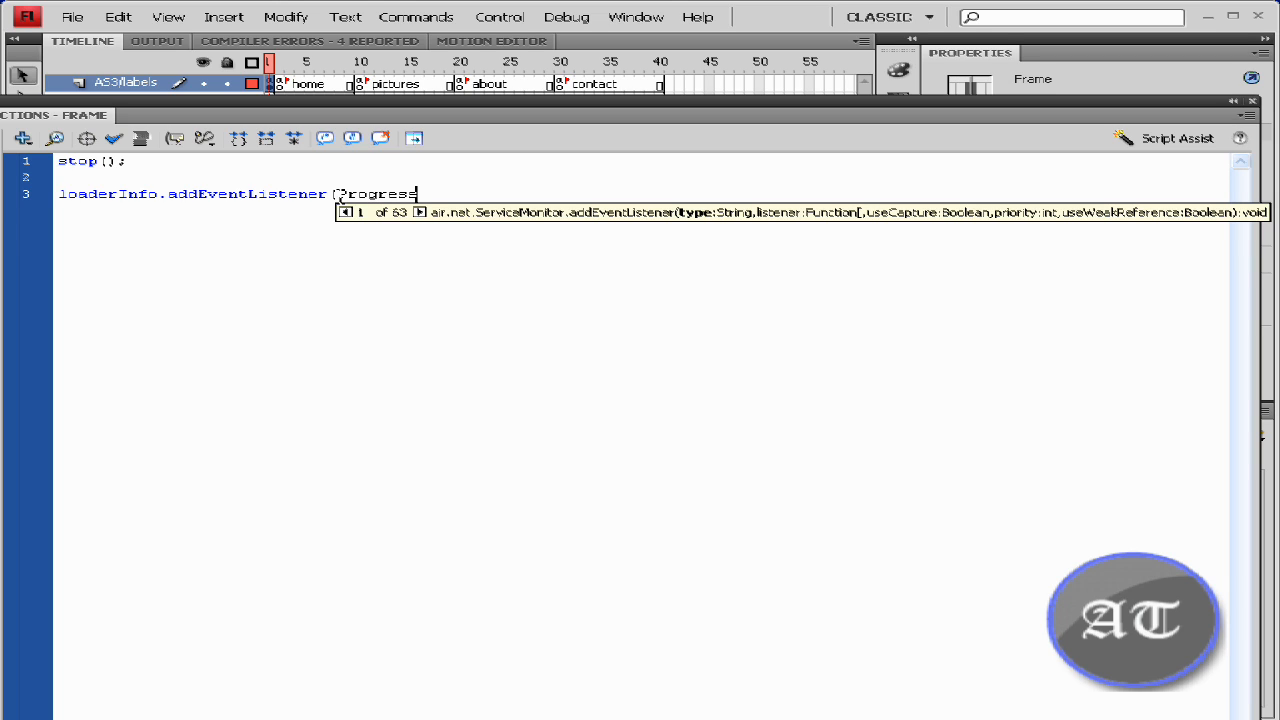
pyautogui.write('event.P')
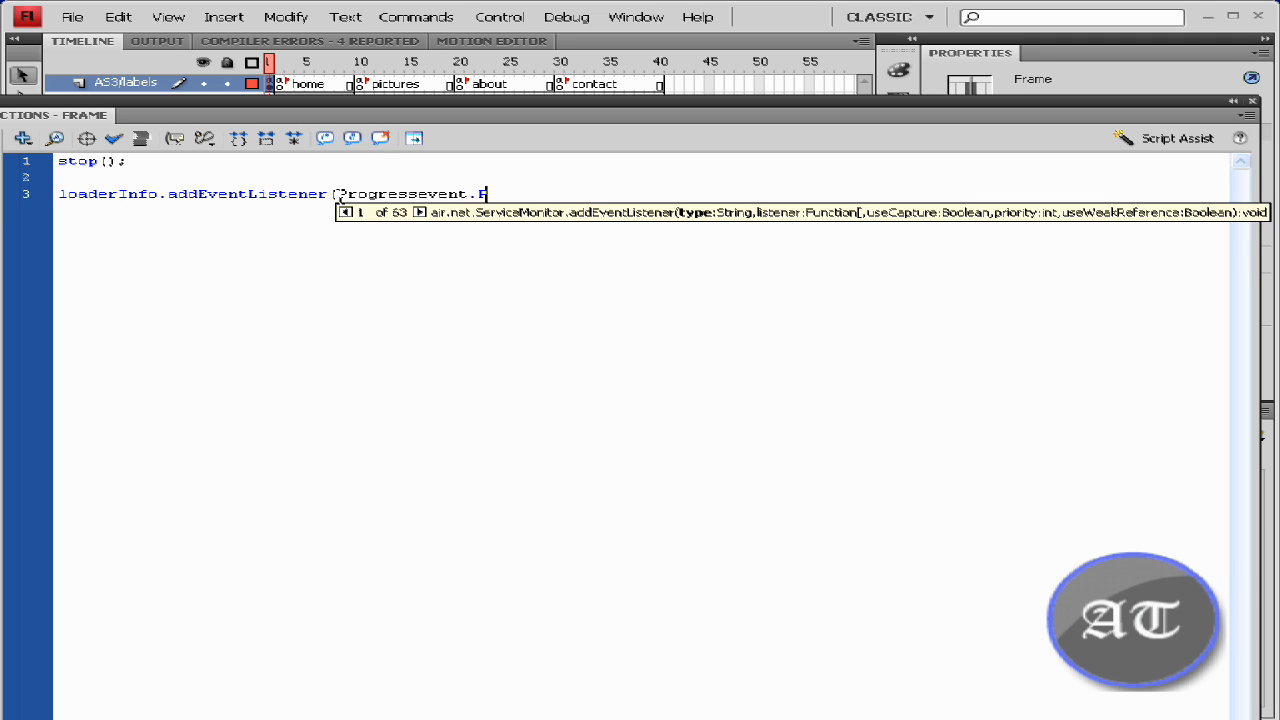
pyautogui.write('RO')
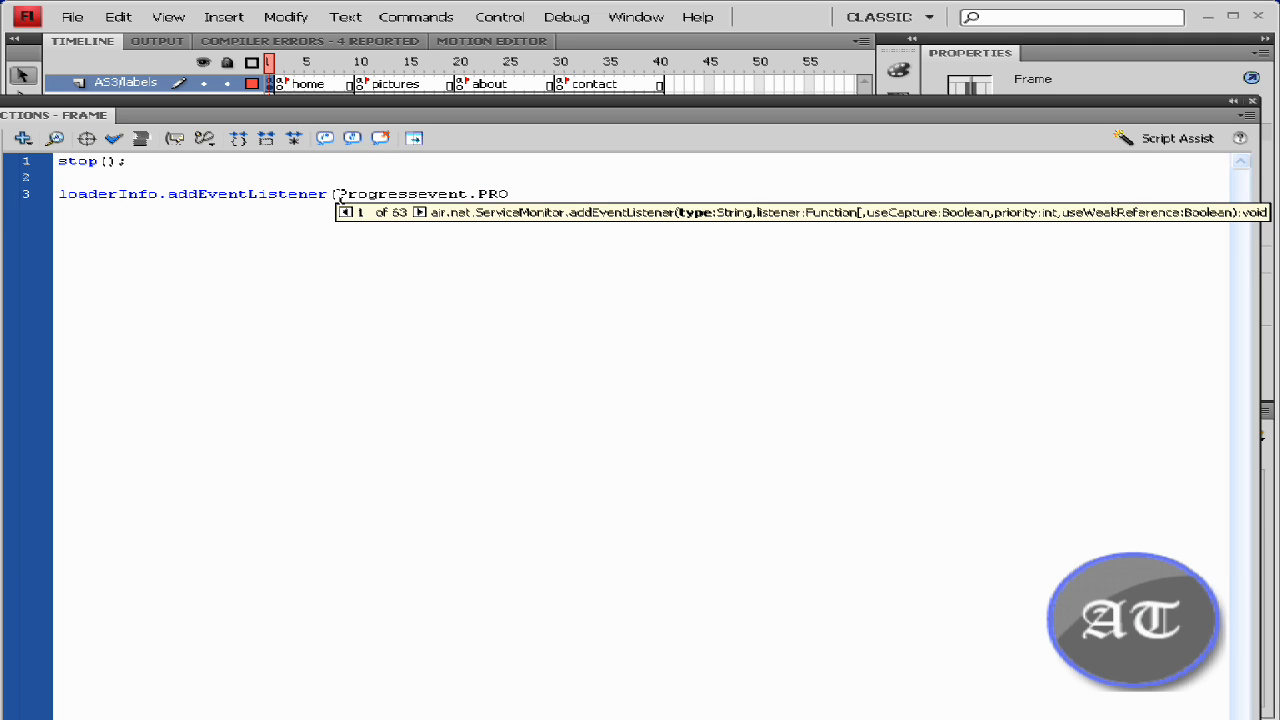
pyautogui.write('GRESS')
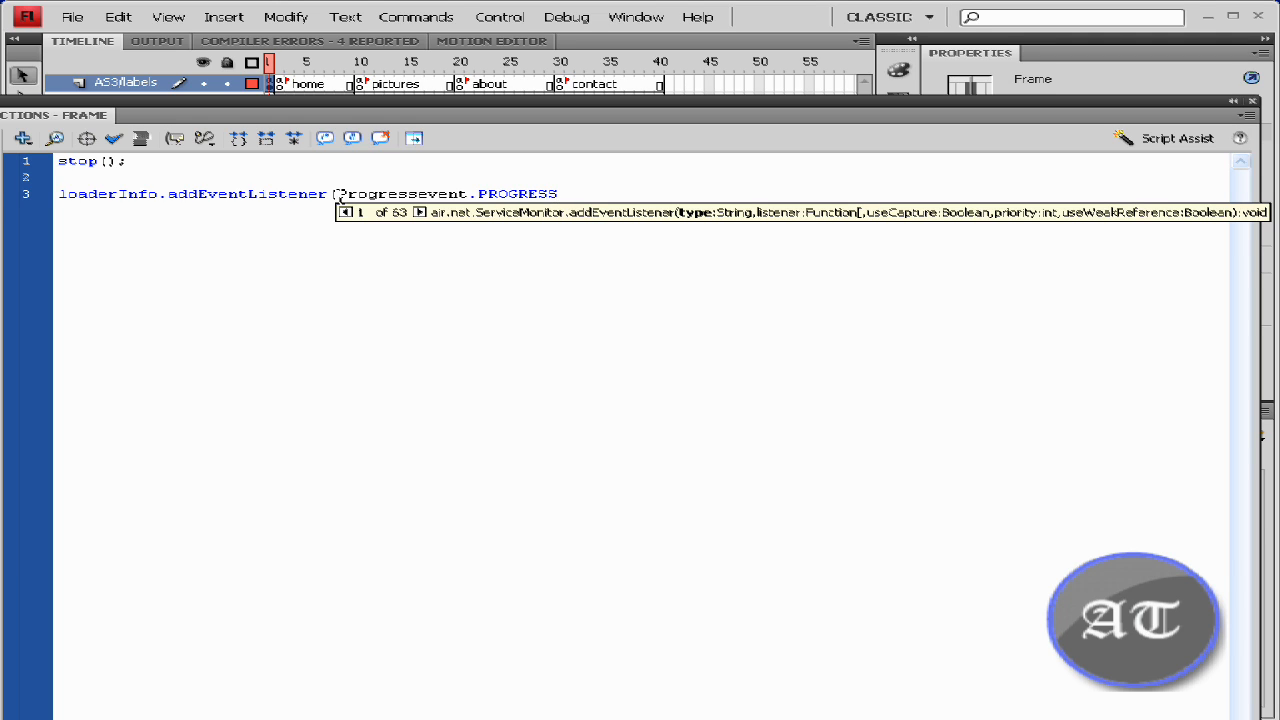
pyautogui.write(',')
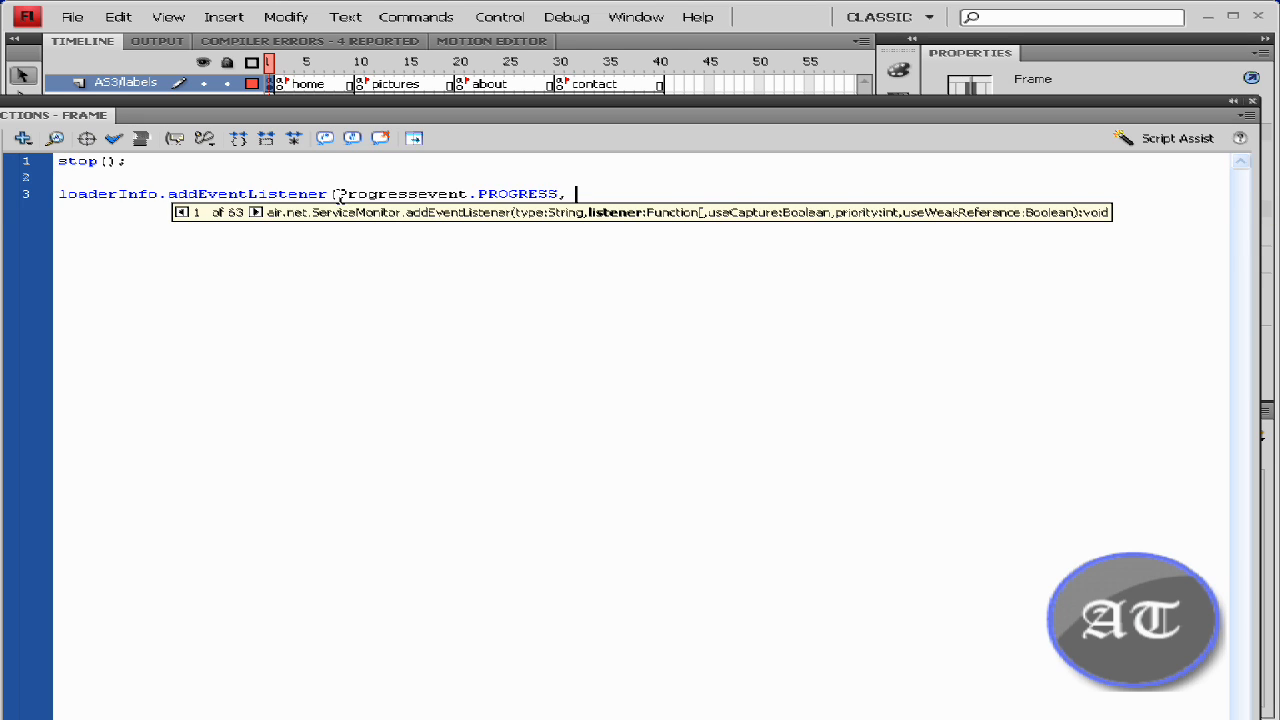
pyautogui.write('update')
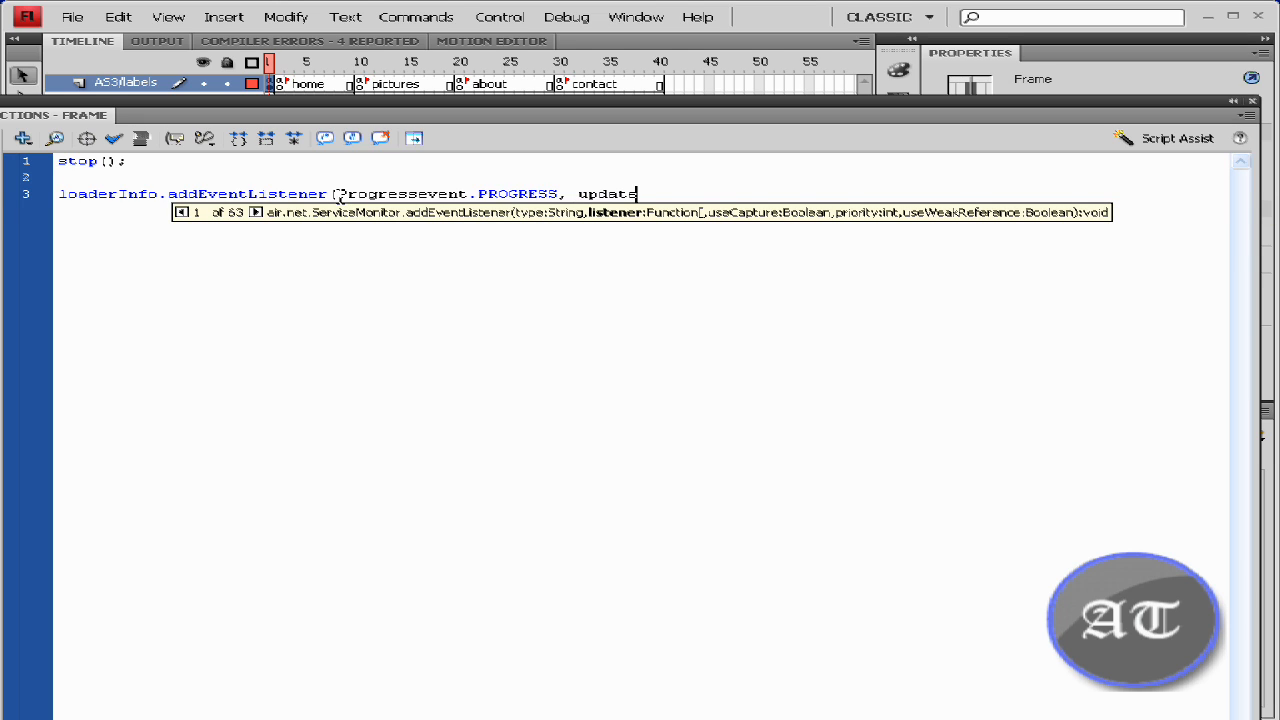
pyautogui.write('Pr')
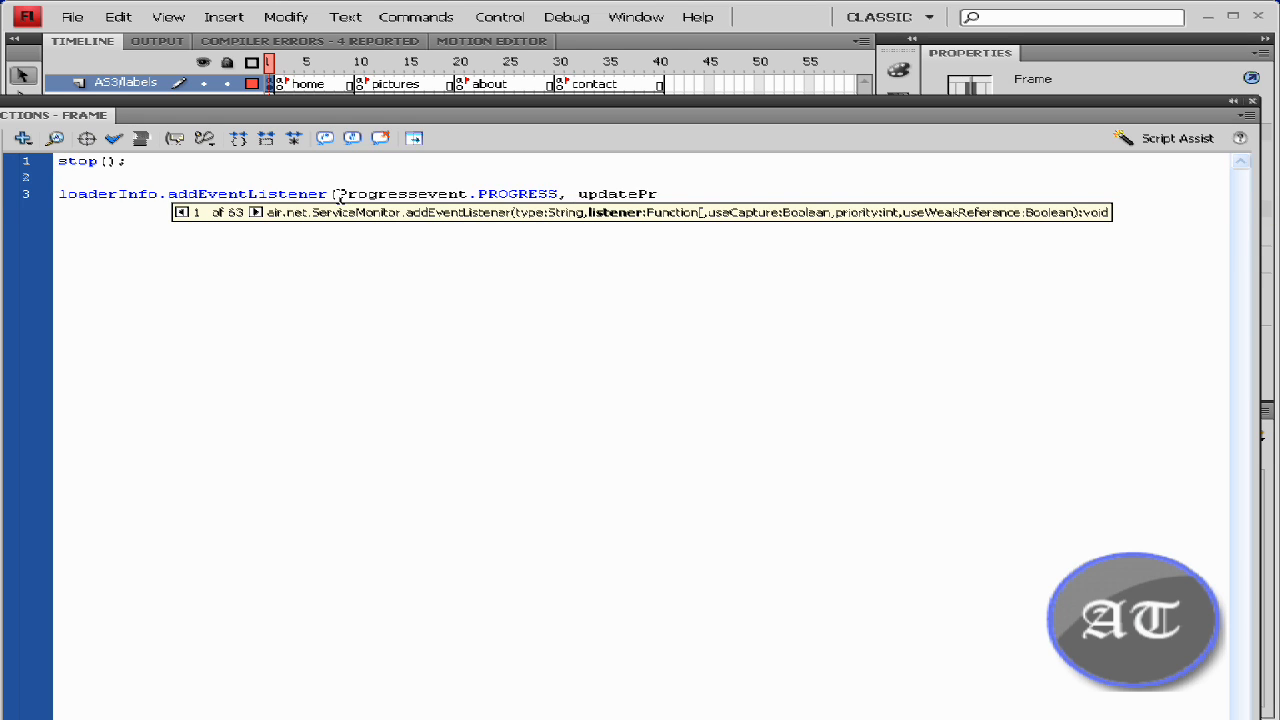
pyautogui.write('eloader);')
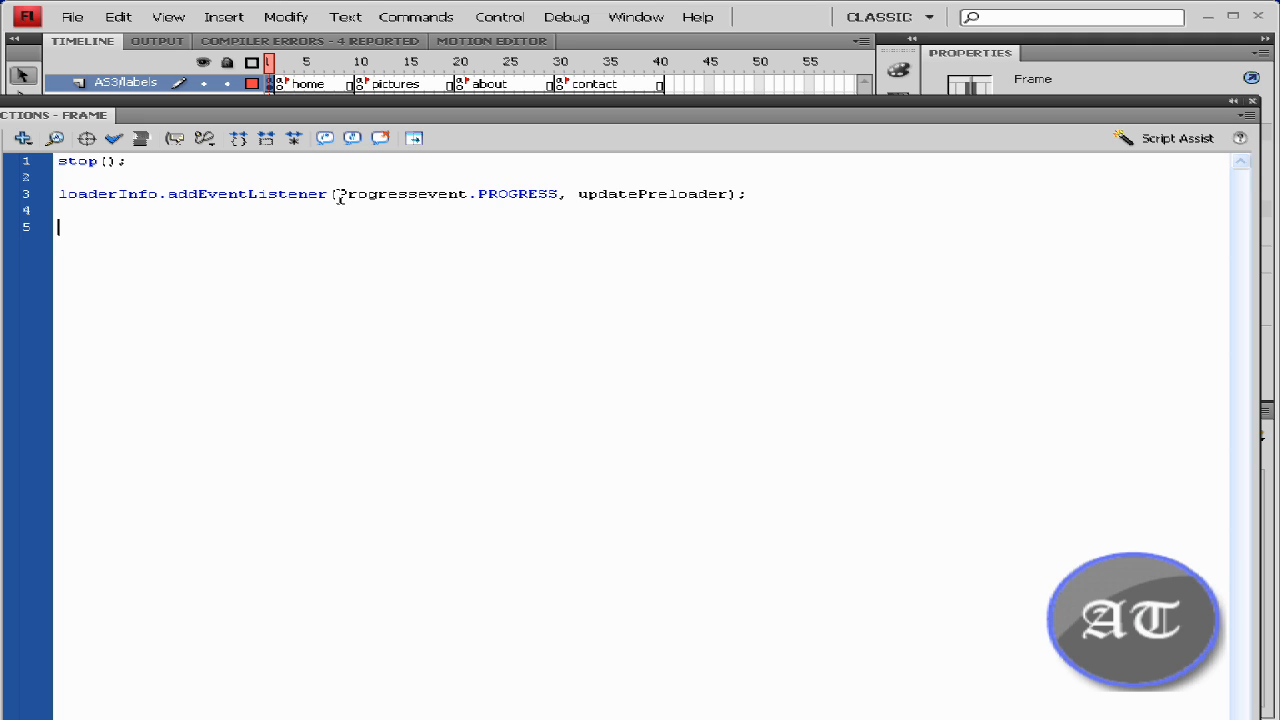
# Step: Declare function updatePreloader(evtObj:ProgressEvent):void with its opening brace
pyautogui.write('function')
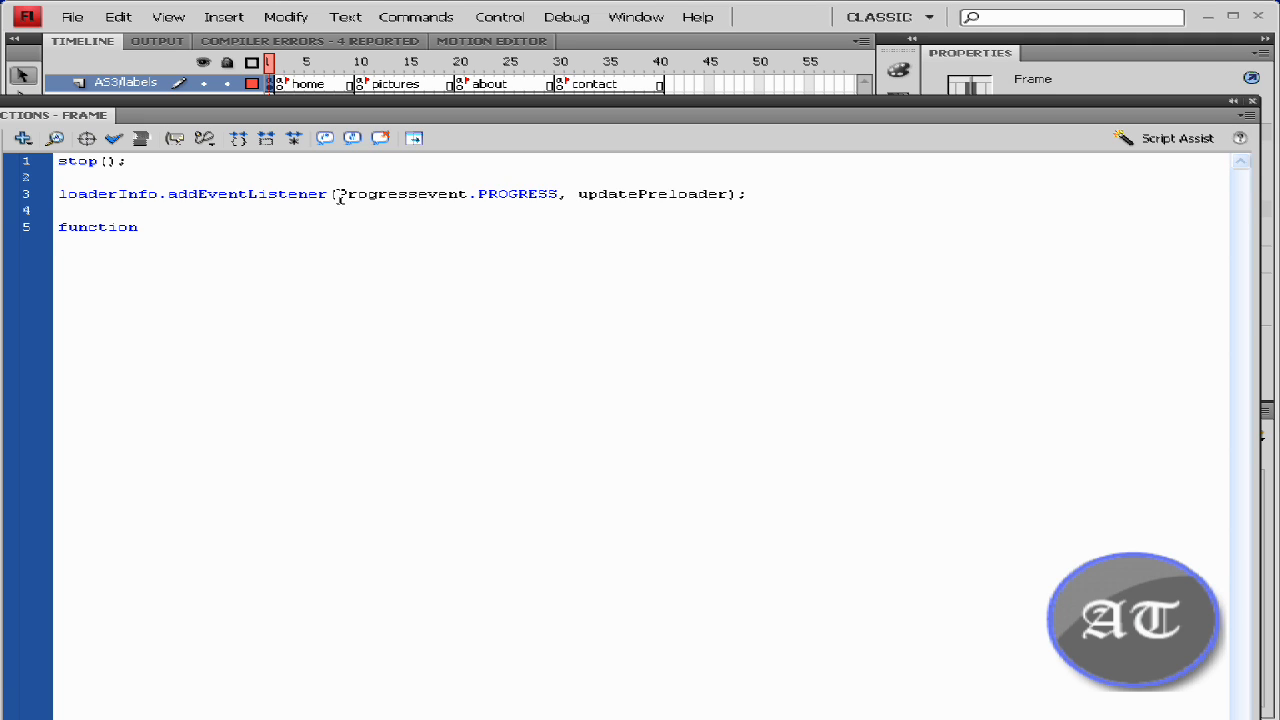
pyautogui.write('update')
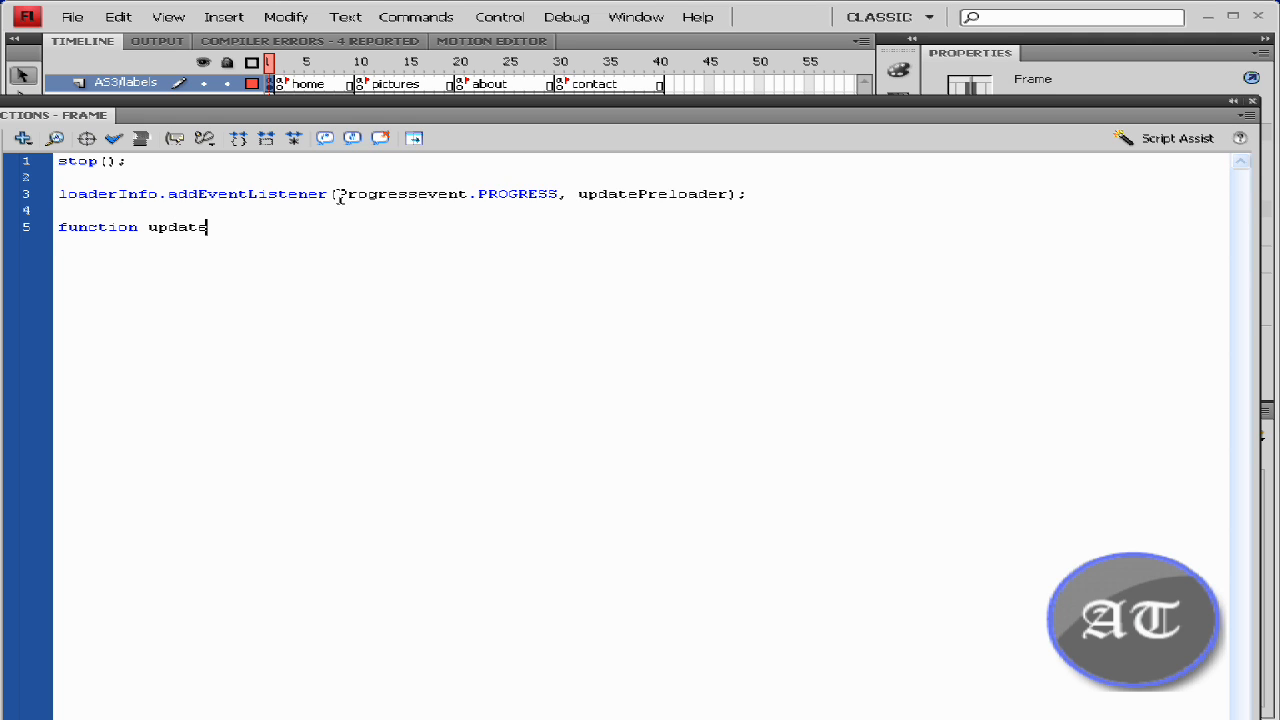
pyautogui.write('Preloader')
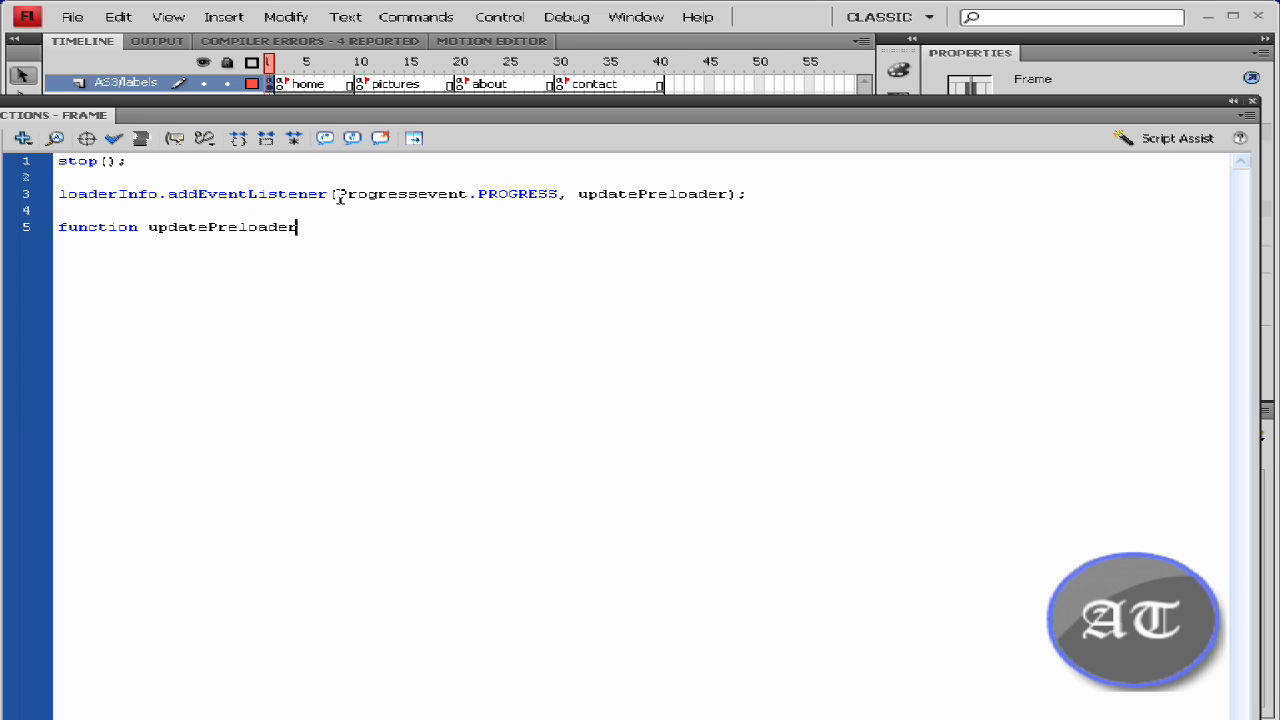
pyautogui.write('(evt')
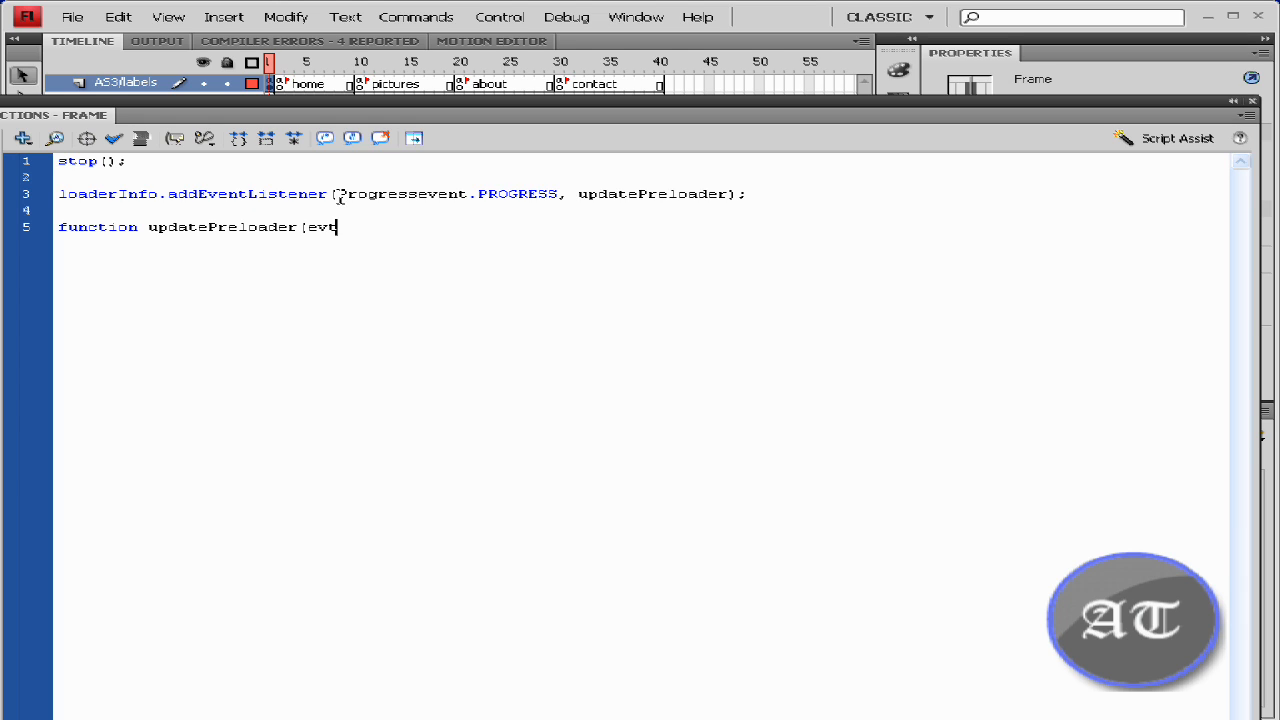
pyautogui.write('Obj')
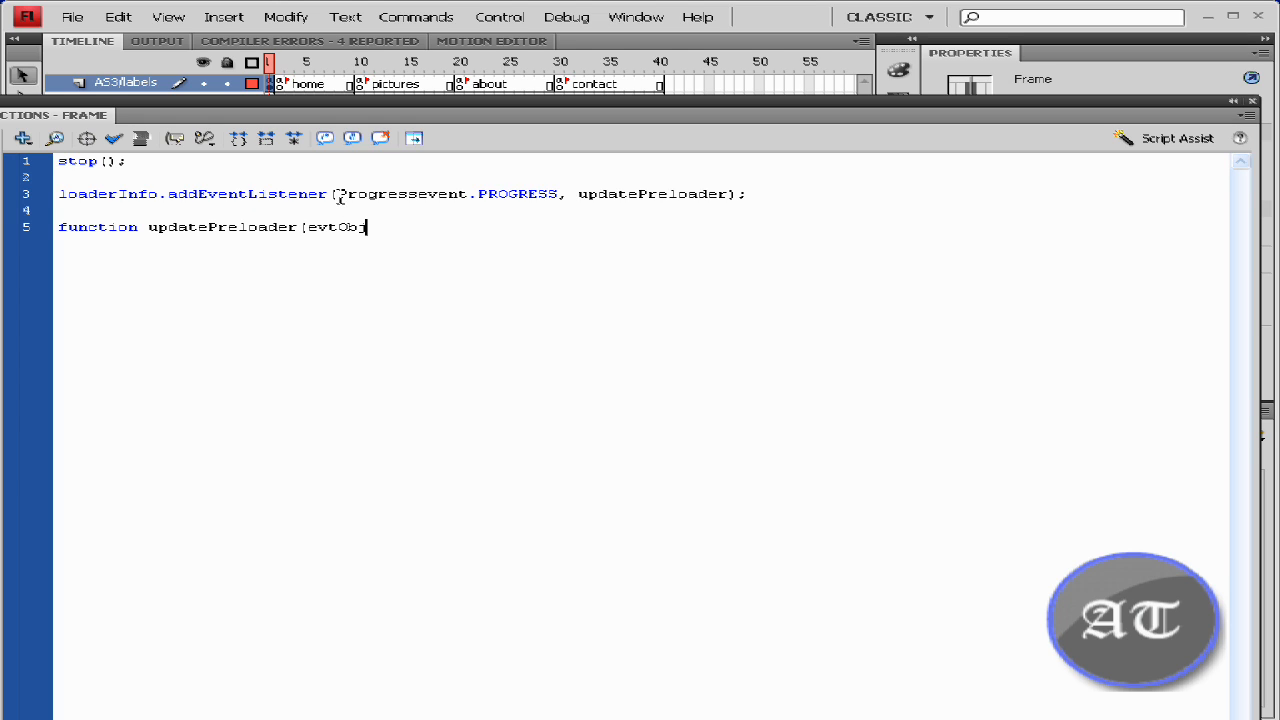
pyautogui.write(':P')
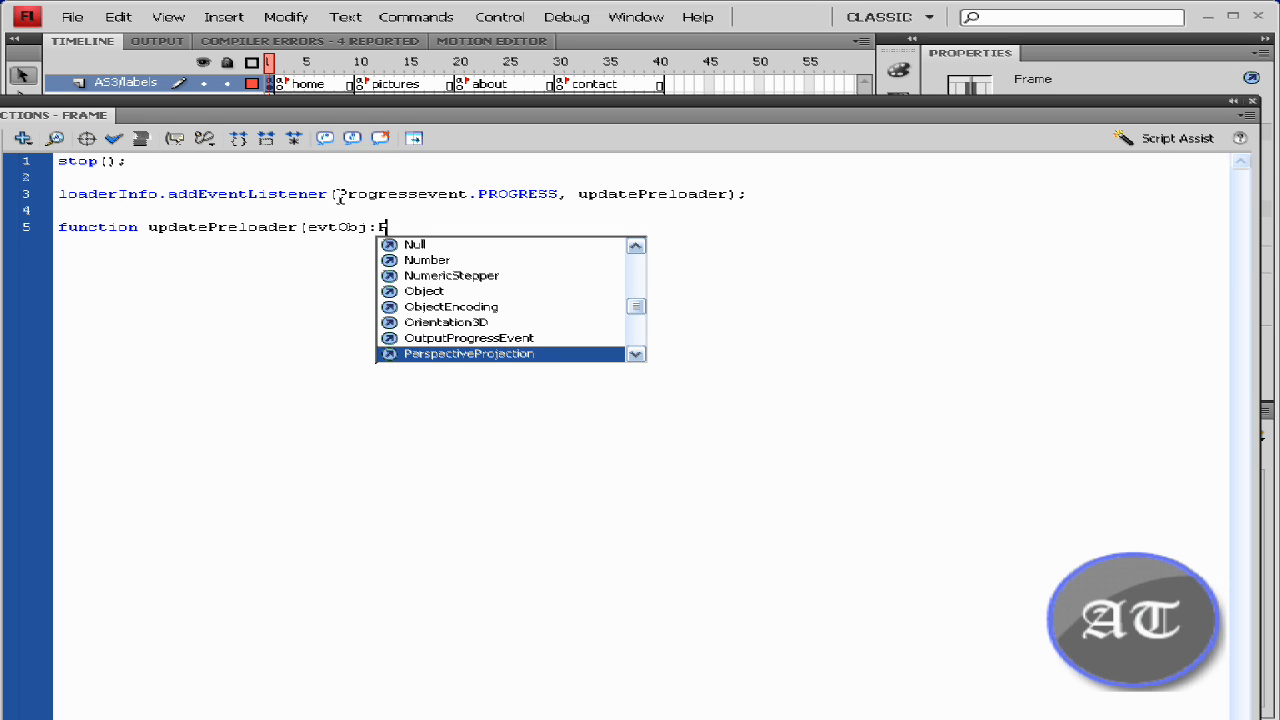
pyautogui.write('rogre')
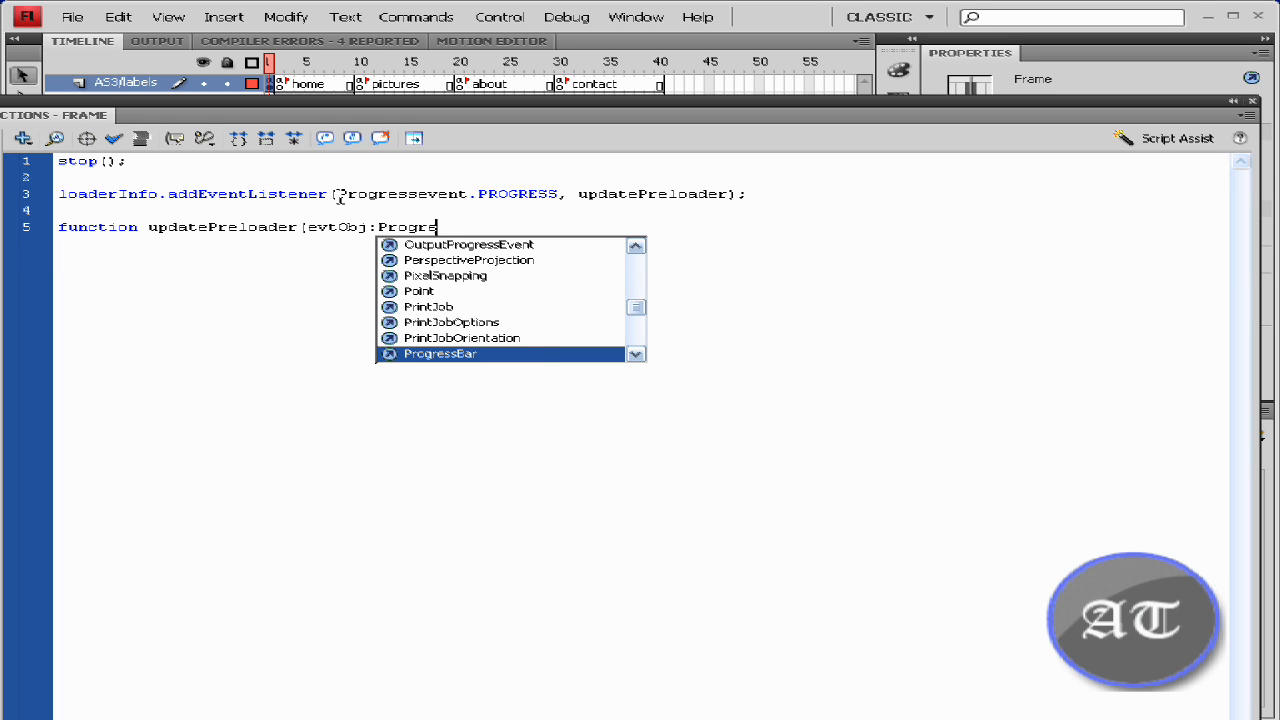
pyautogui.write('ss')
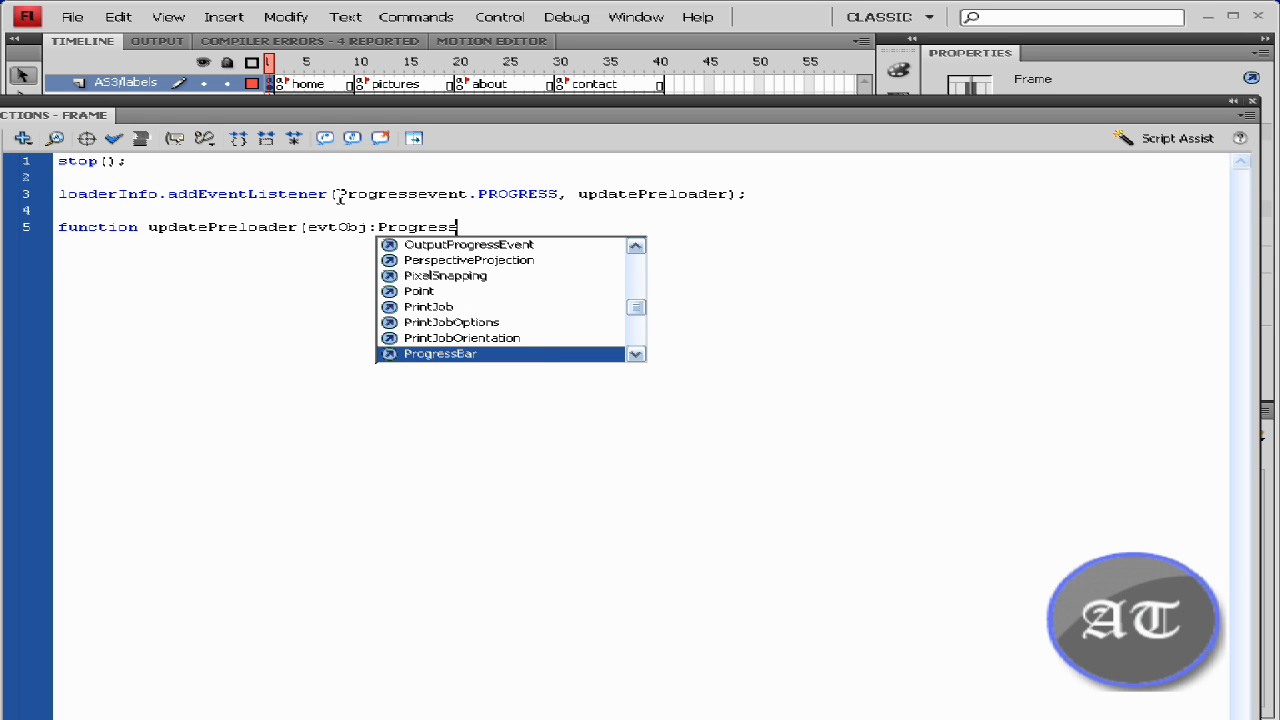
pyautogui.write('Event):')
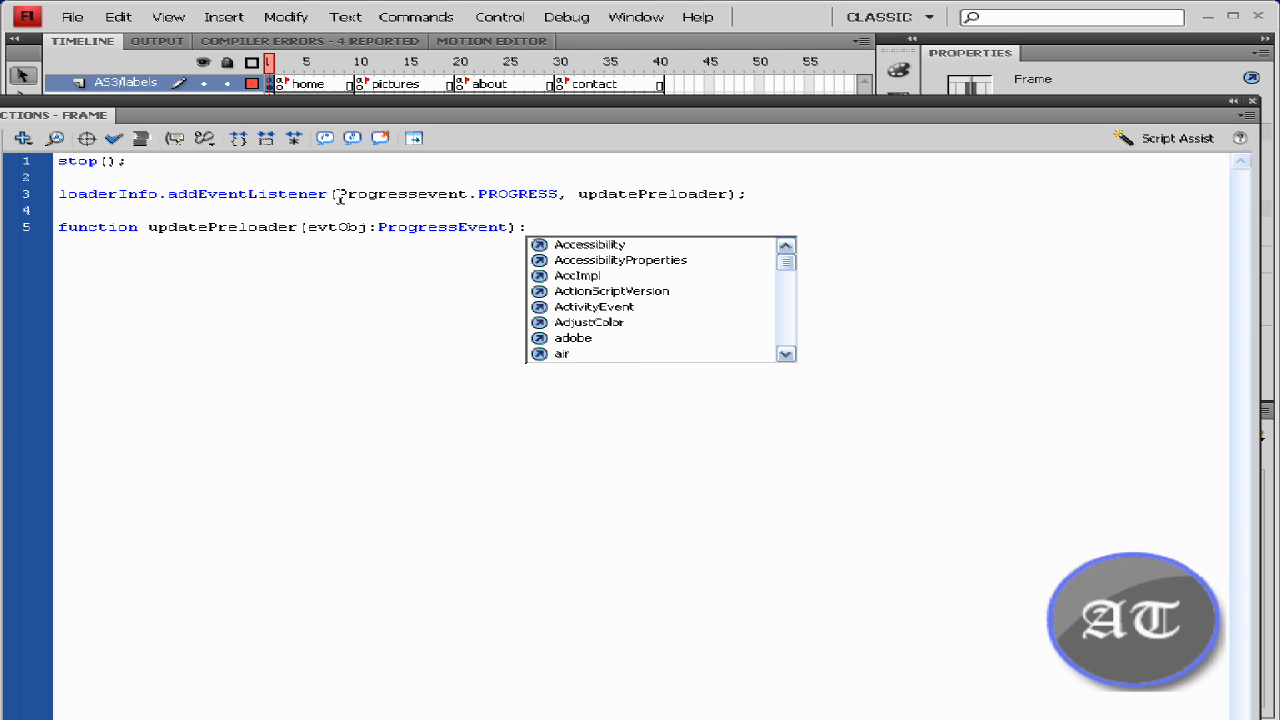
pyautogui.write('void')
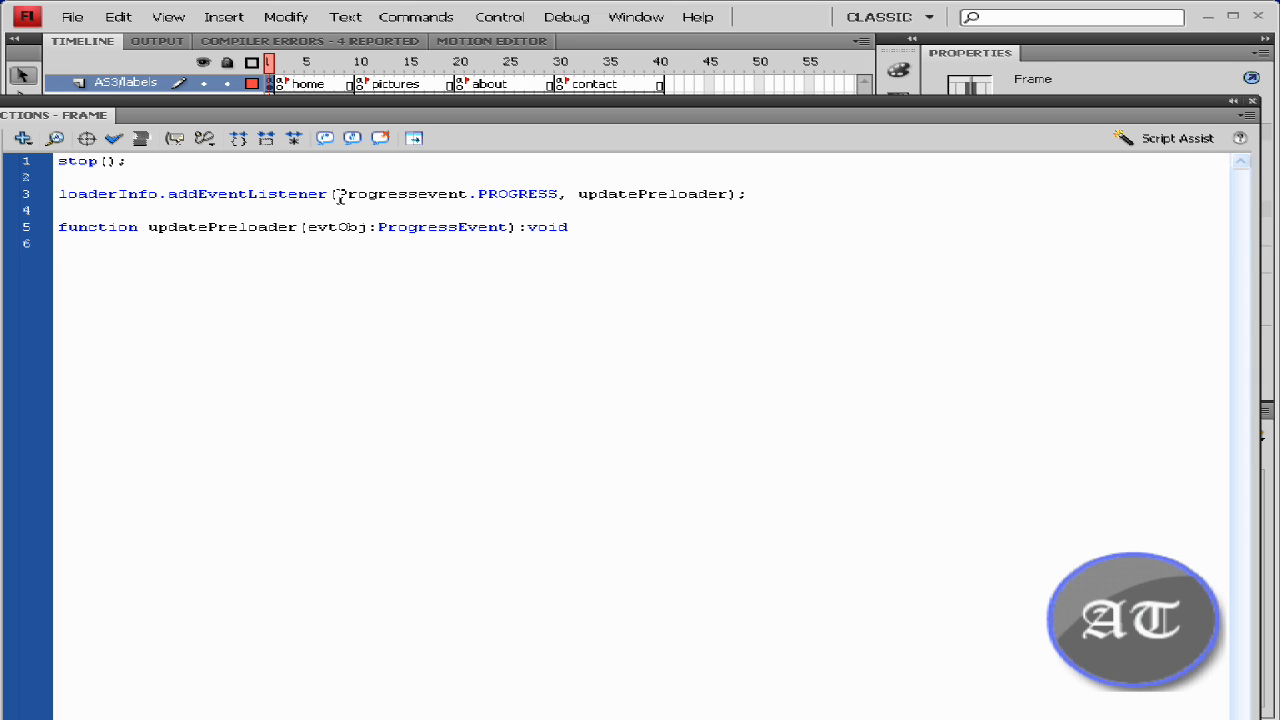
pyautogui.write('{')
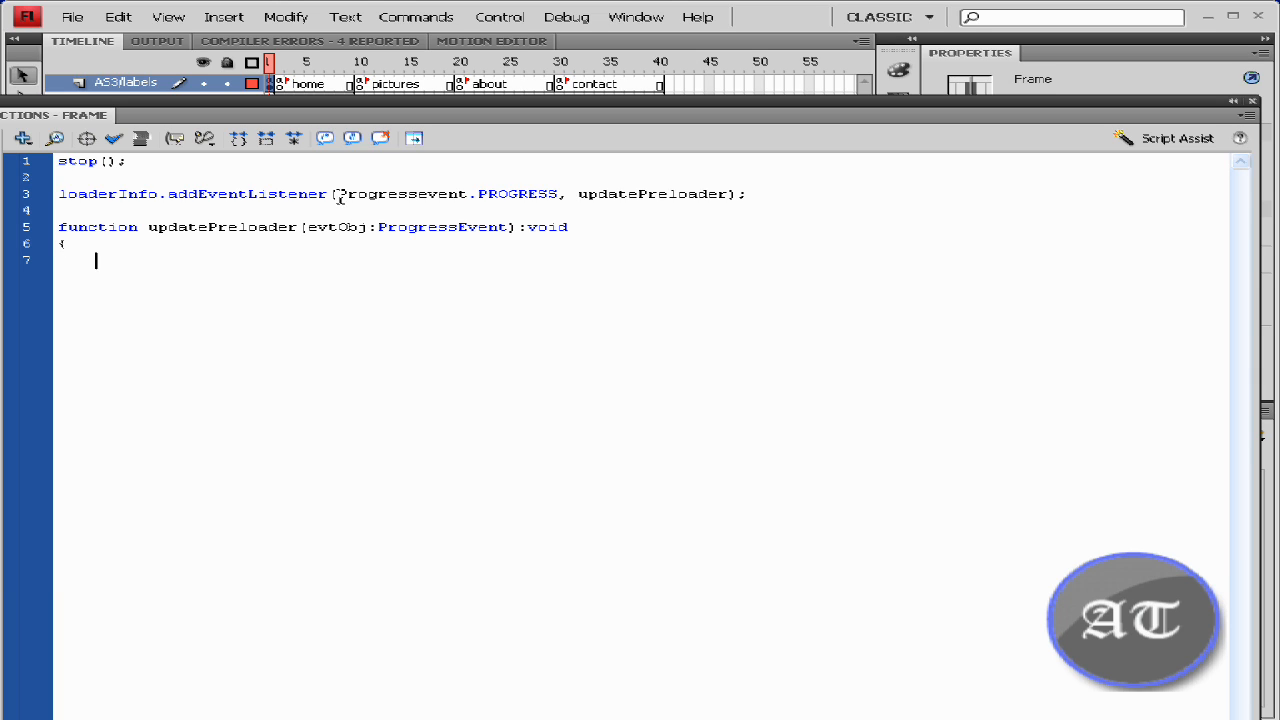
# Step: Add a comment noting the container for the download progress
pyautogui.write('//co')
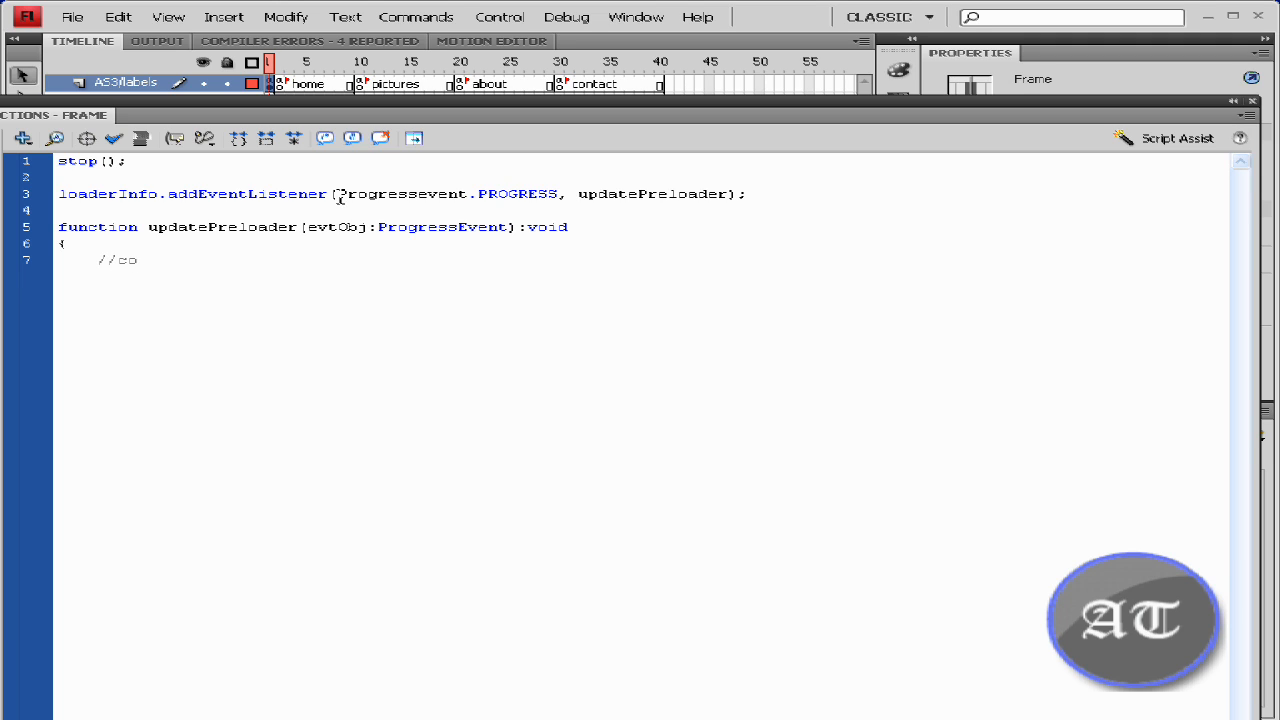
pyautogui.write('ntain')
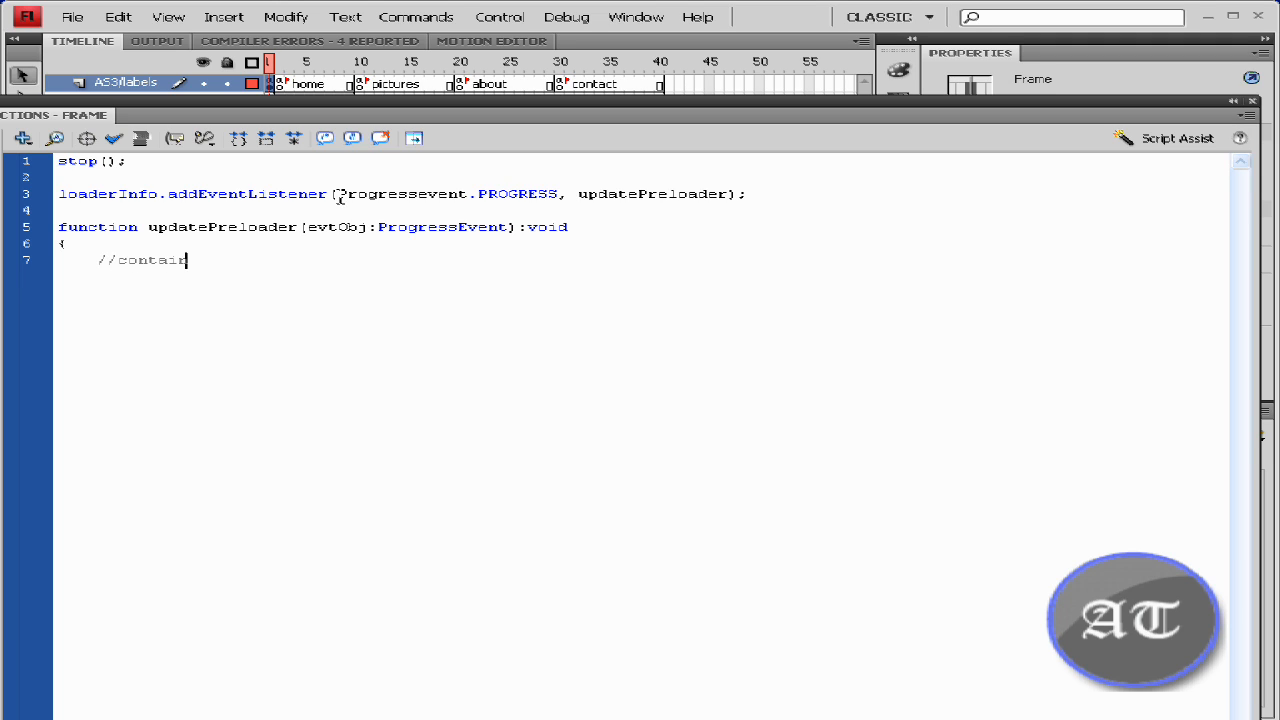
pyautogui.write('er fc')
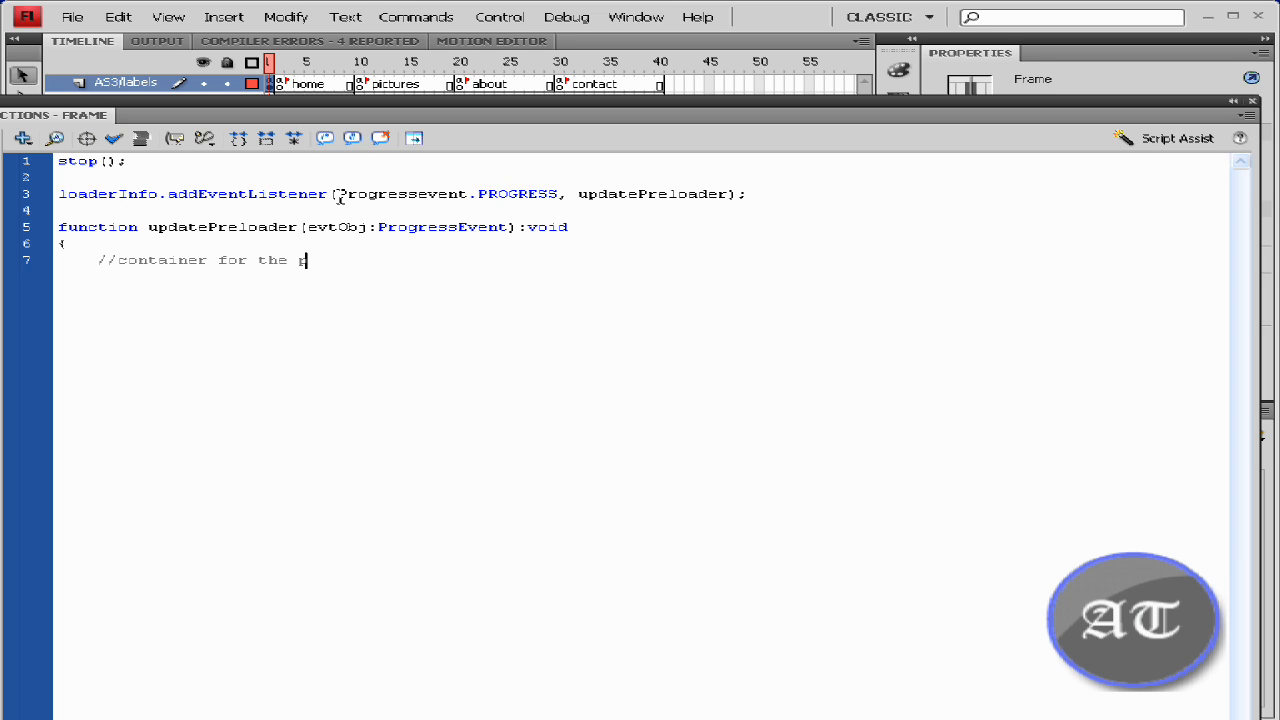
pyautogui.write('rogress of the site (c')
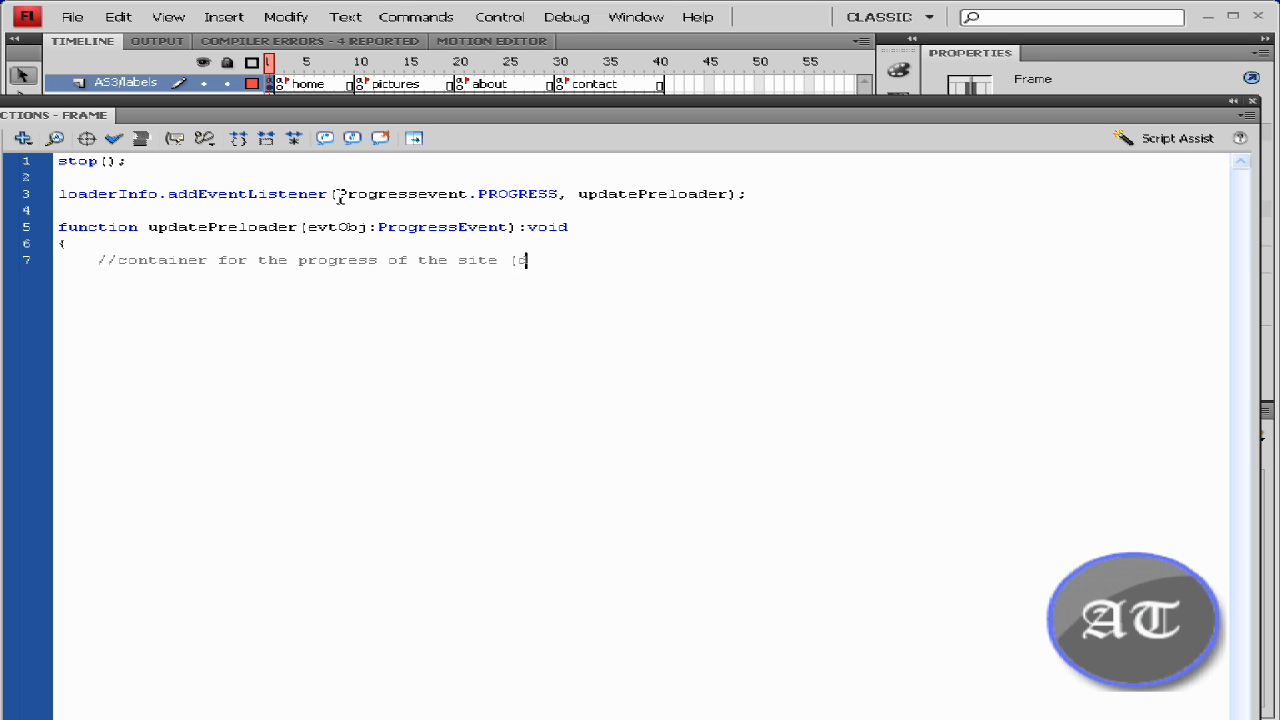
pyautogui.write('download')
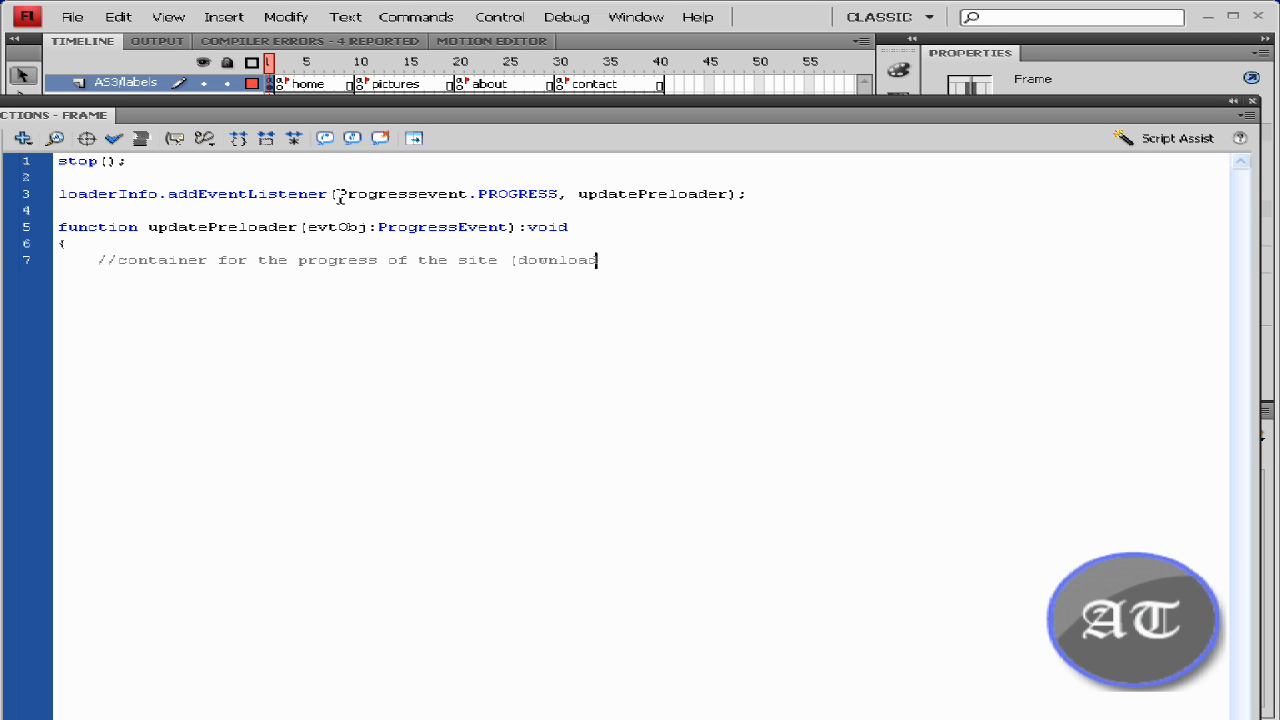
pyautogui.write(']')
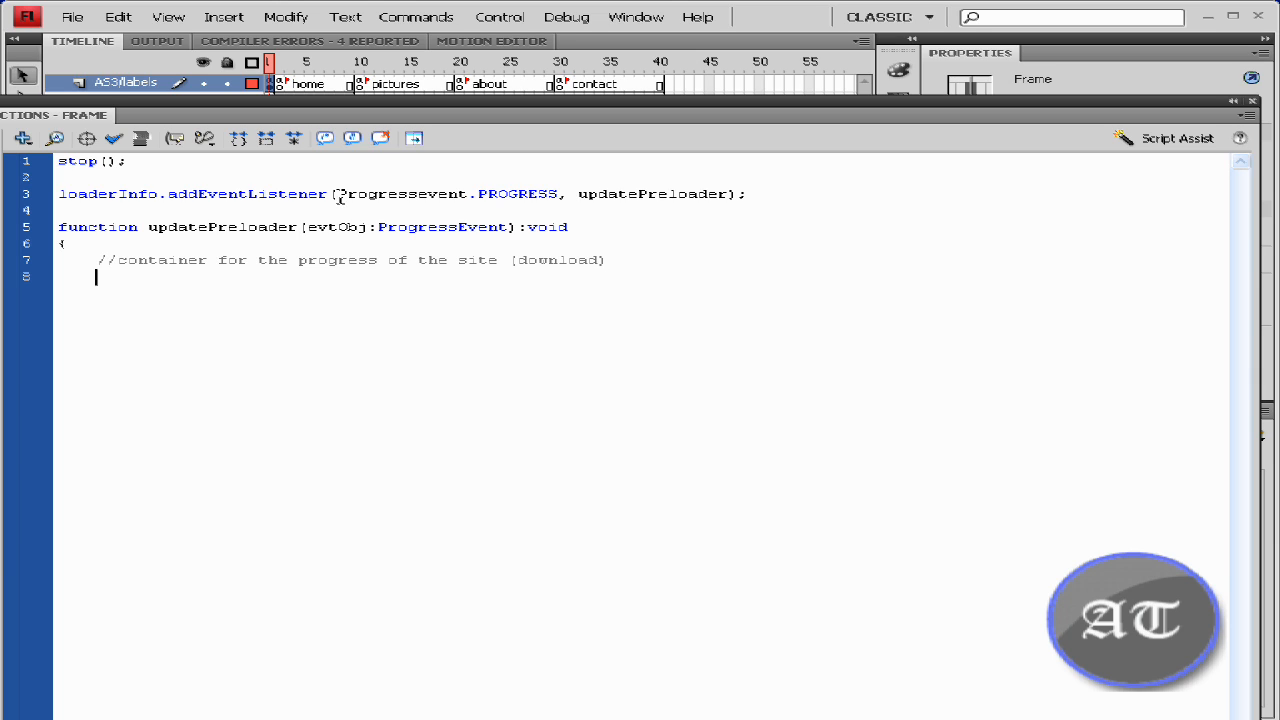
# Step: Write var percent:Number = Math.floor((evtObj.bytesLoaded*100)/evtObj.bytesTotal);
pyautogui.write('var')
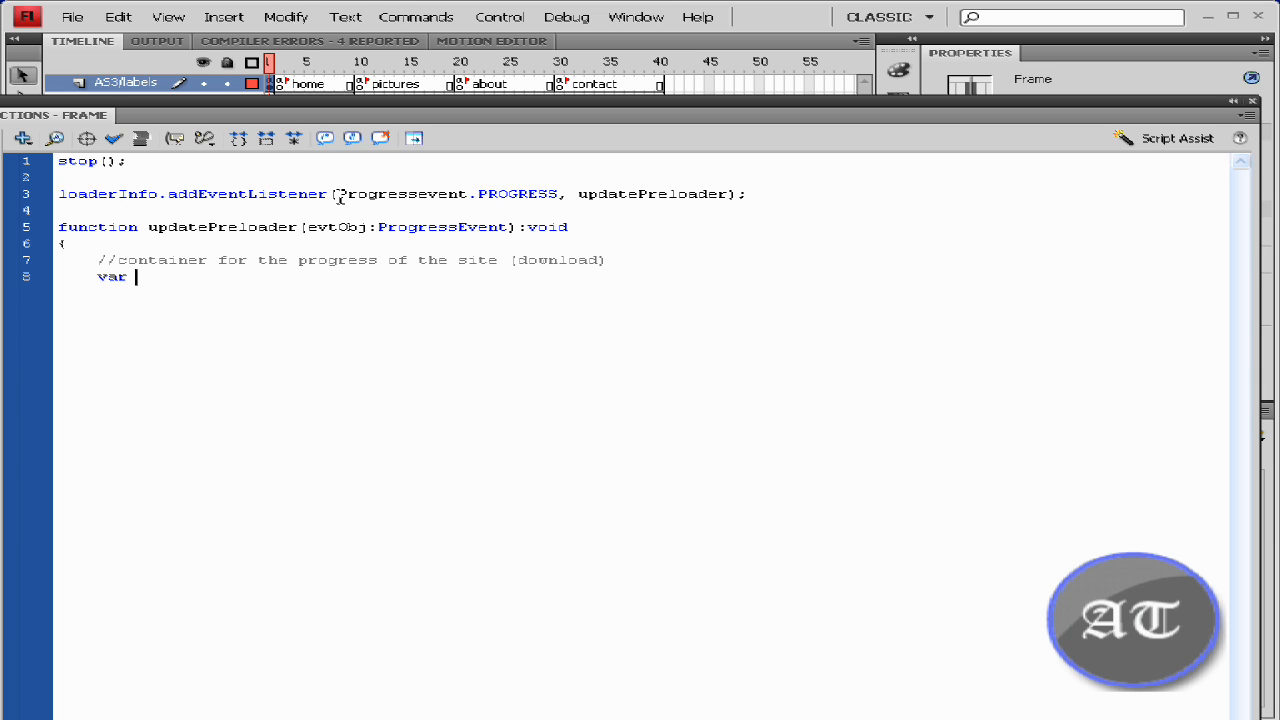
pyautogui.write('percent:N')
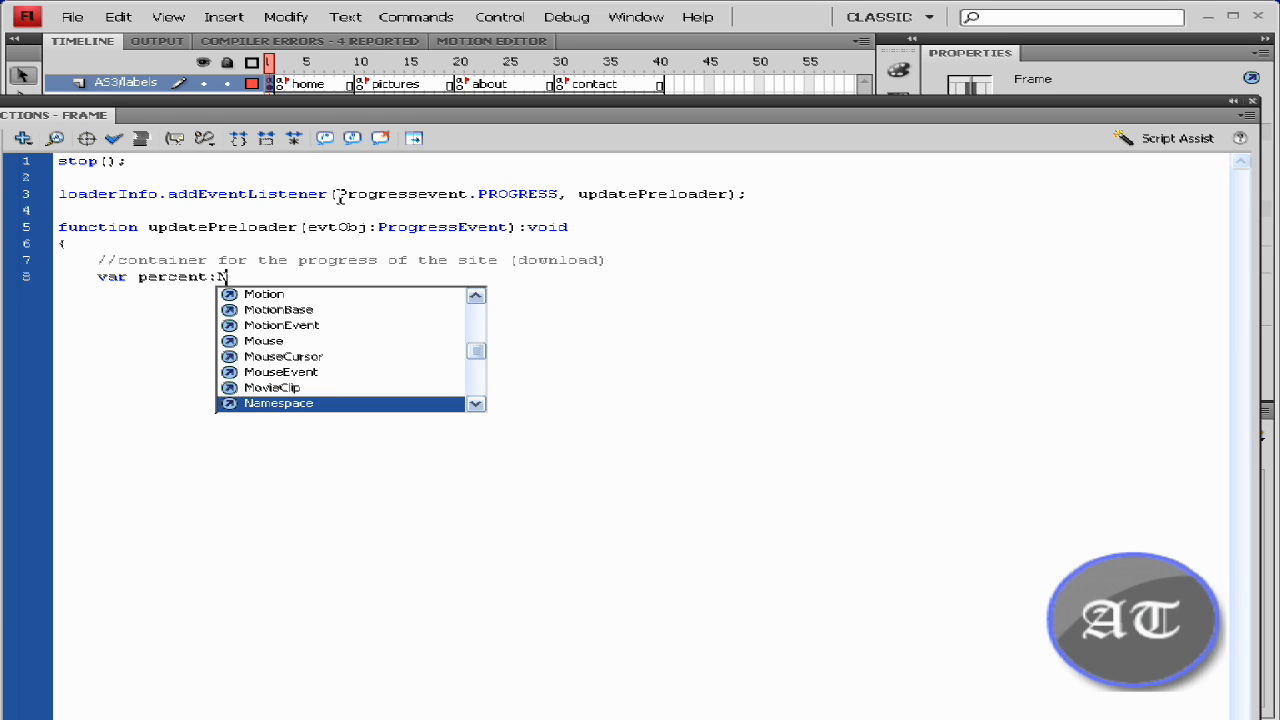
pyautogui.write('umber')
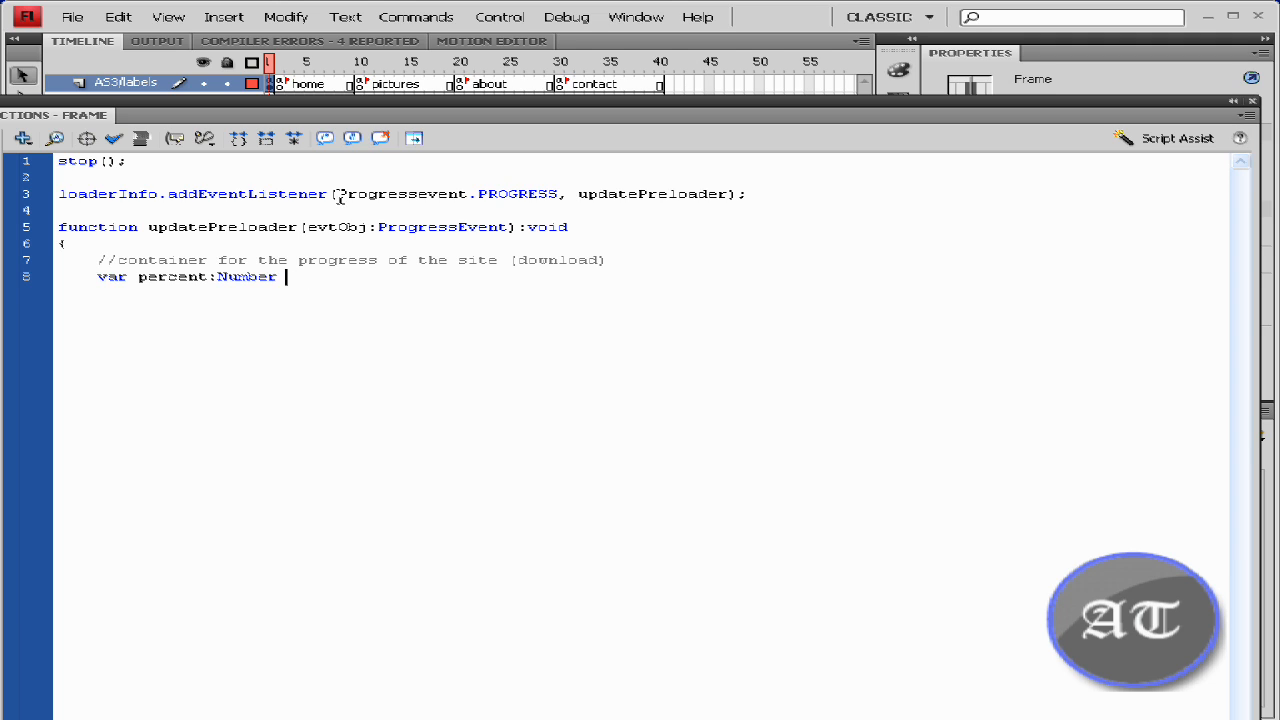
pyautogui.write('=')
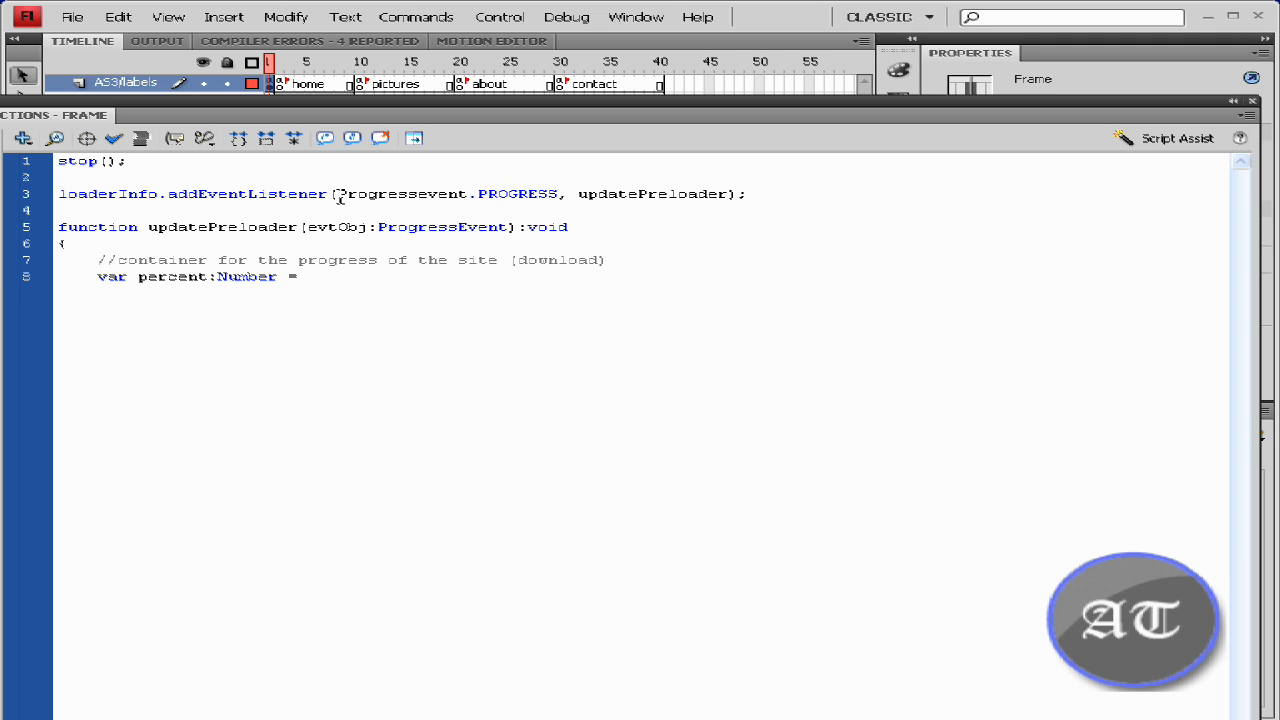
pyautogui.write('Math')
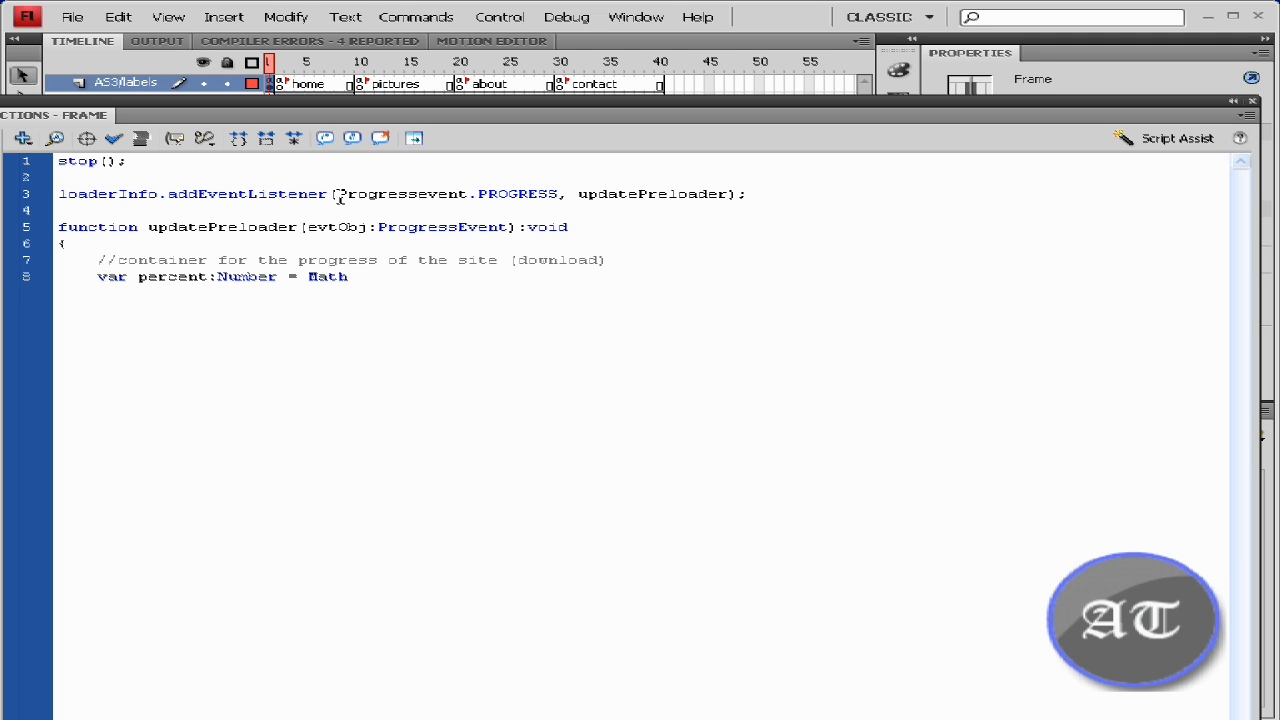
pyautogui.write('.floo')
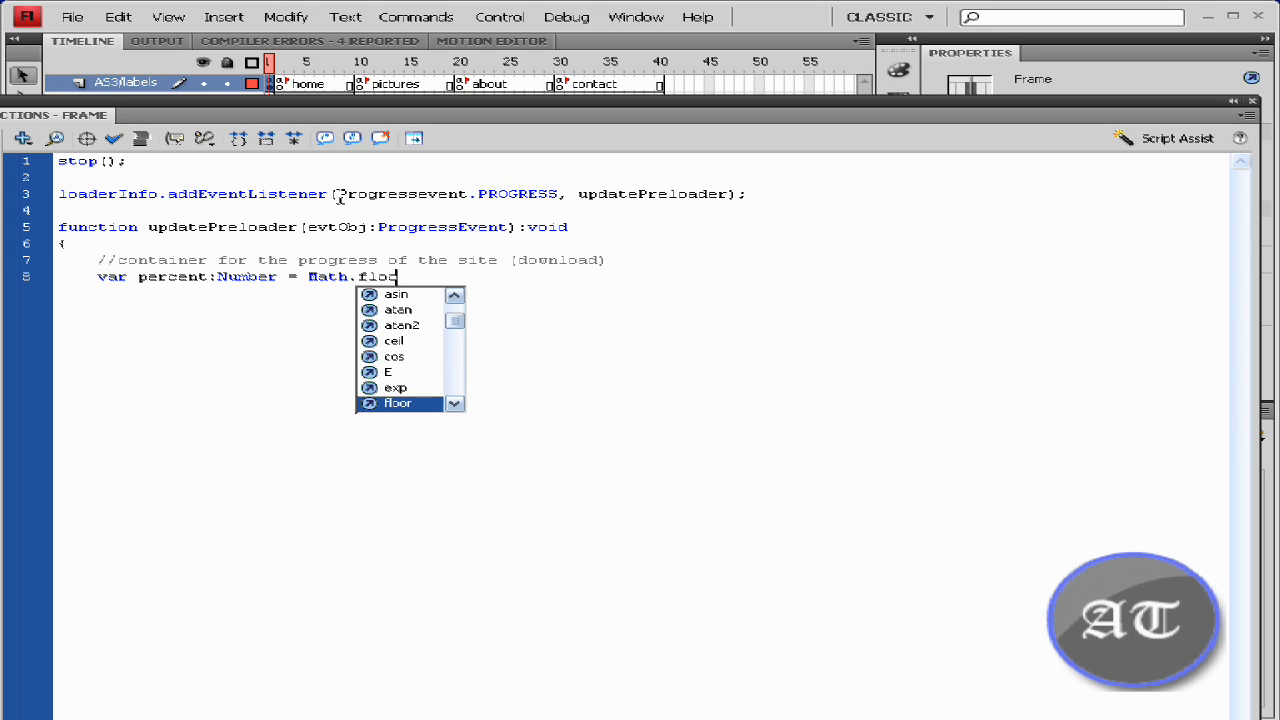
pyautogui.write('r(')
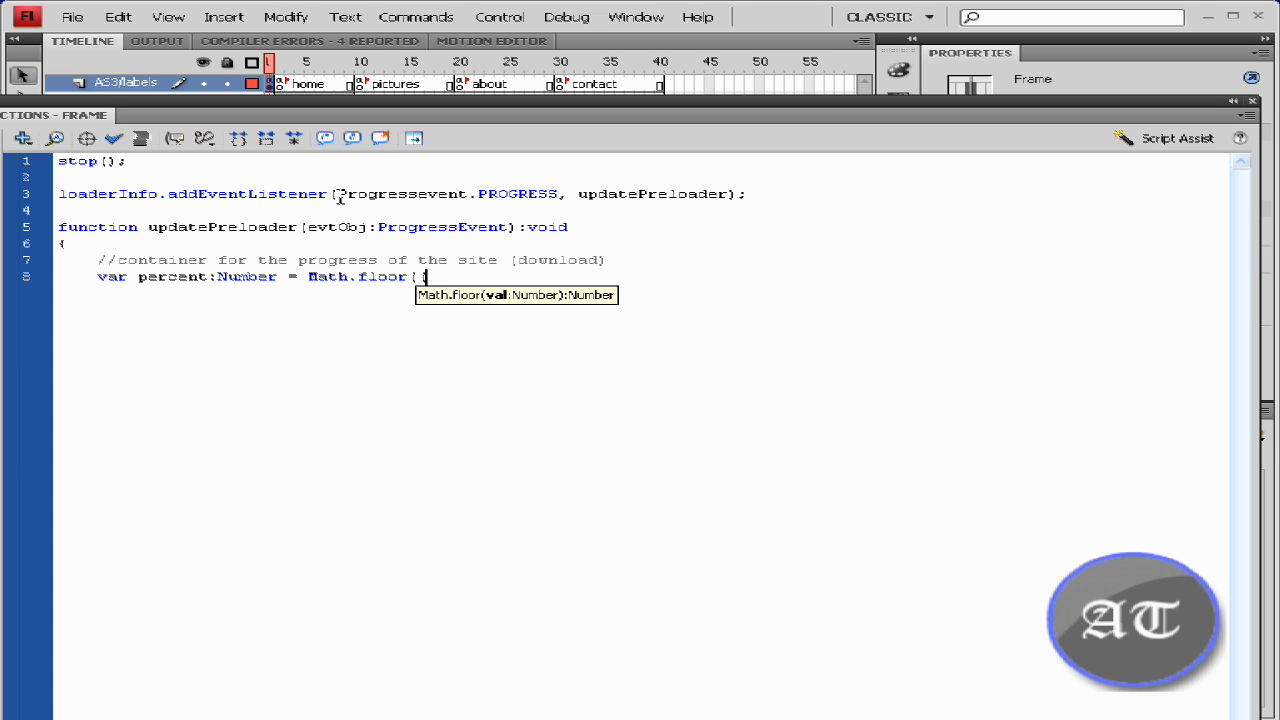
pyautogui.write('evt')
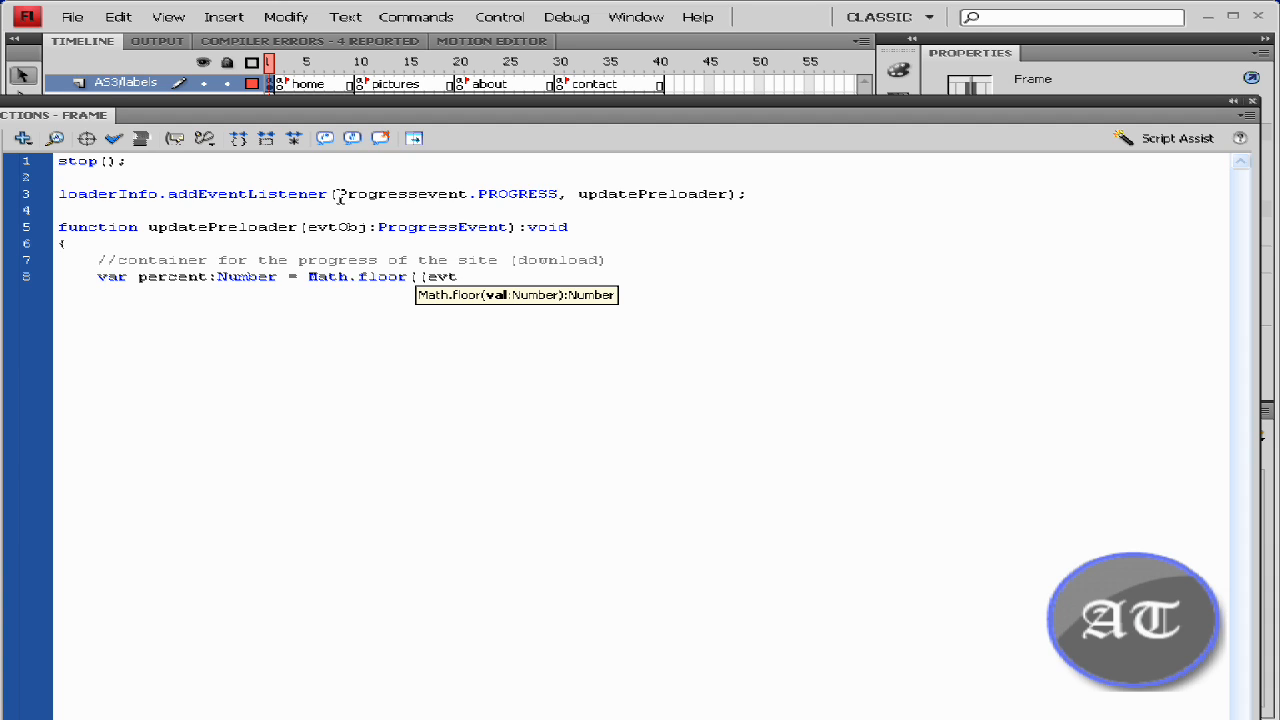
pyautogui.write('Obj')
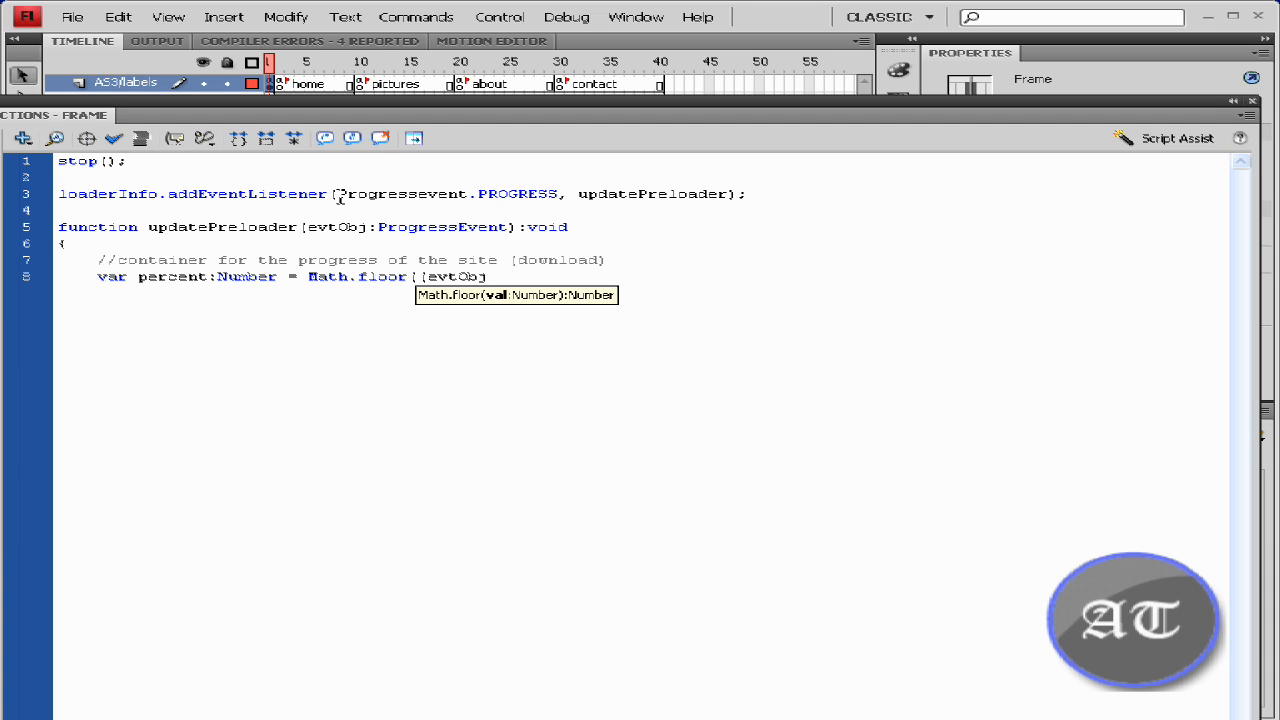
pyautogui.write('.byte')
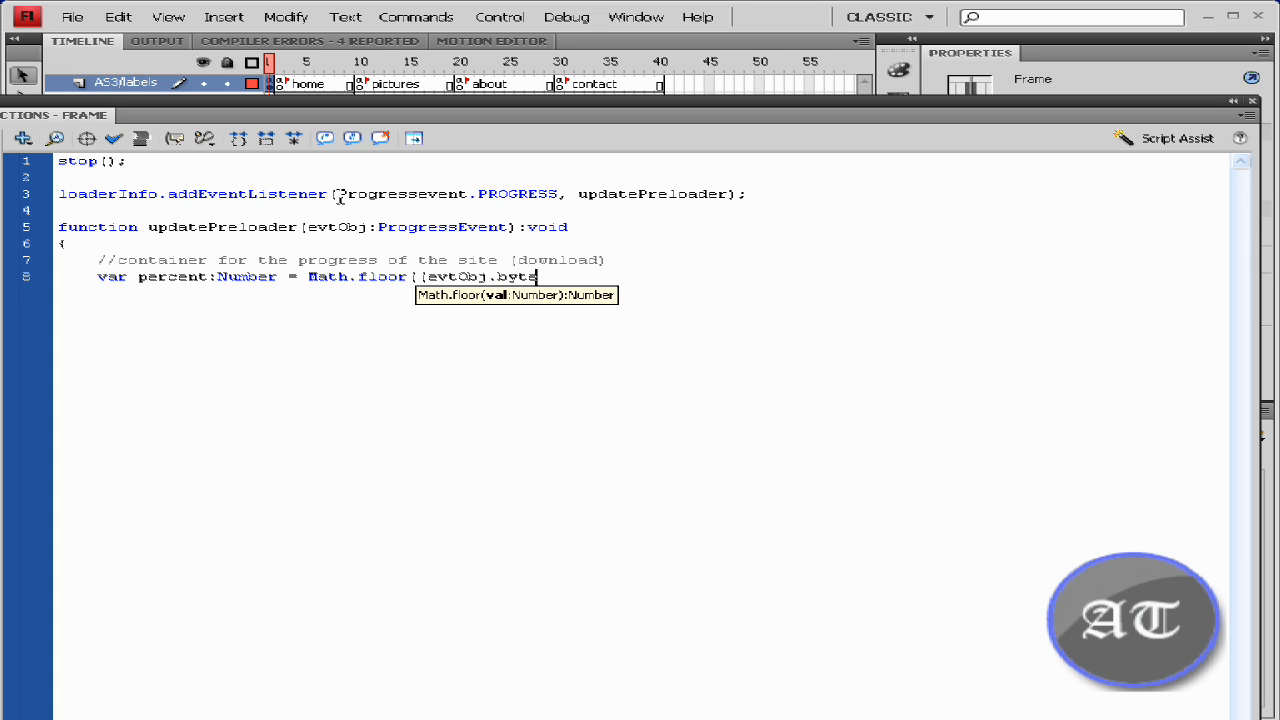
pyautogui.write('sLoaded')
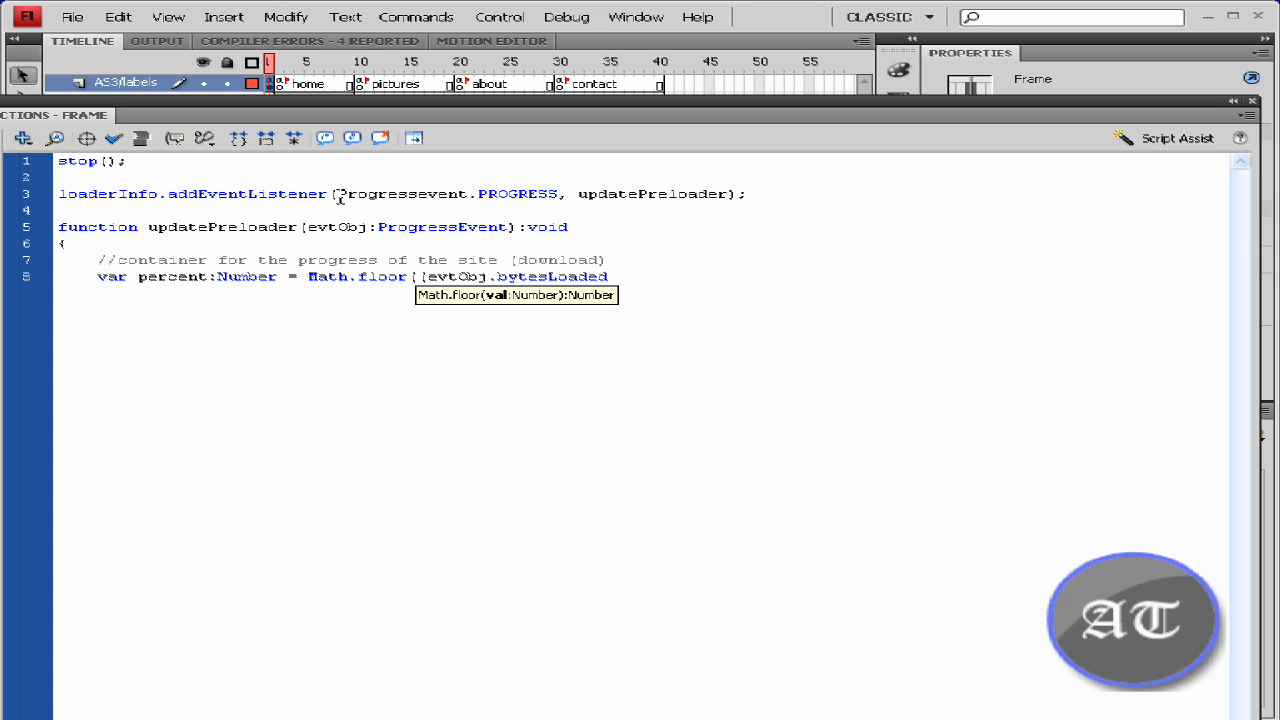
pyautogui.write('*100')
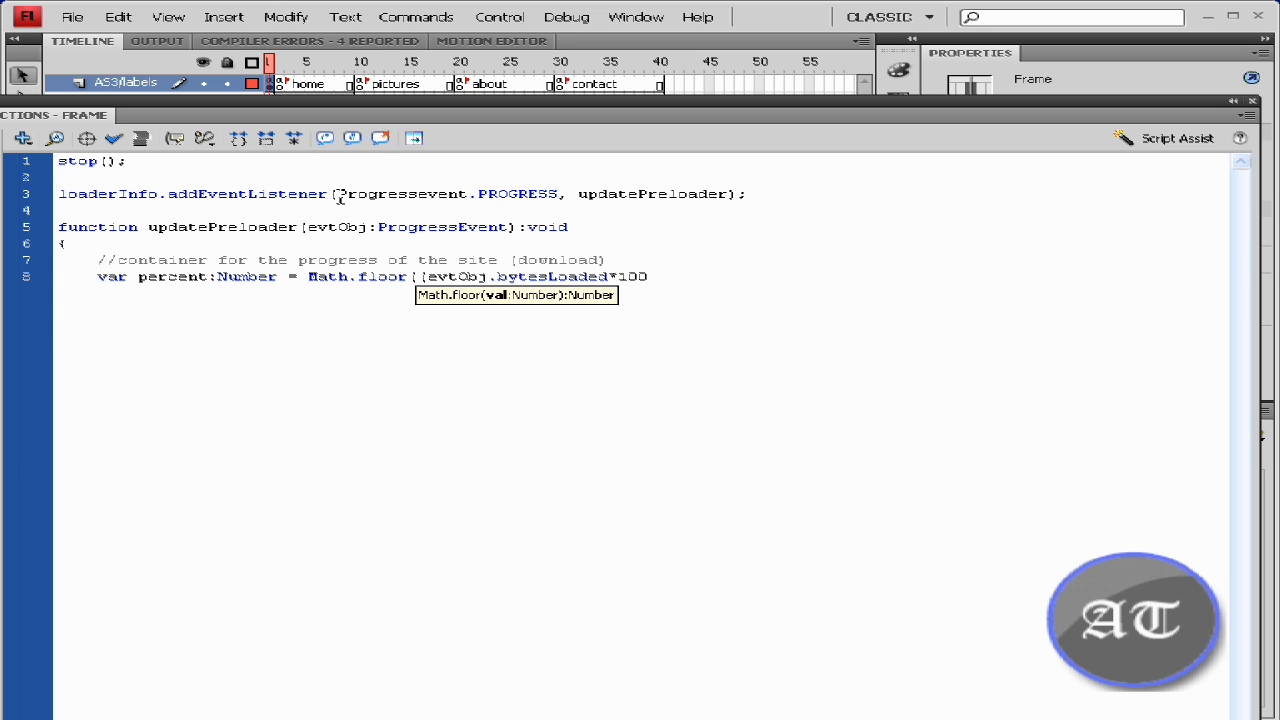
pyautogui.write(';')
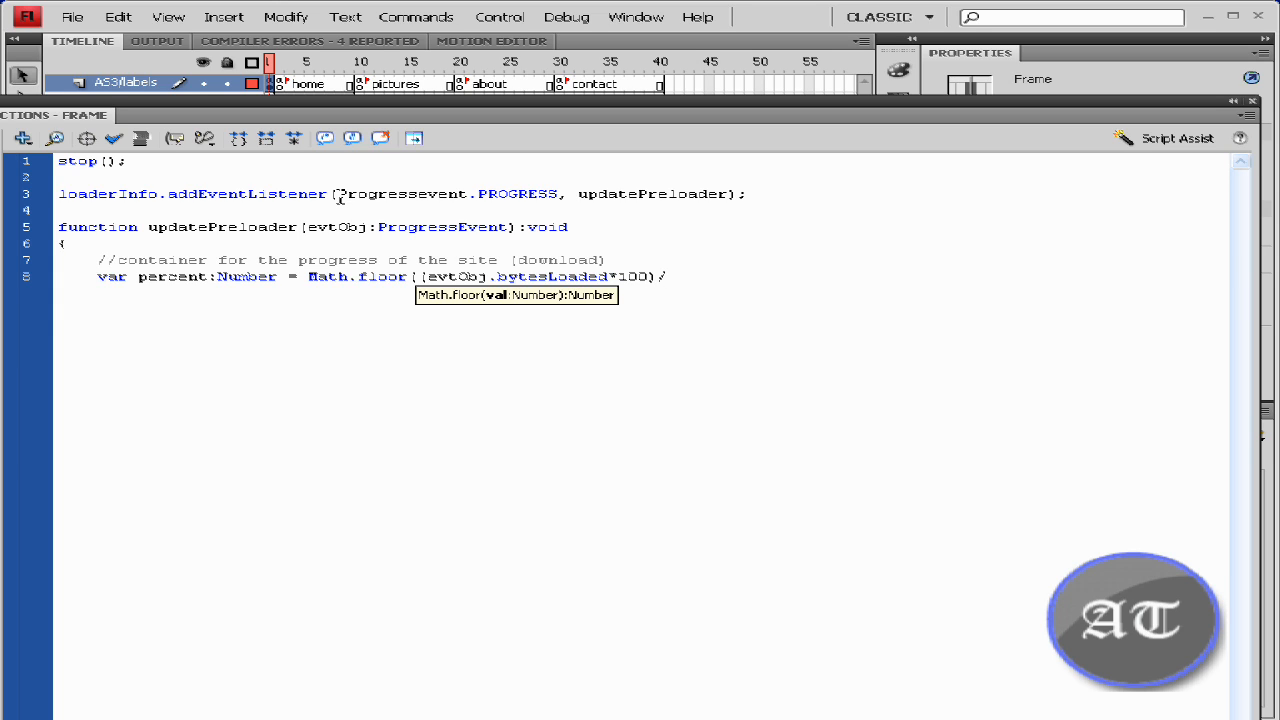
pyautogui.write('evt')
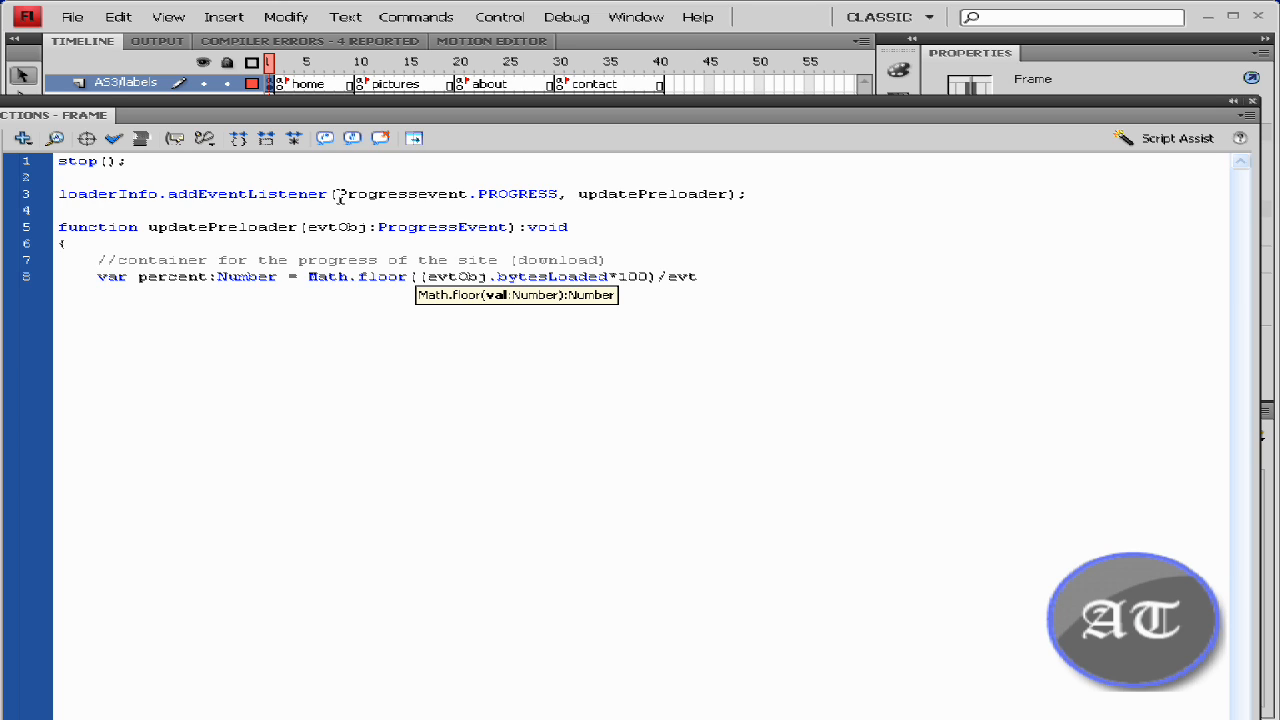
pyautogui.write('Obj')
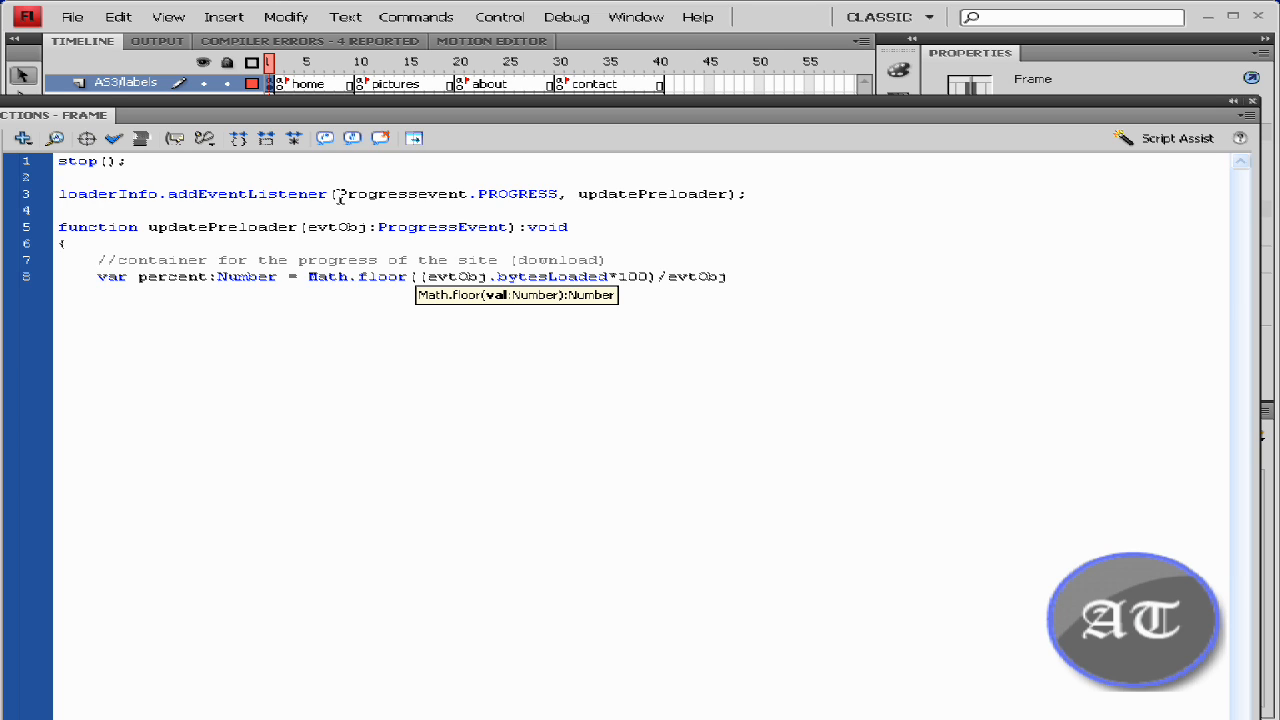
pyautogui.write(';')
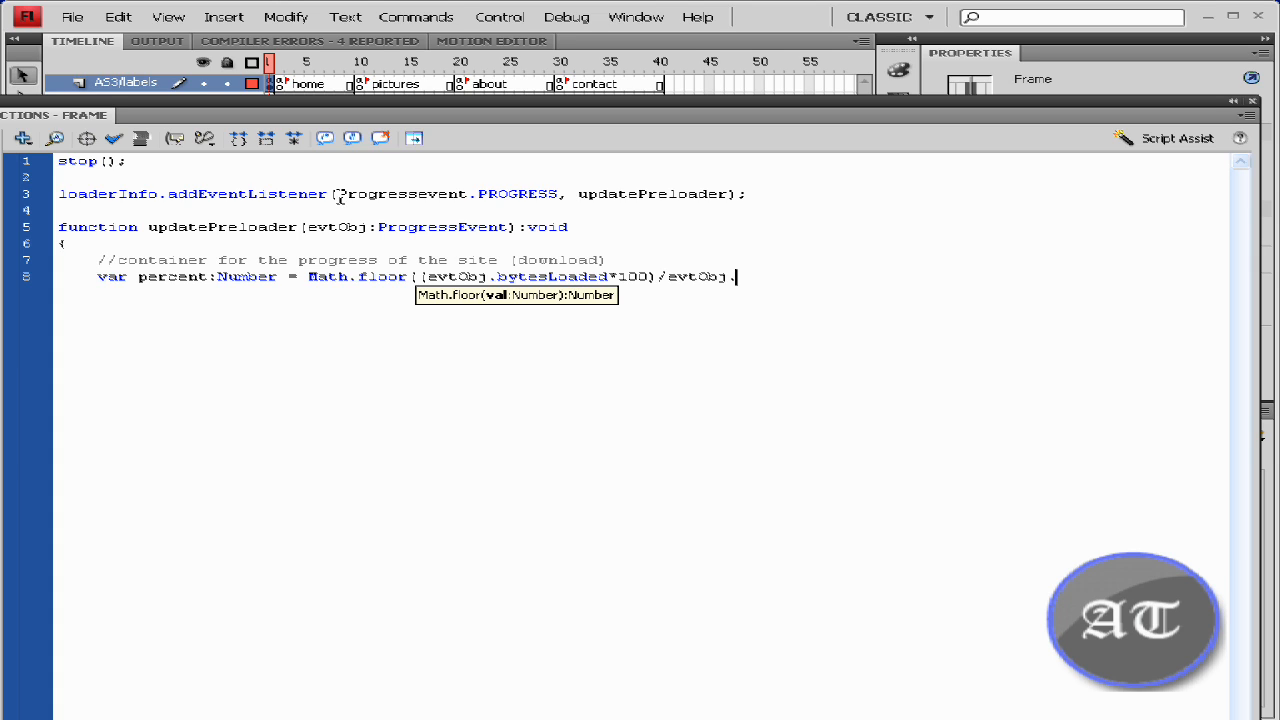
pyautogui.write('bytes')
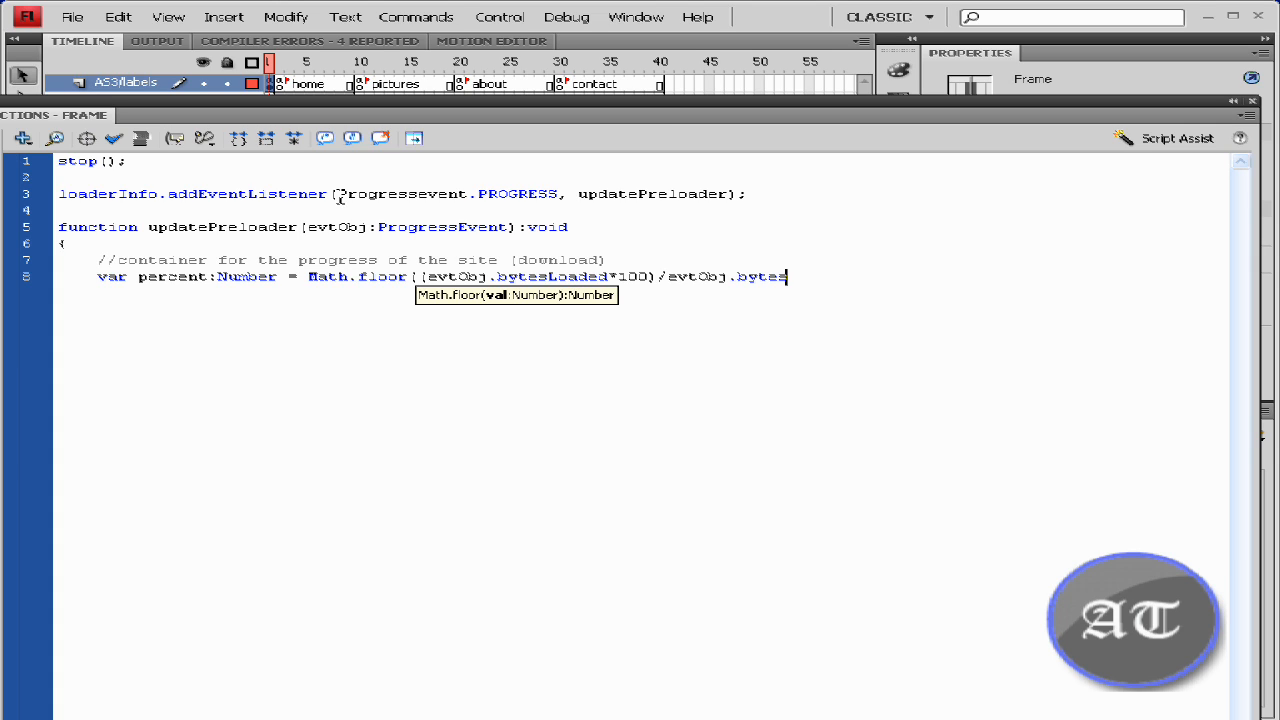
pyautogui.write('Total')
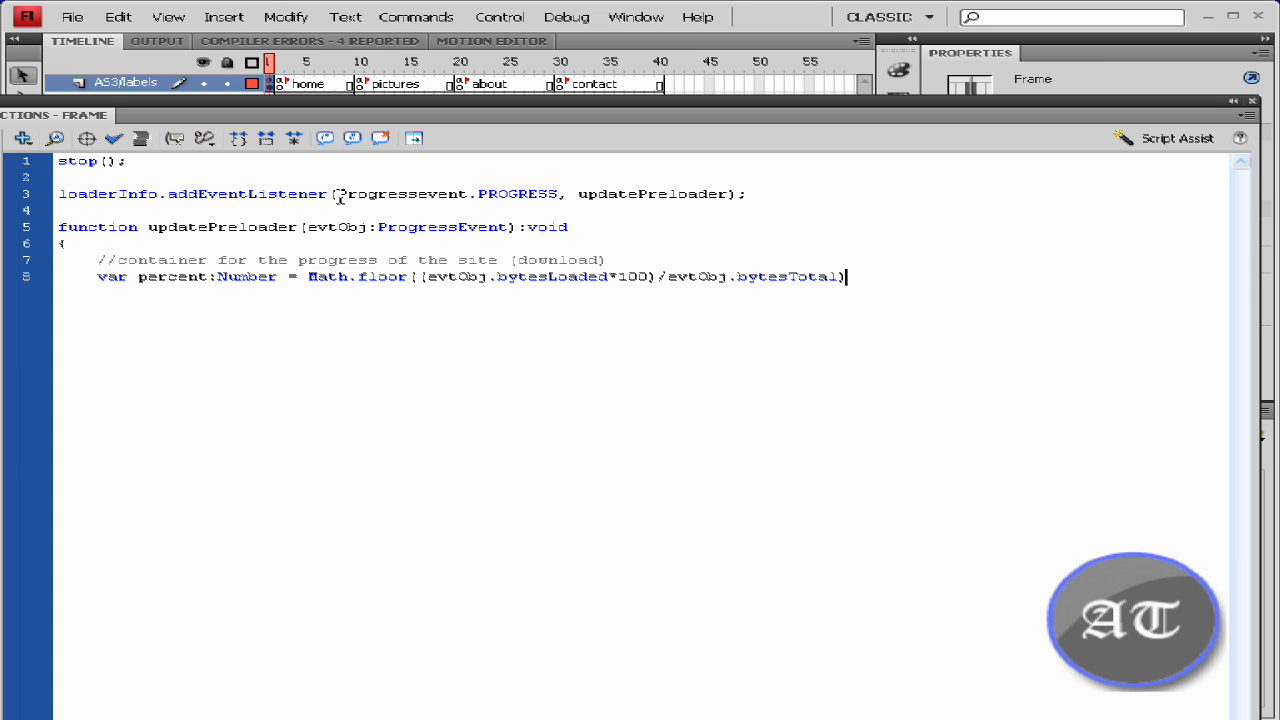
pyautogui.write(';')
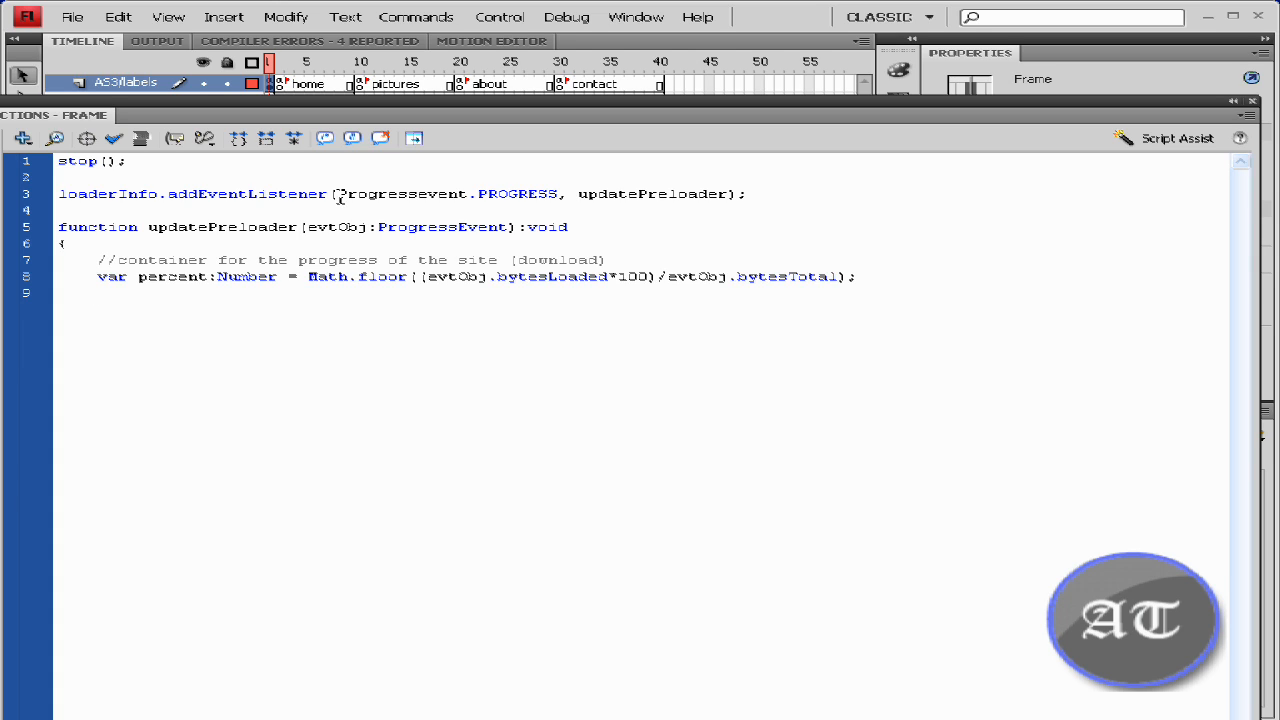
# Step: Set preloader_txt.text to percent followed by a % sign
pyautogui.write('preloader_txt.te')
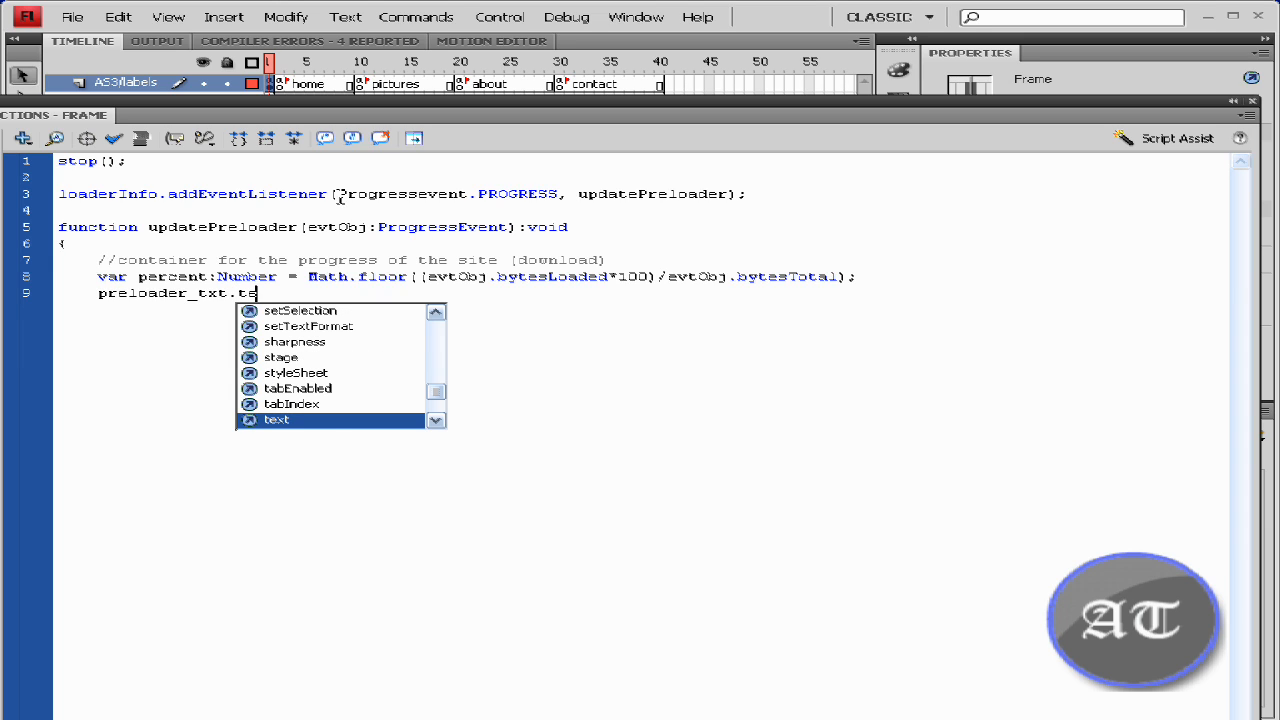
pyautogui.write('xt=')
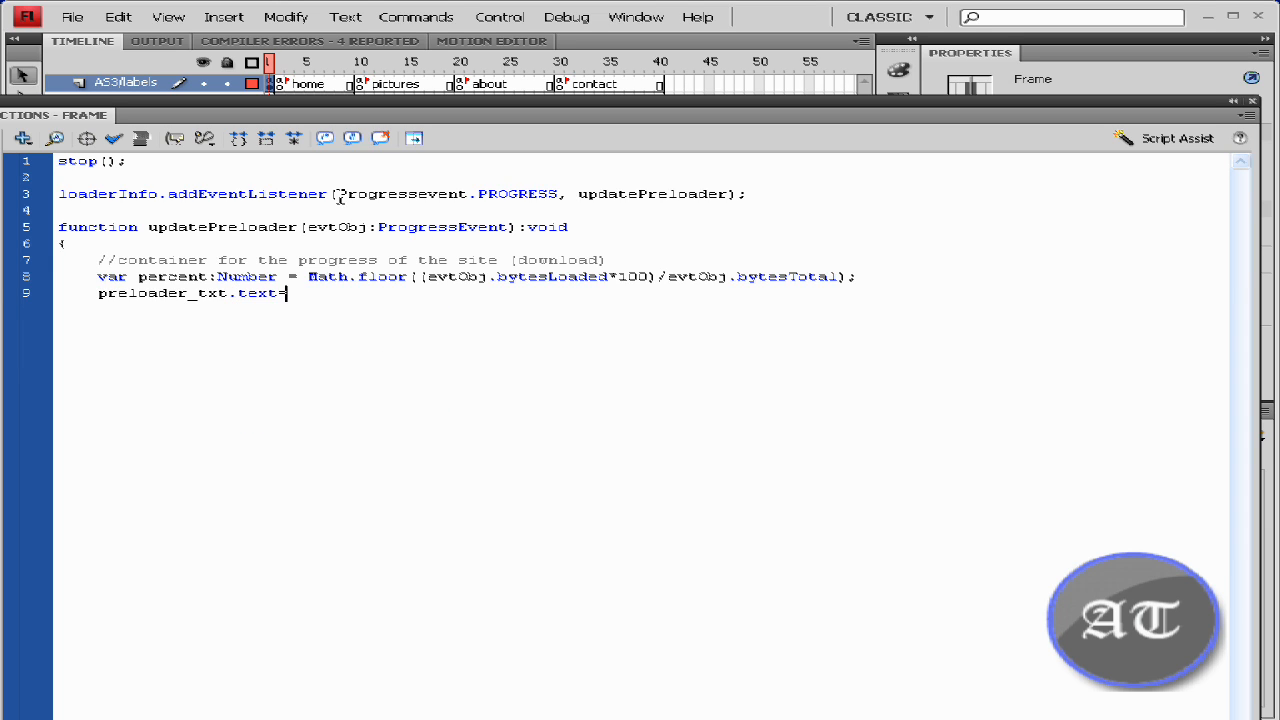
pyautogui.write('pe')
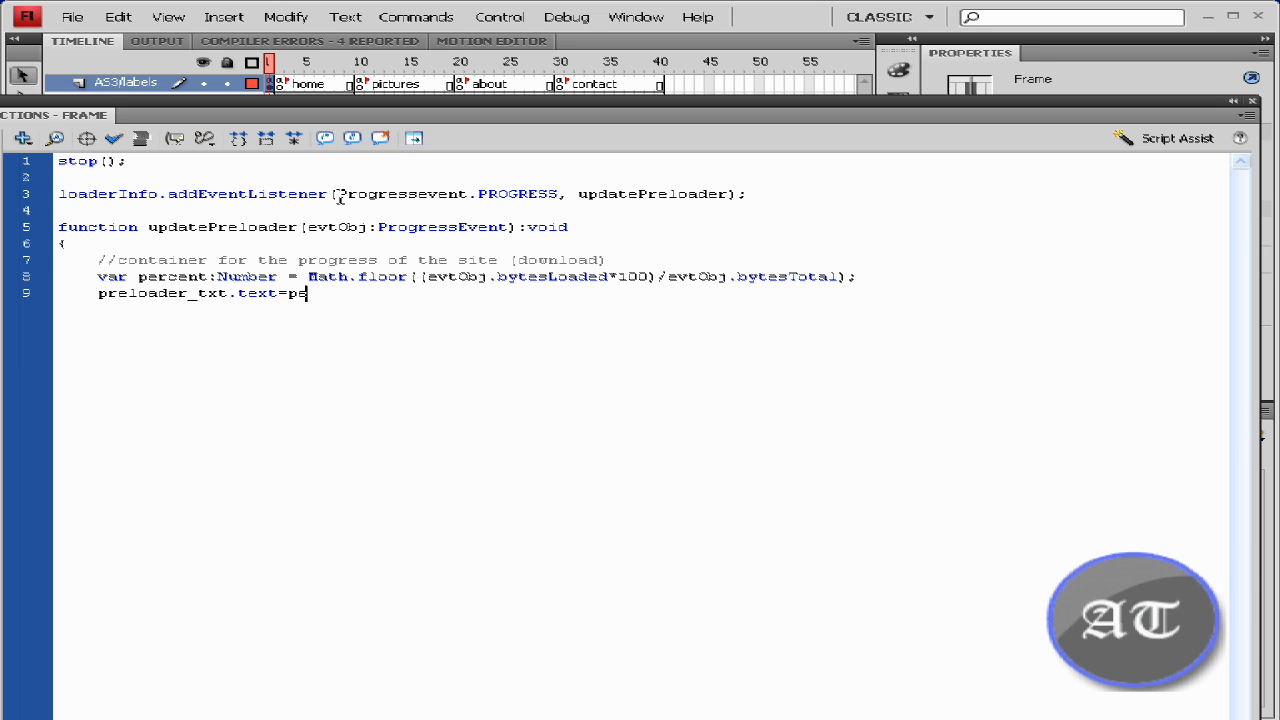
pyautogui.write('rcent')
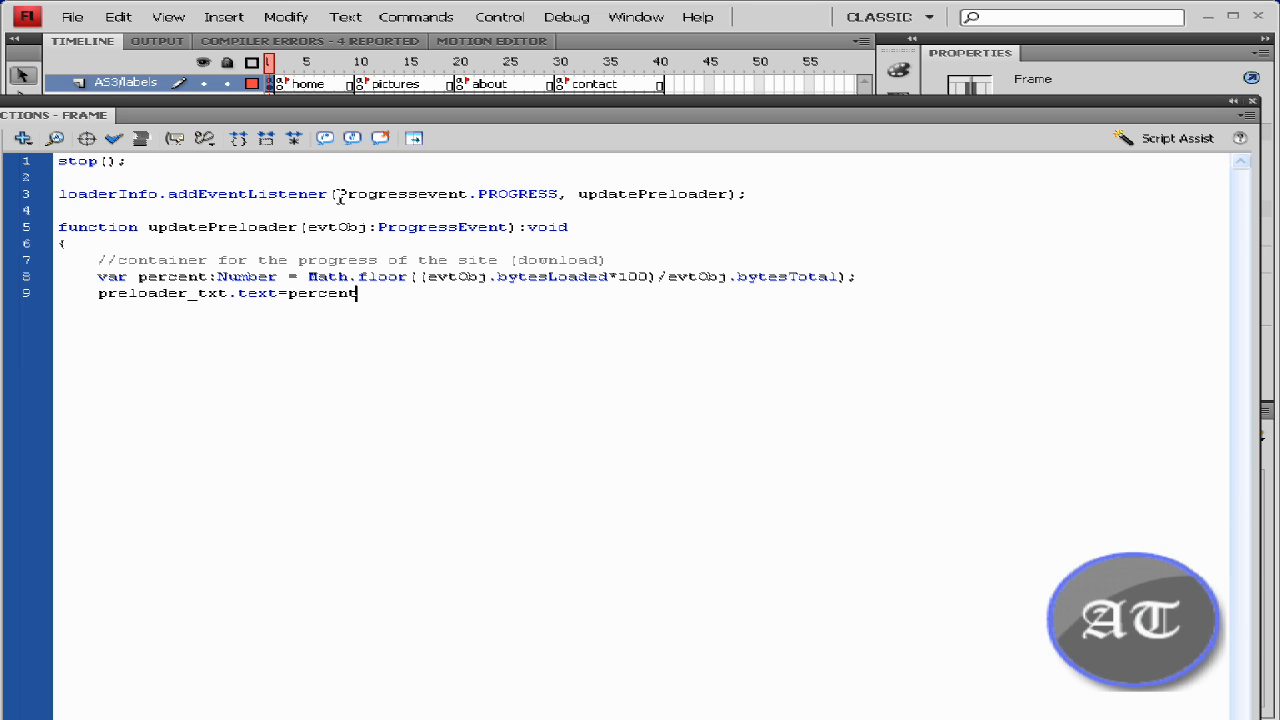
pyautogui.write('+"')
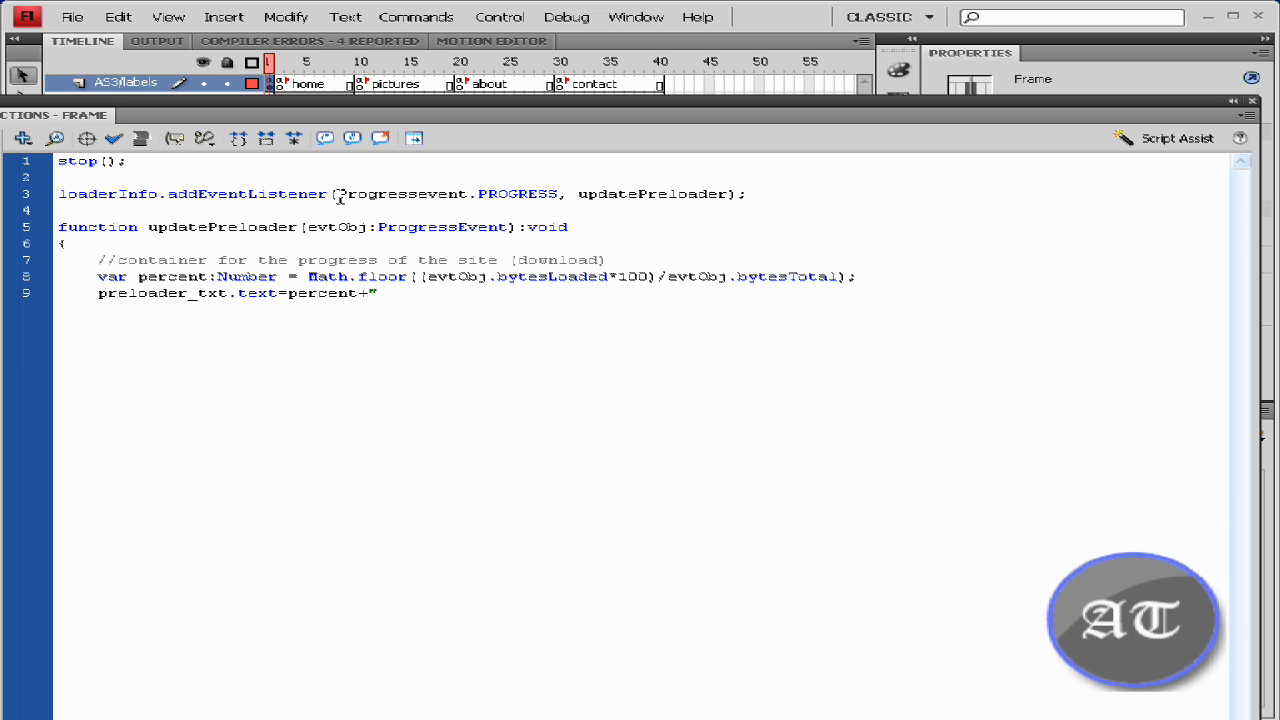
pyautogui.write('%";')
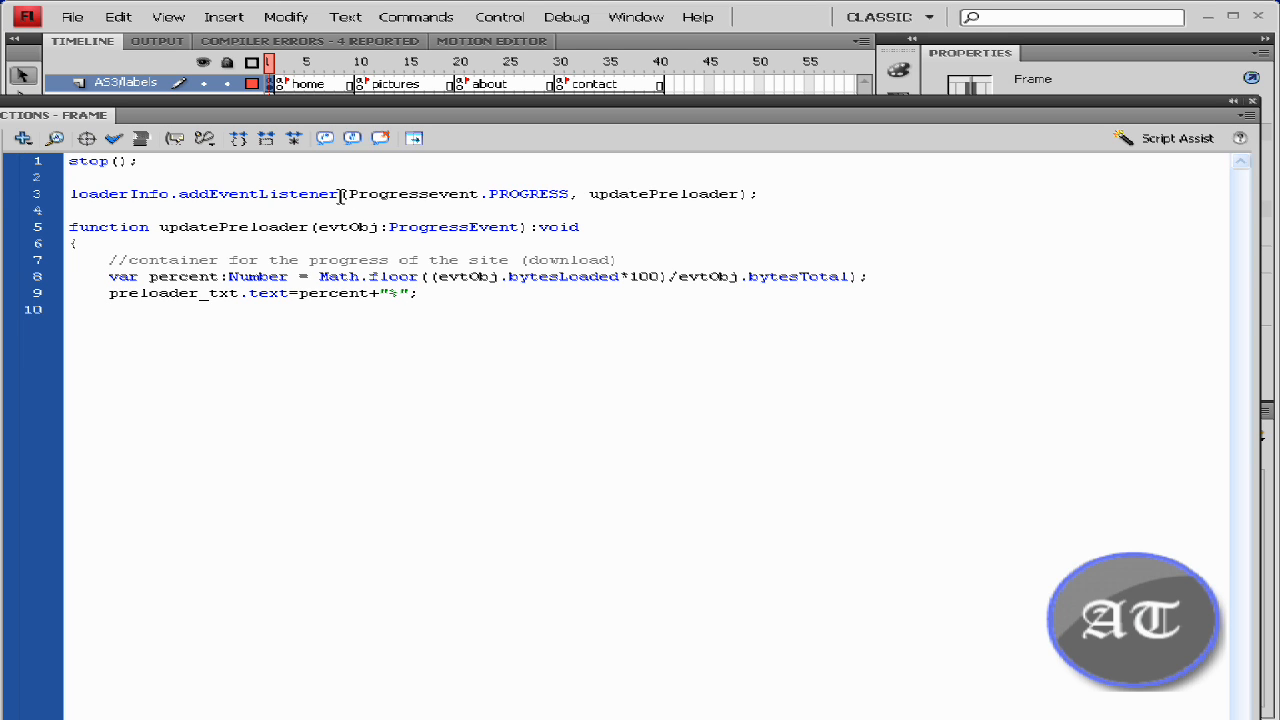
# Step: Add if (percent==100){ nextFrame(); } to advance once loading finishes
pyautogui.write('if')
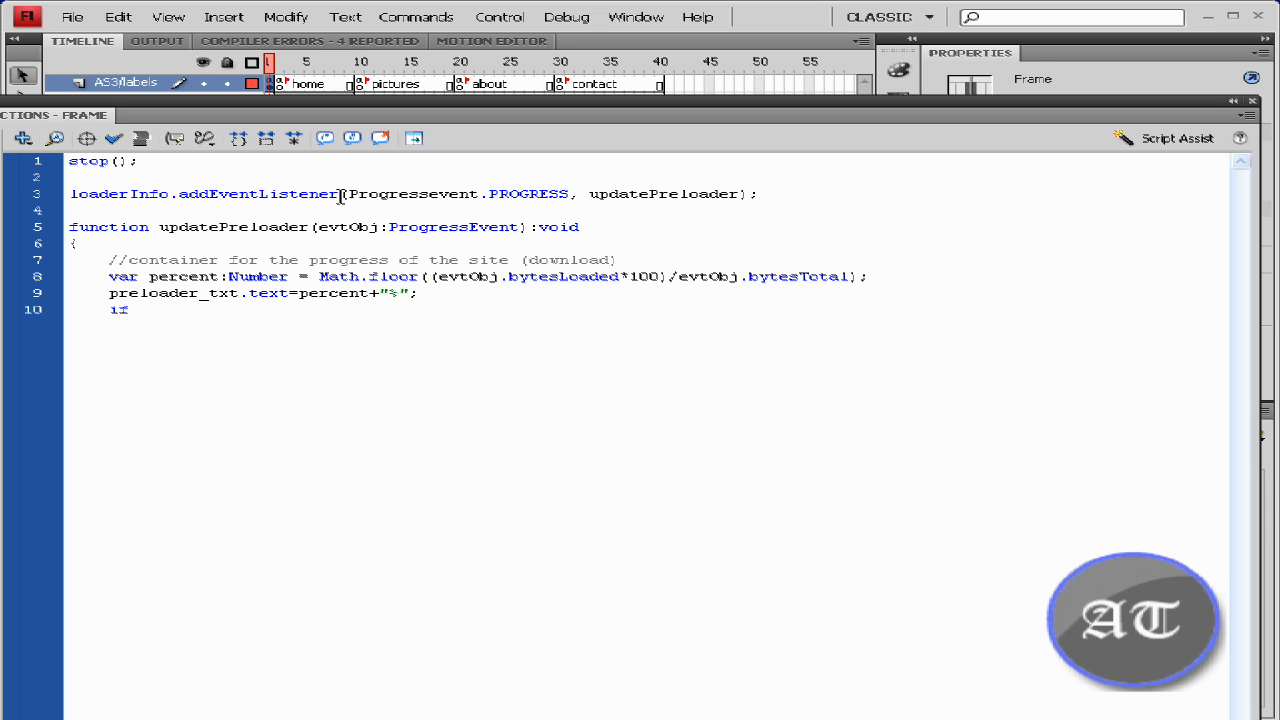
pyautogui.write('(per')
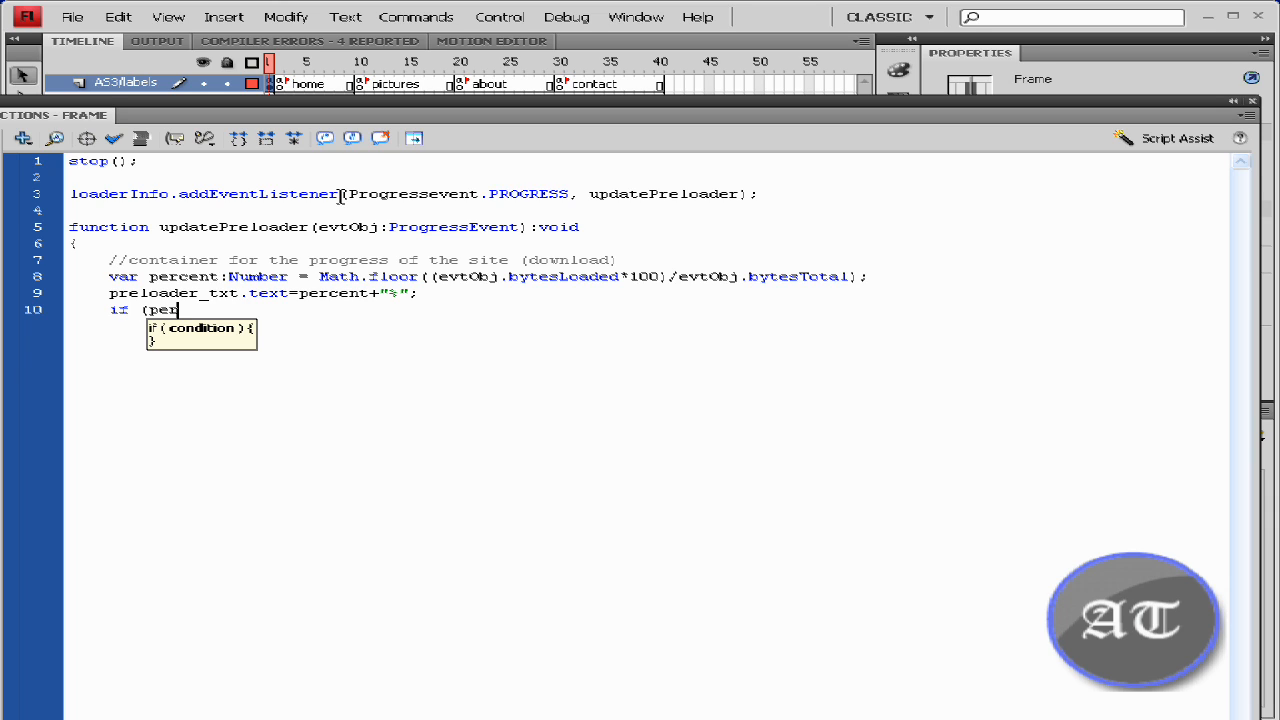
pyautogui.write('cent')
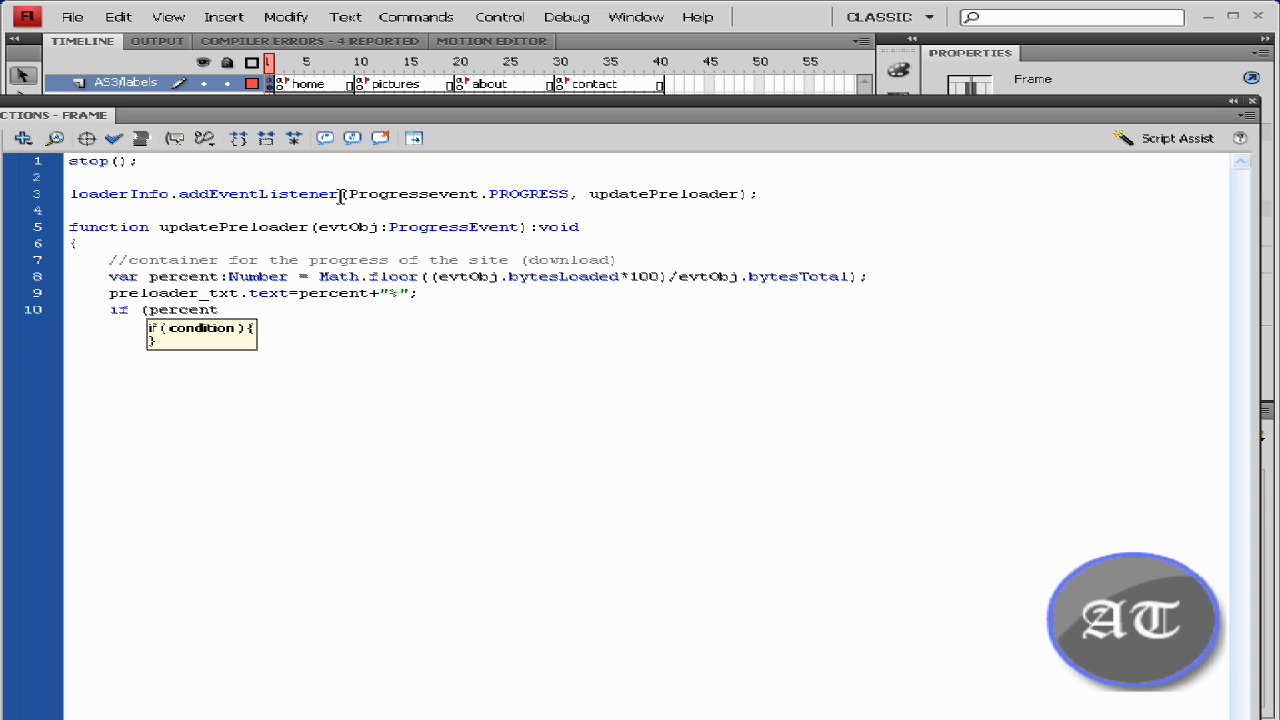
pyautogui.write('==')
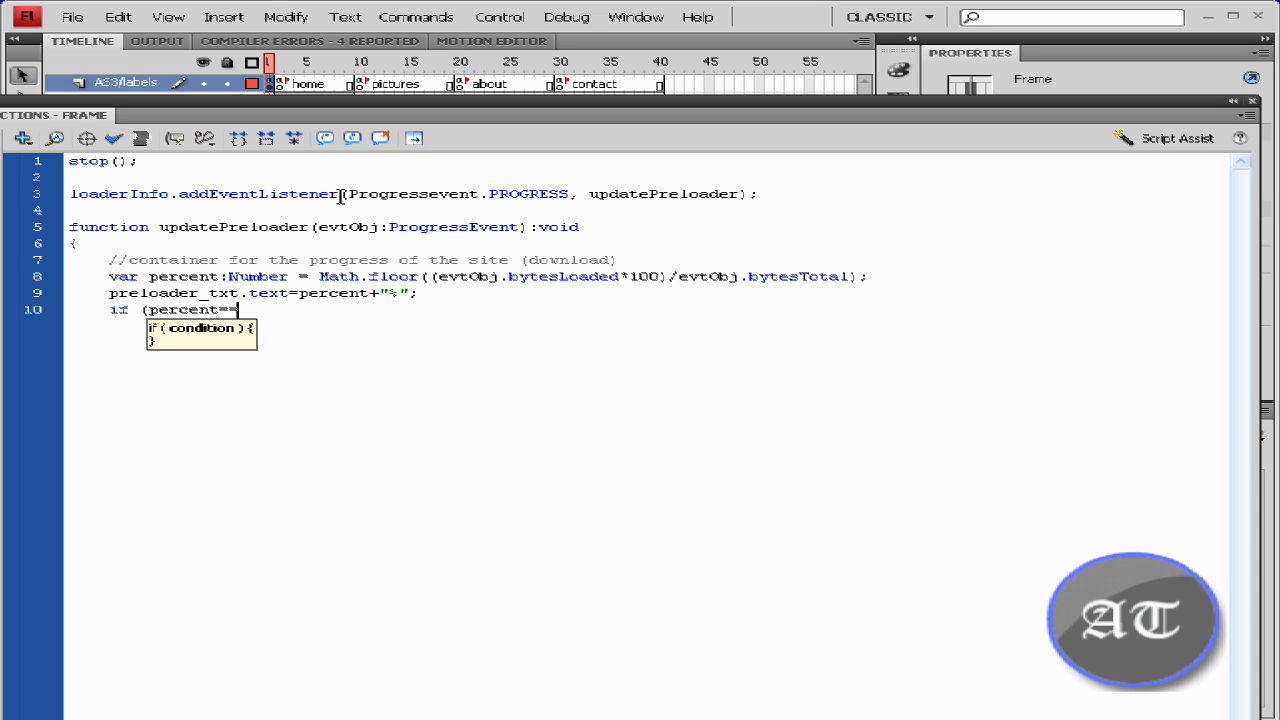
pyautogui.write('100)')
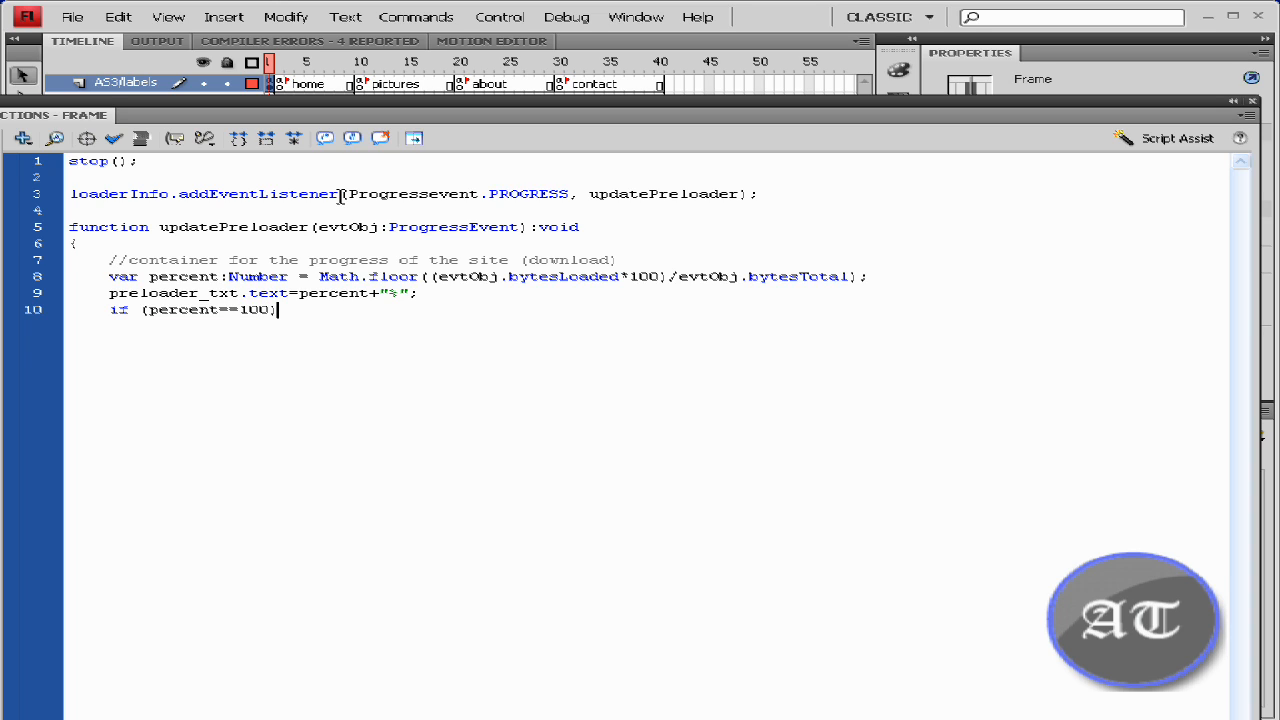
pyautogui.write('{')
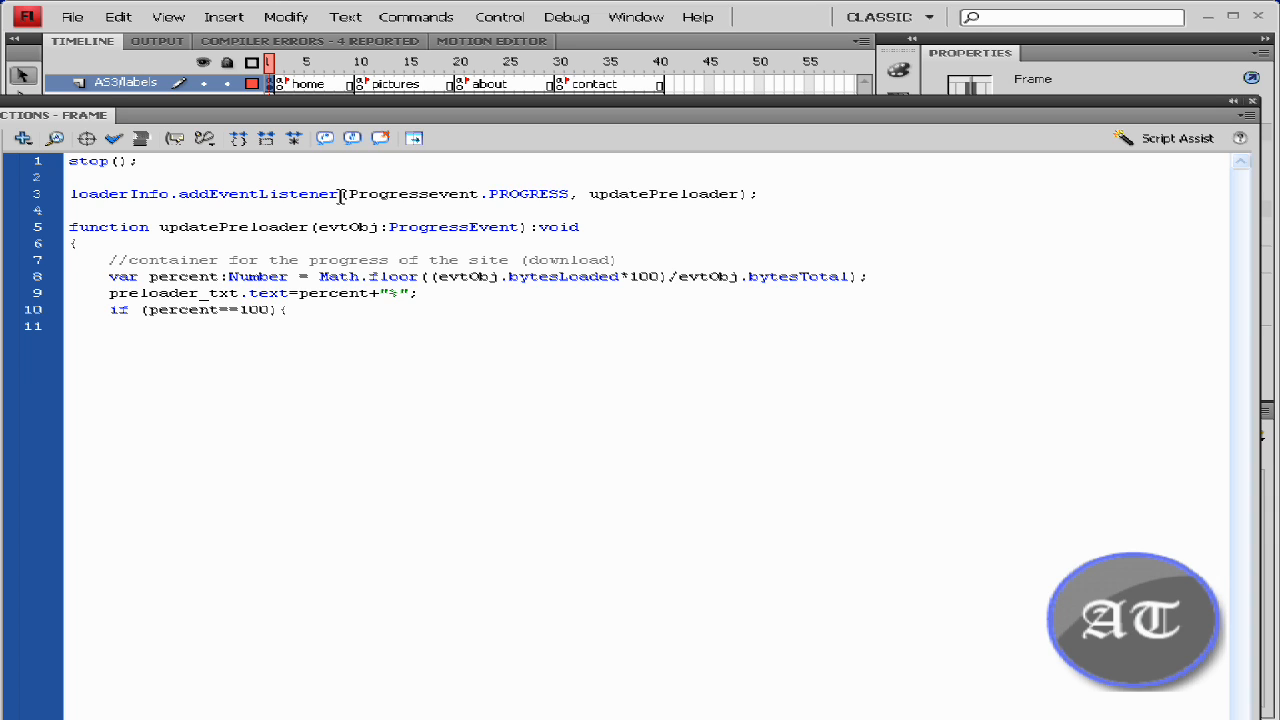
pyautogui.write('next')
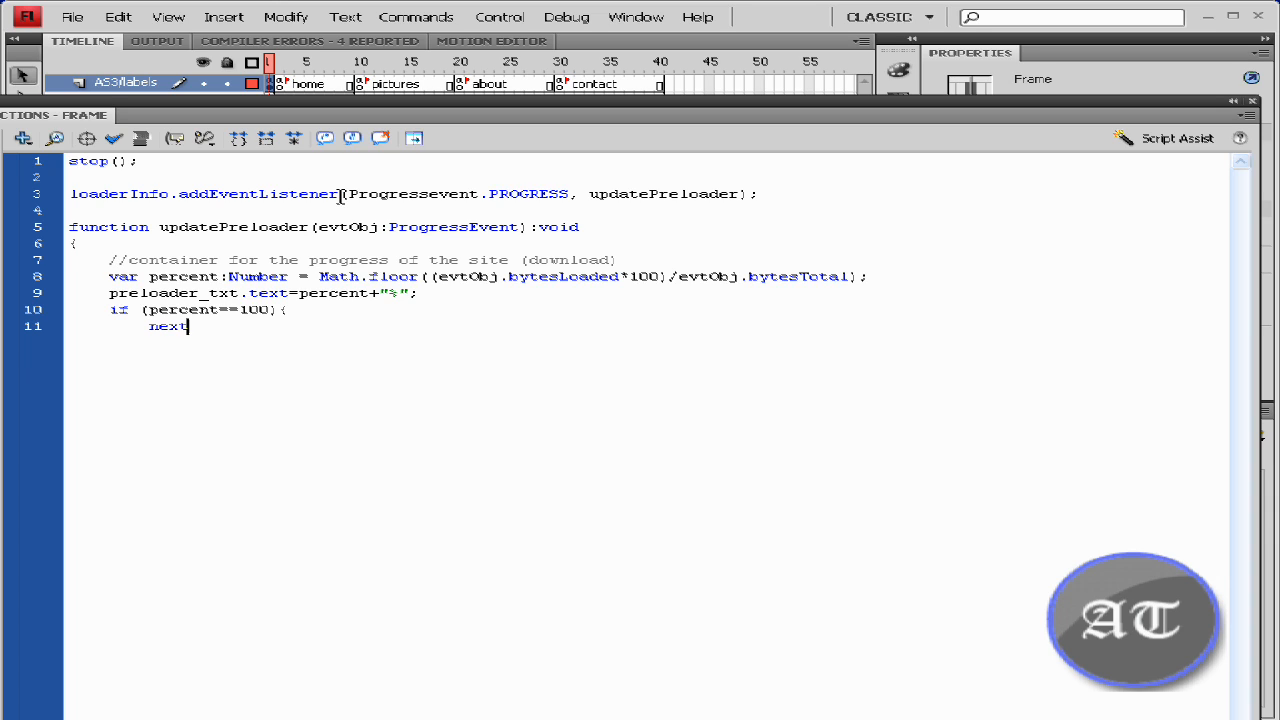
pyautogui.write('Frame')
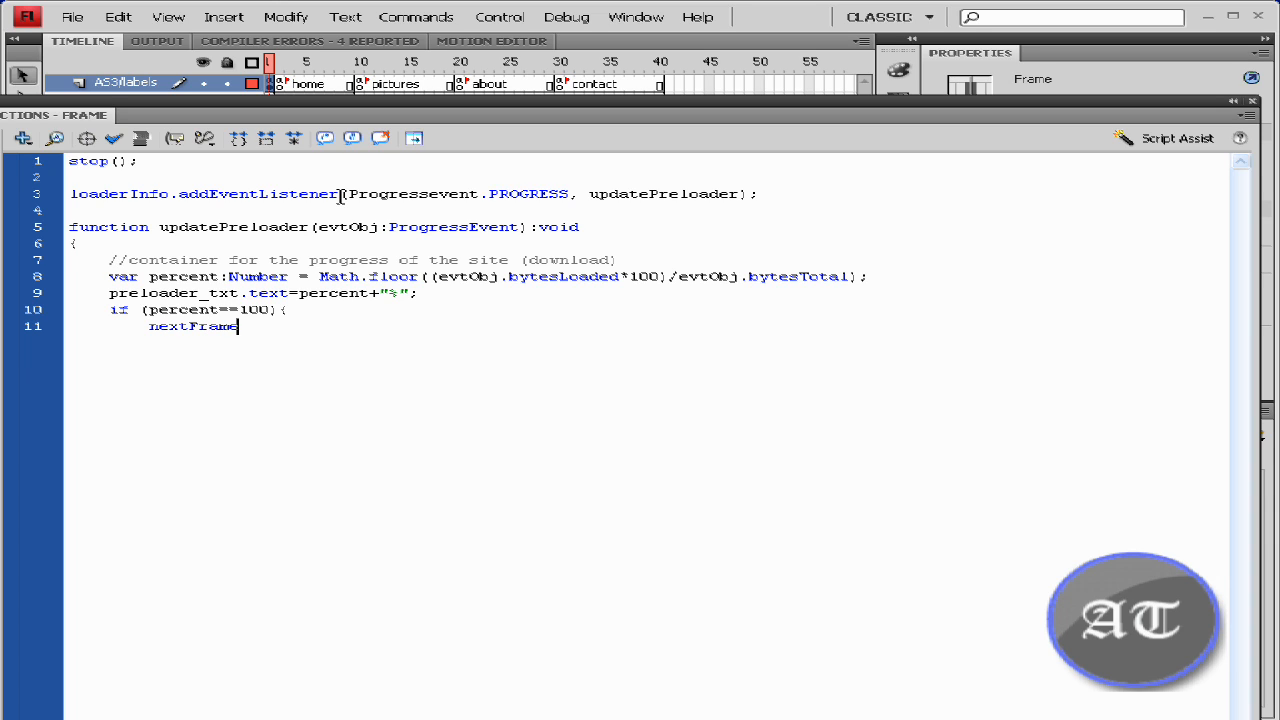
pyautogui.write('()')
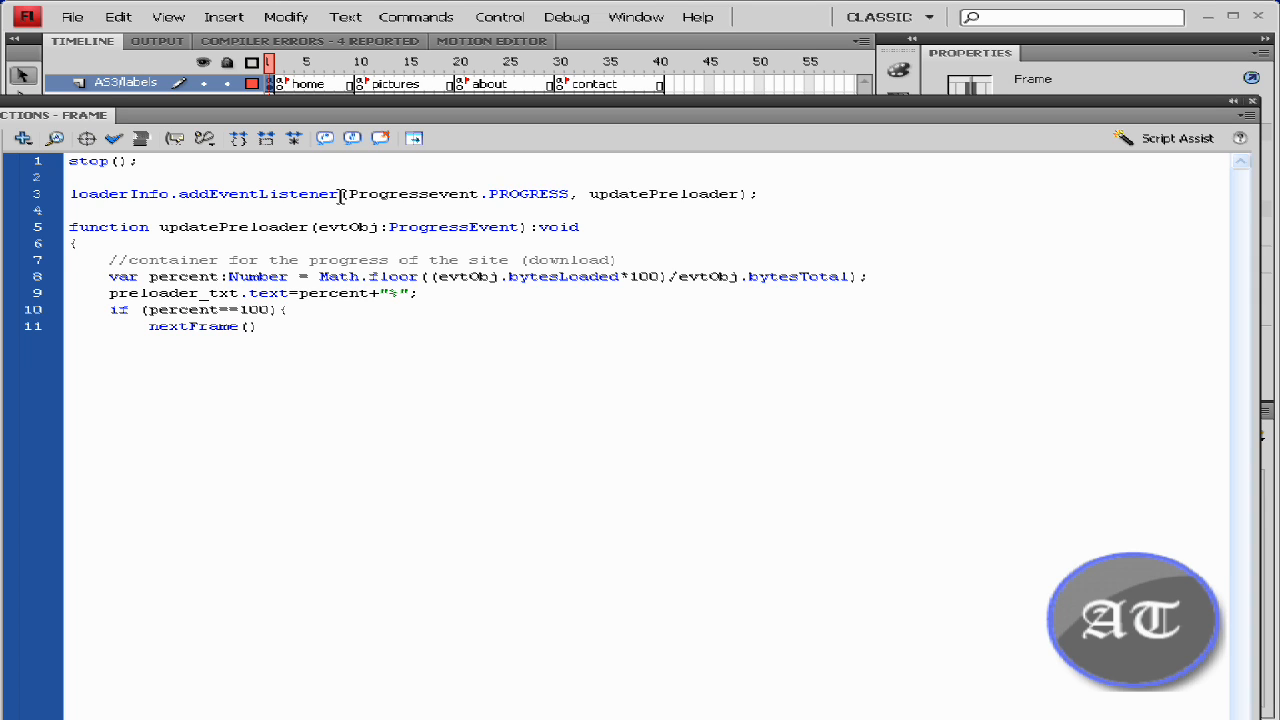
pyautogui.write(';')
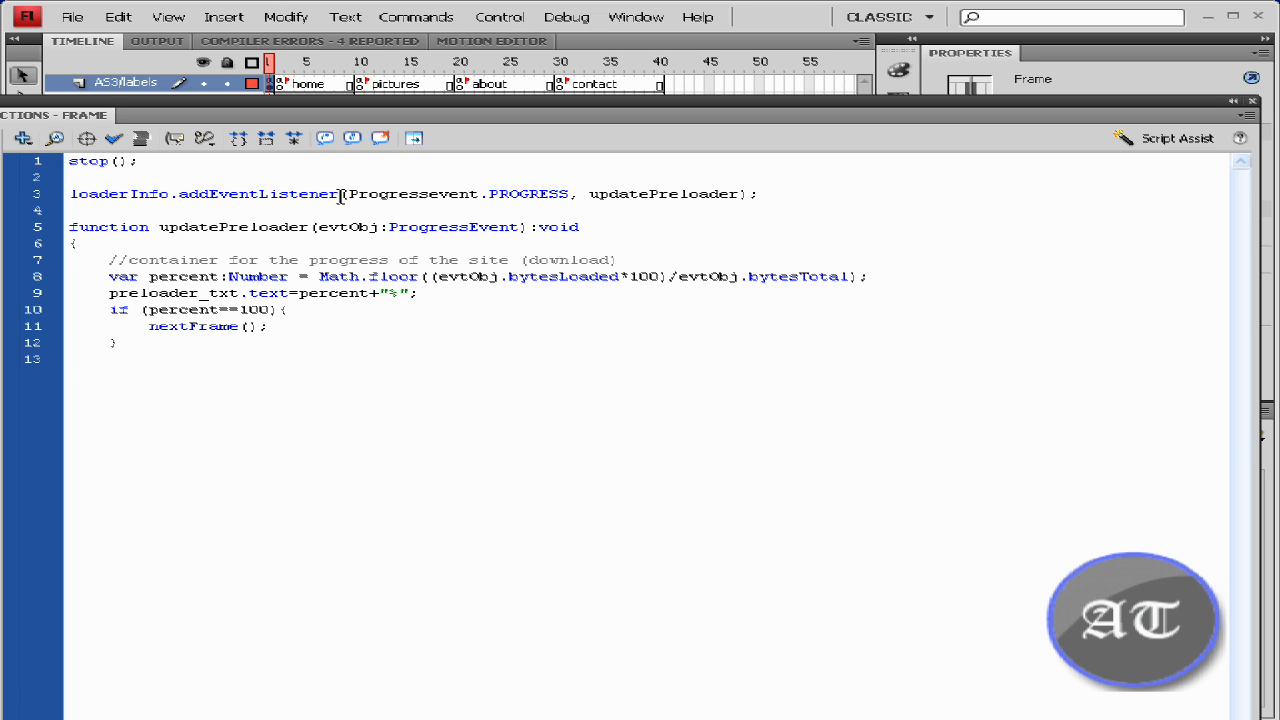
pyautogui.write('}')
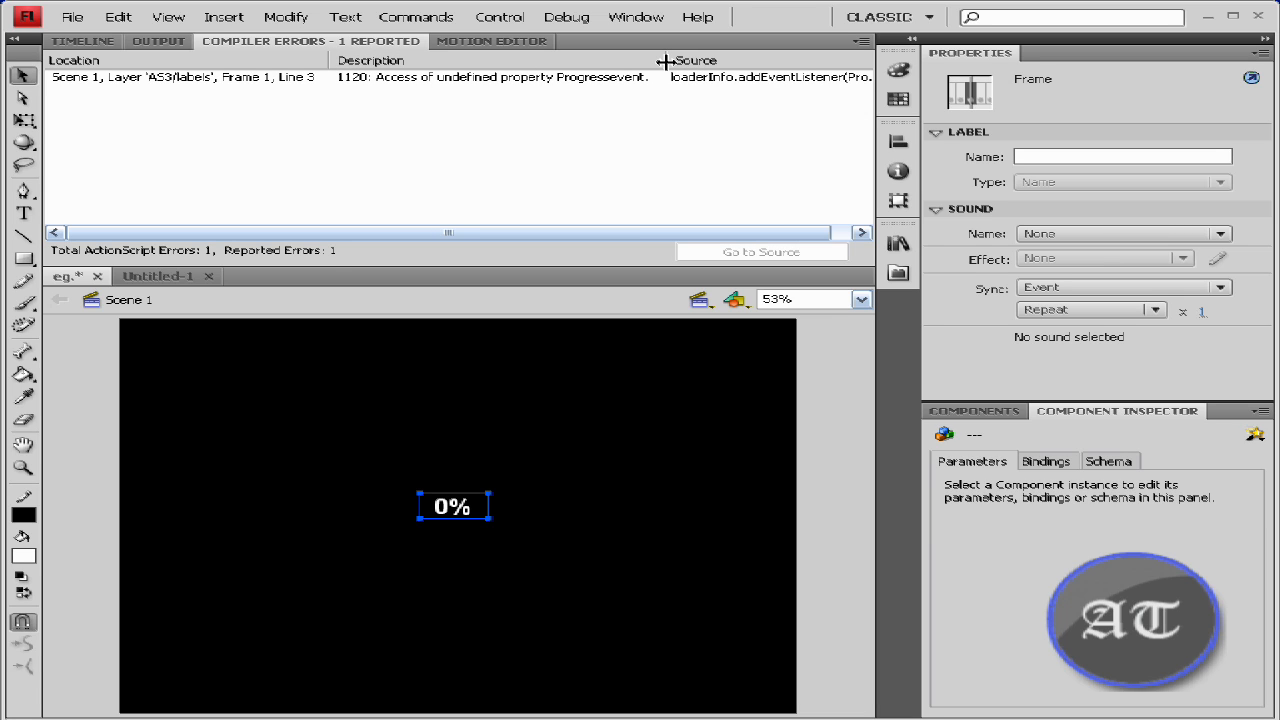
pyautogui.moveTo(636, 17)
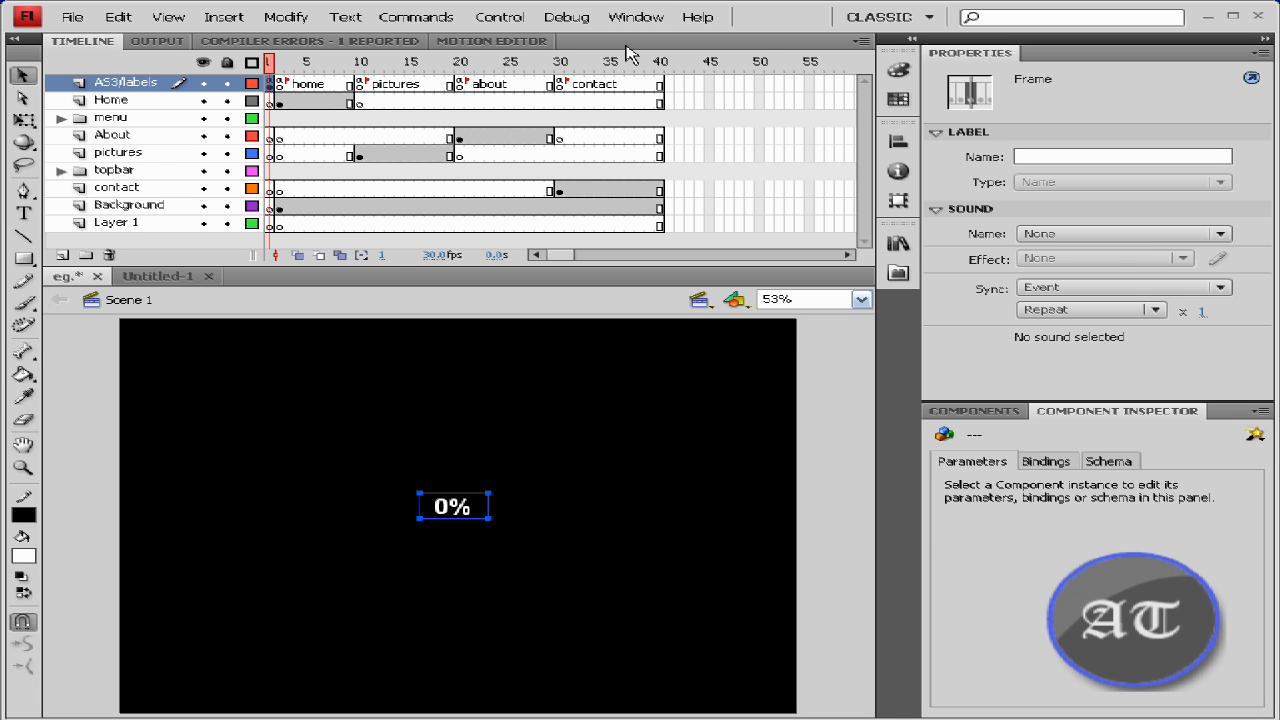
# Step: Return to the Actions panel and close the updatePreloader function with its final brace
pyautogui.click(635, 17)
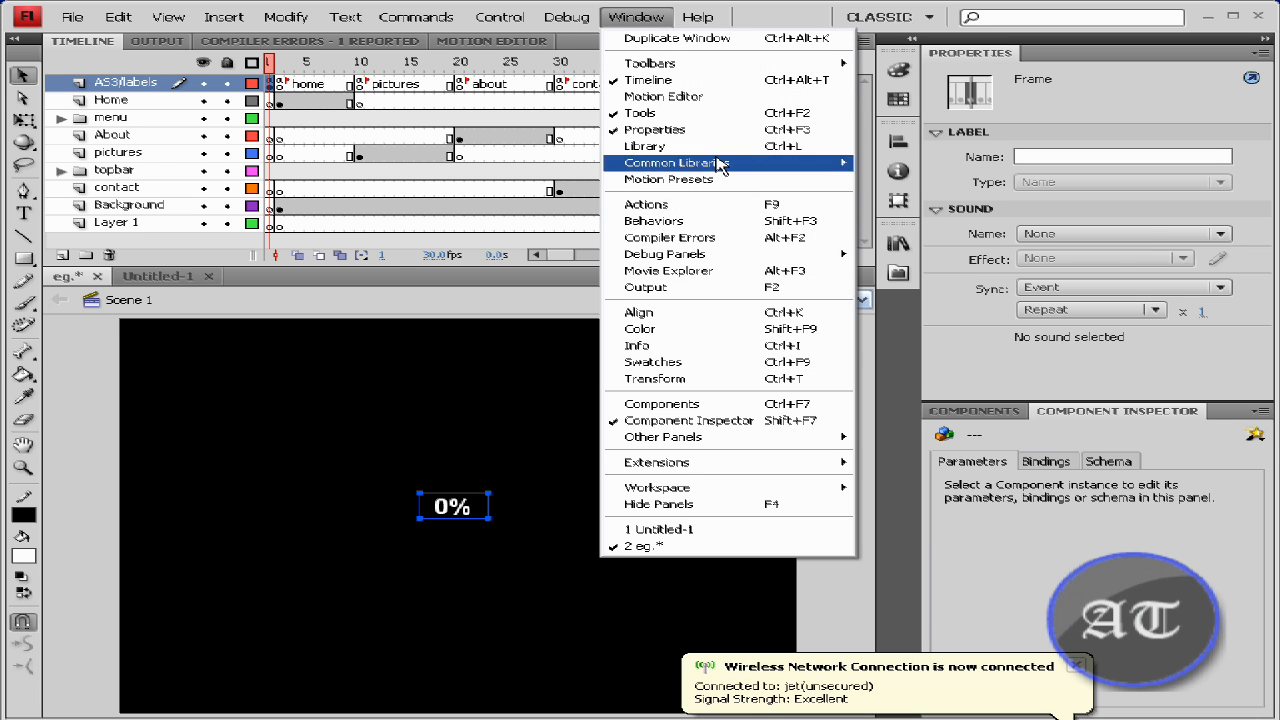
pyautogui.click(646, 204)
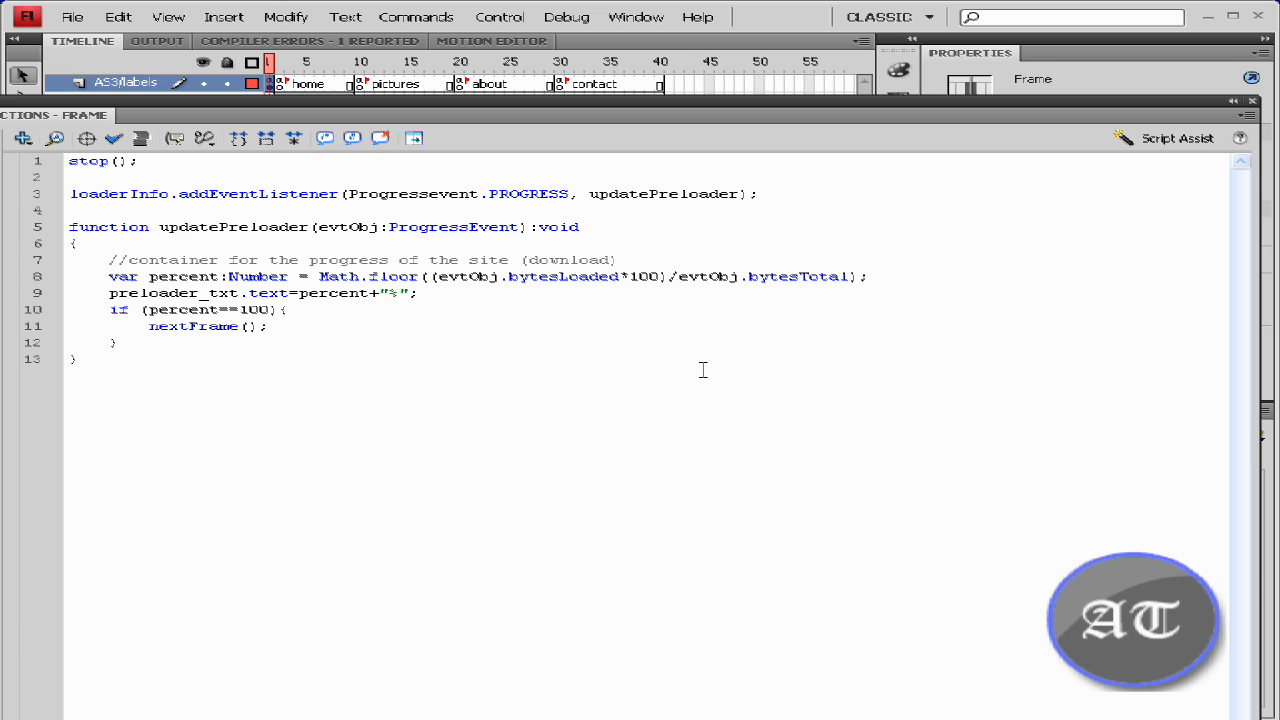
pyautogui.moveTo(437, 194)
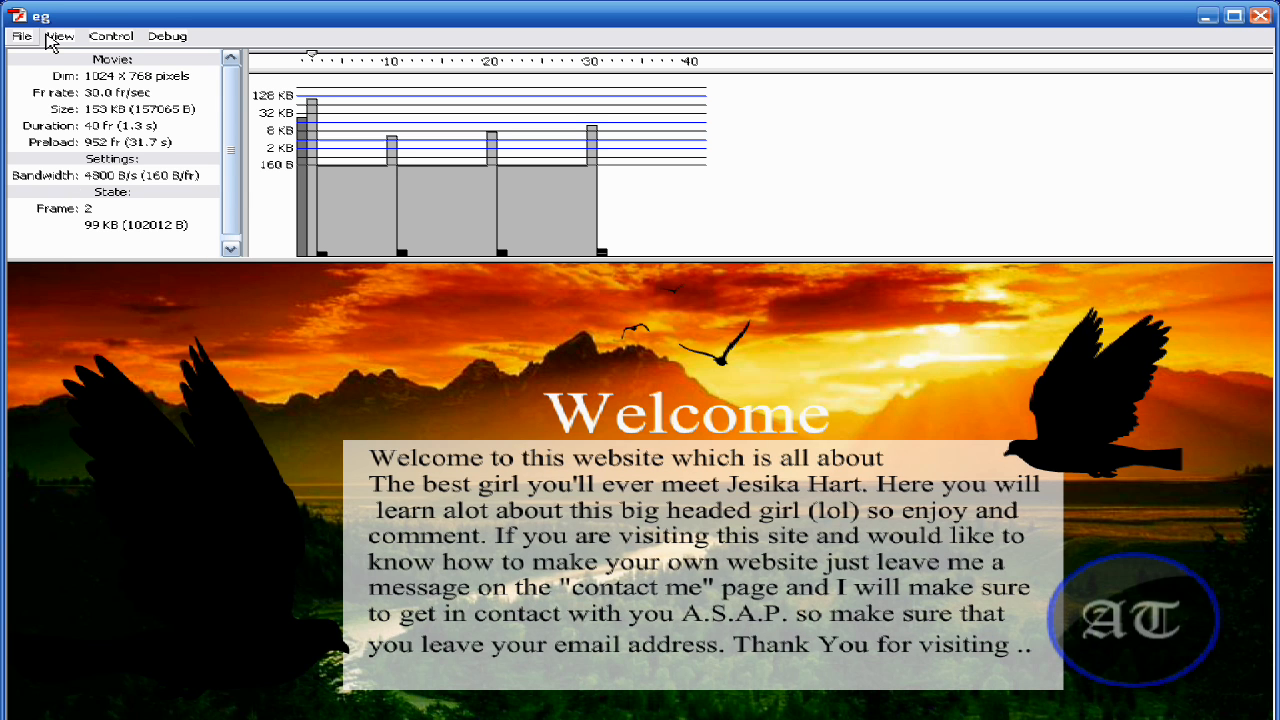
# Step: Run Simulate Download in the test player, watch the percent count up, then close it
pyautogui.click(61, 36)
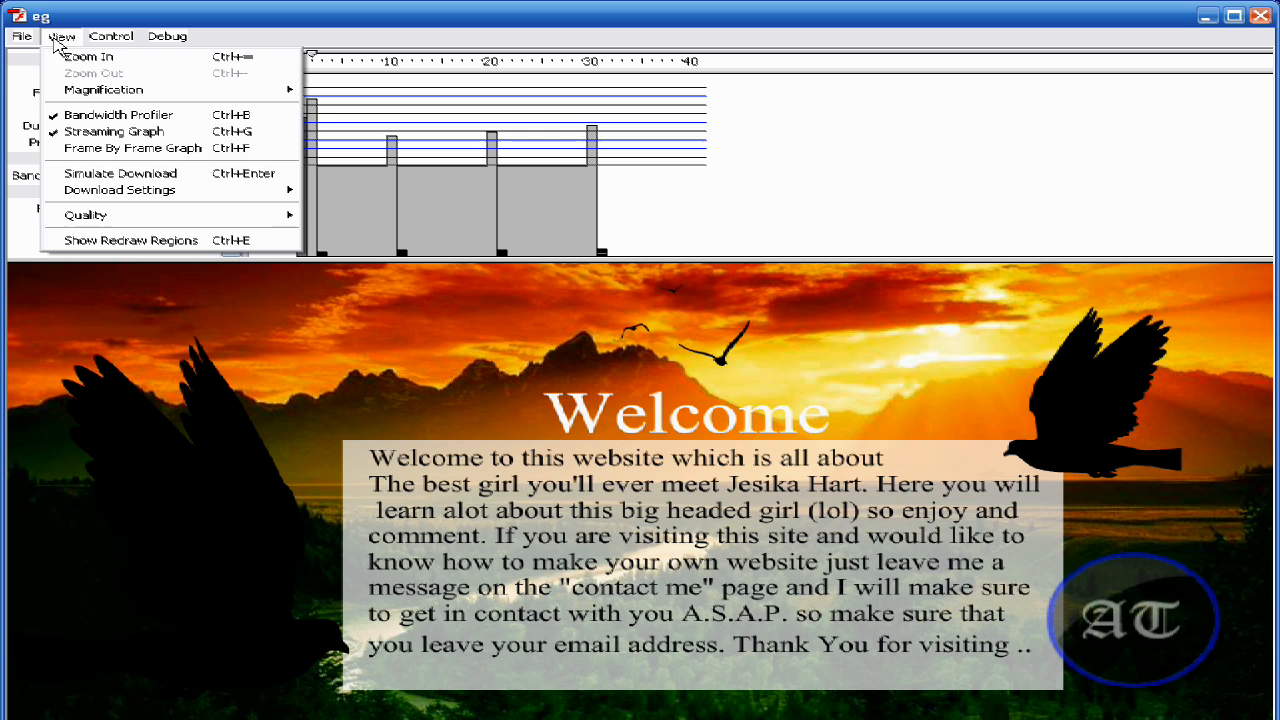
pyautogui.moveTo(120, 173)
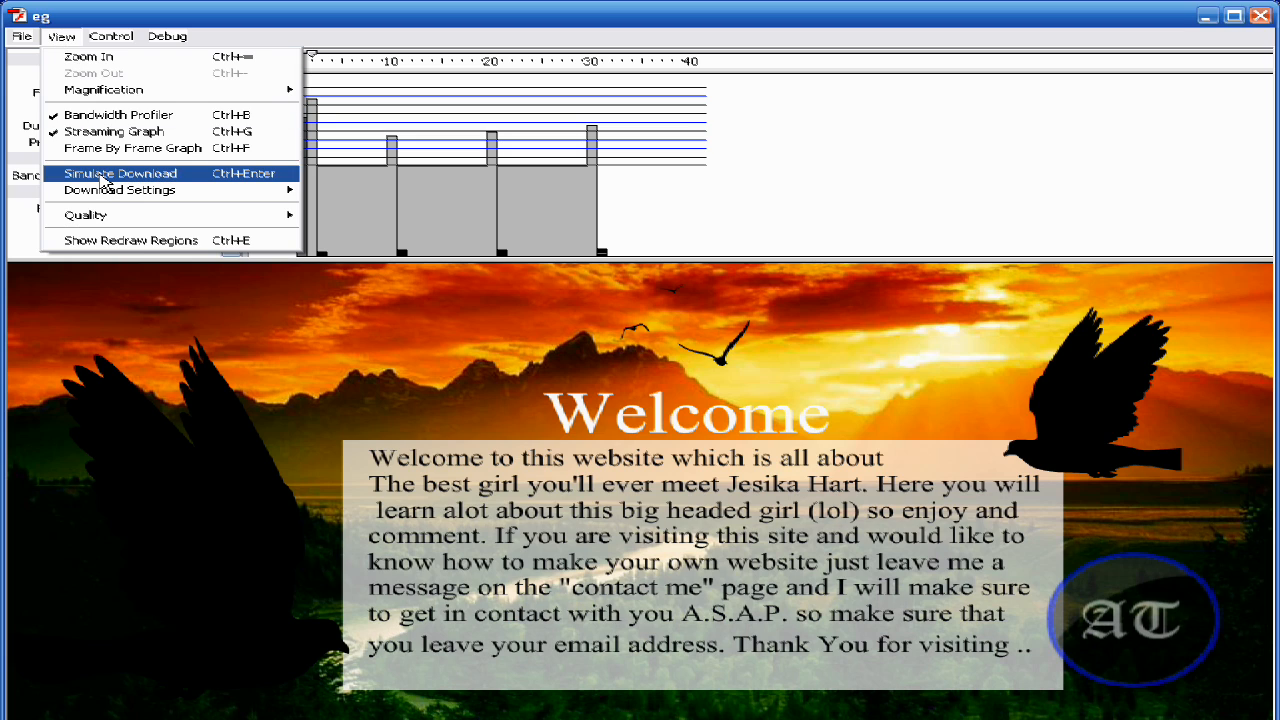
pyautogui.click(120, 173)
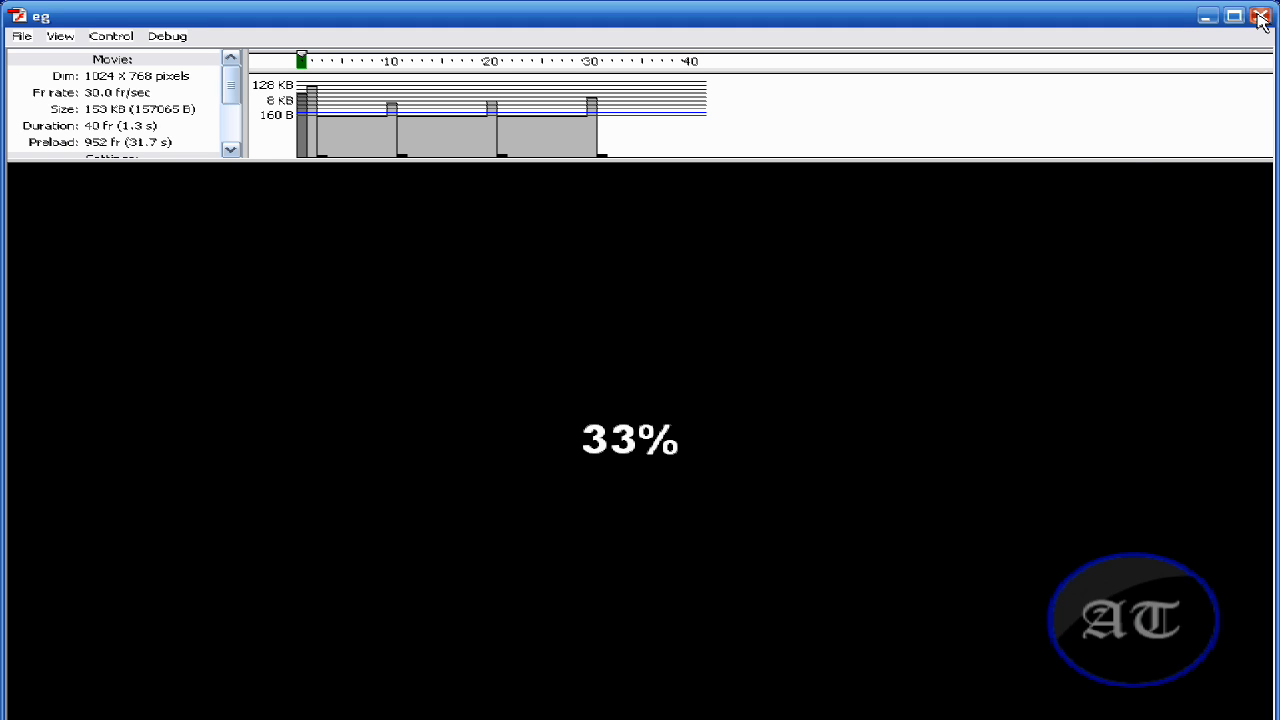
pyautogui.click(1261, 17)
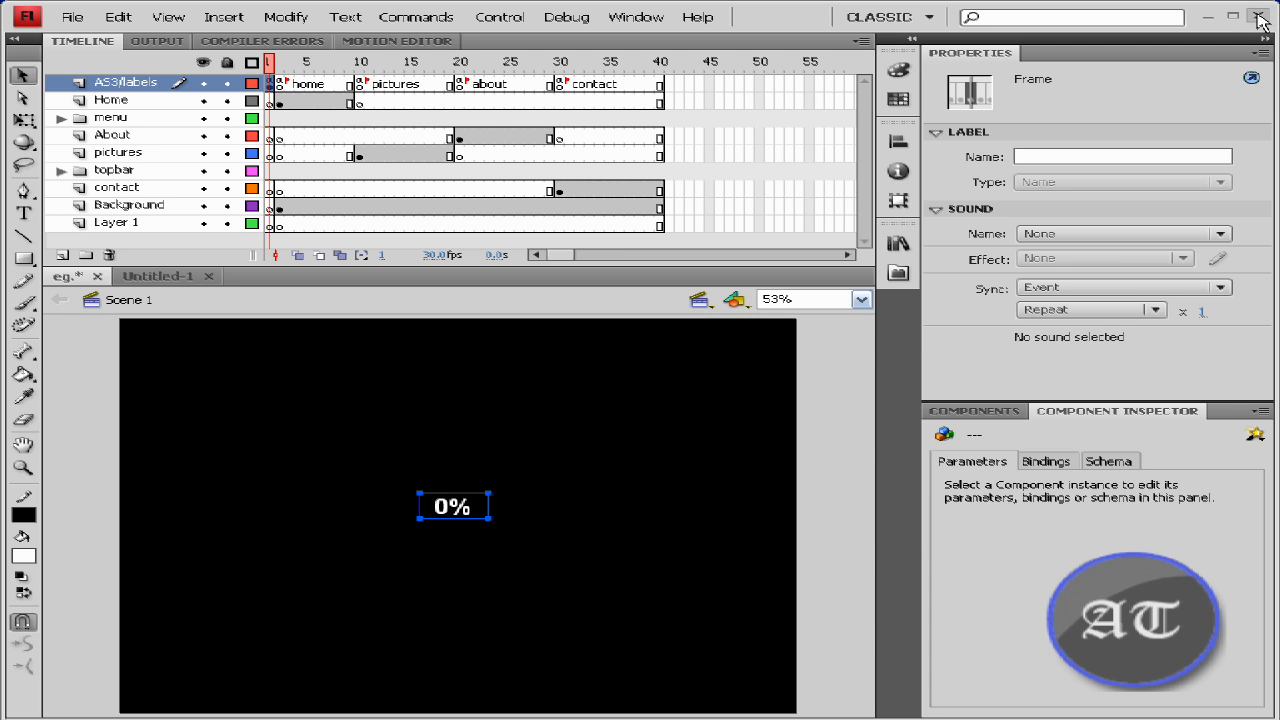